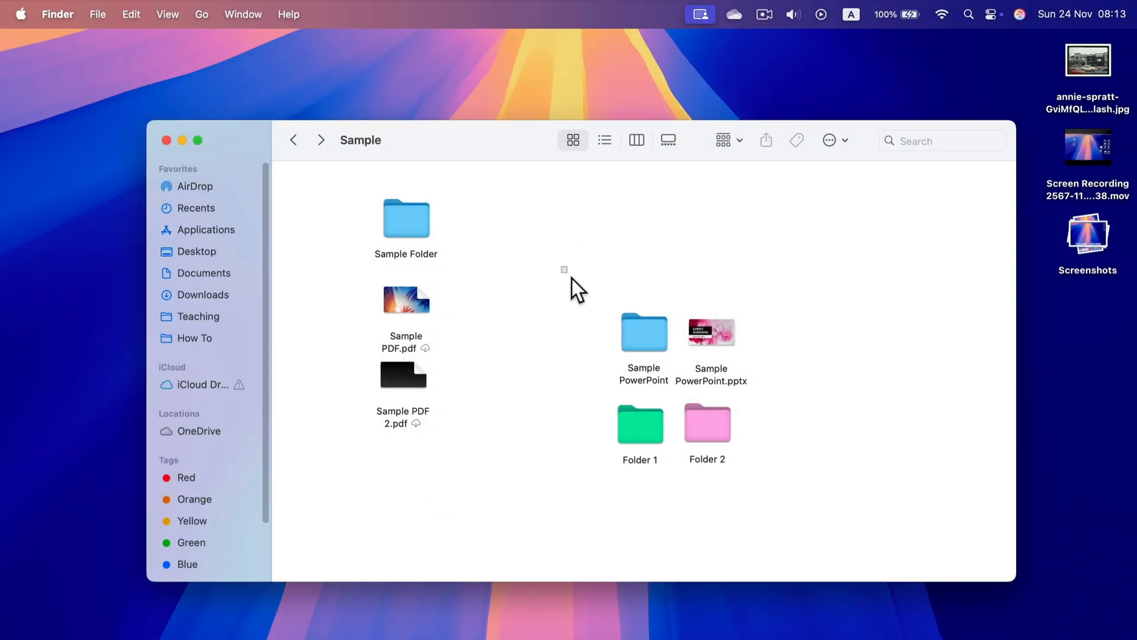
# Step: Compress the four selected items into Archive.zip and move it near the top of the folder
pyautogui.moveTo(563, 269); pyautogui.dragTo(732, 428)
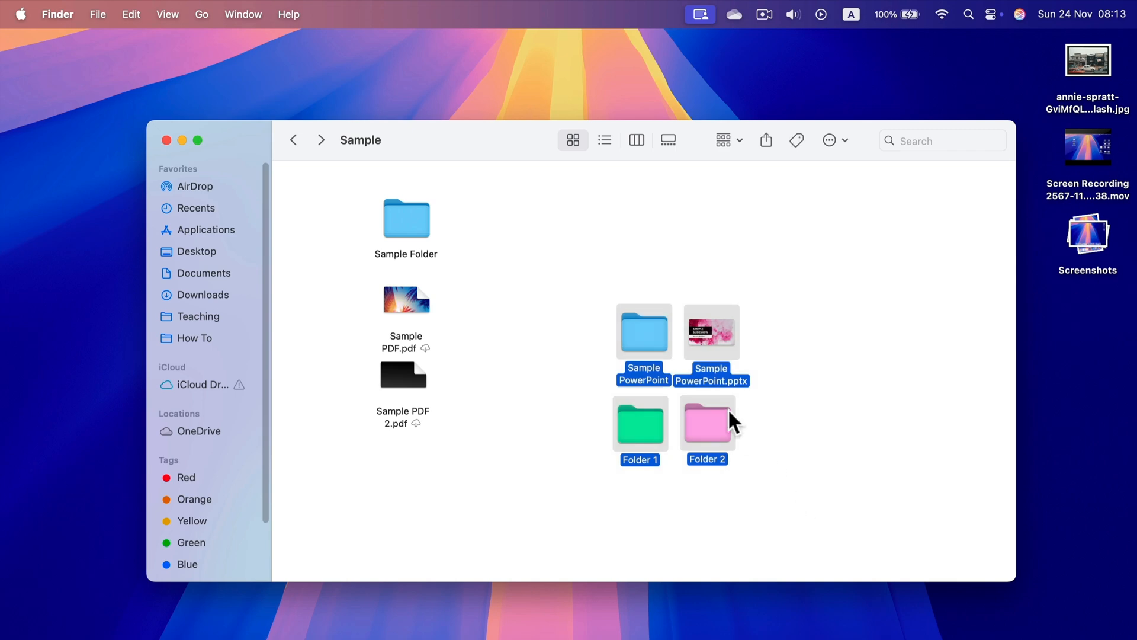
pyautogui.rightClick(707, 421)
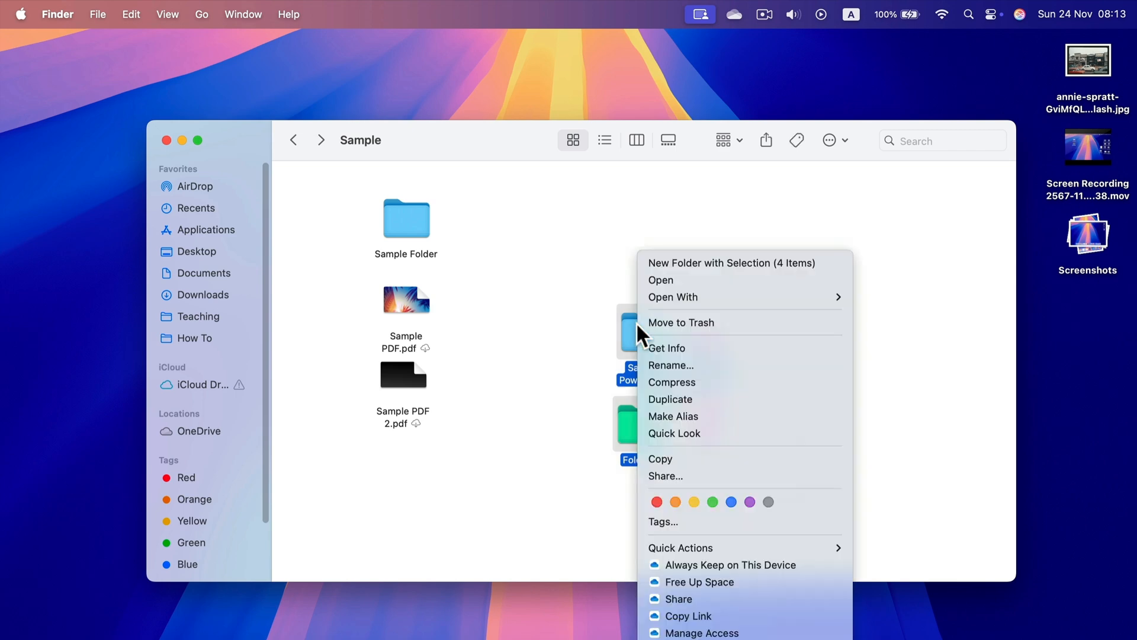
pyautogui.moveTo(689, 383)
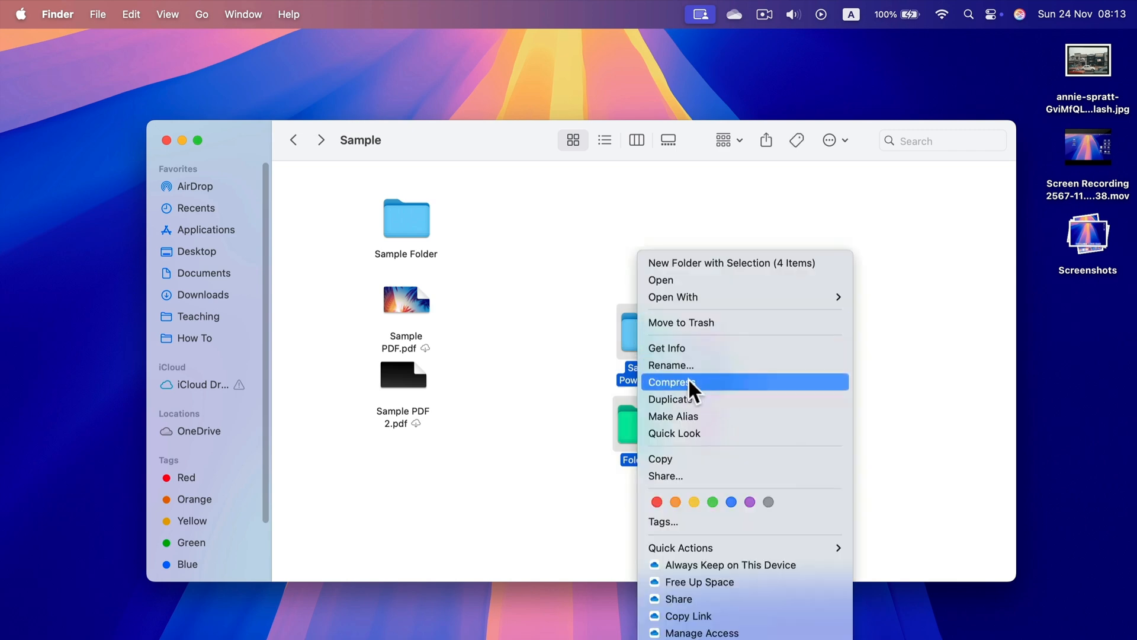
pyautogui.click(670, 382)
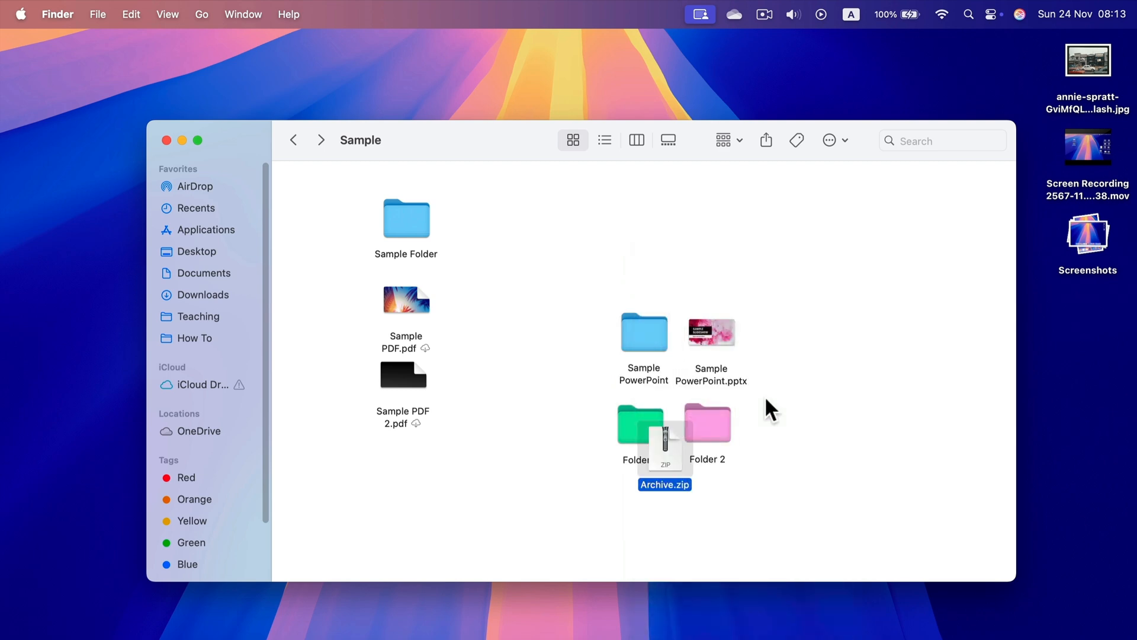
pyautogui.moveTo(831, 442)
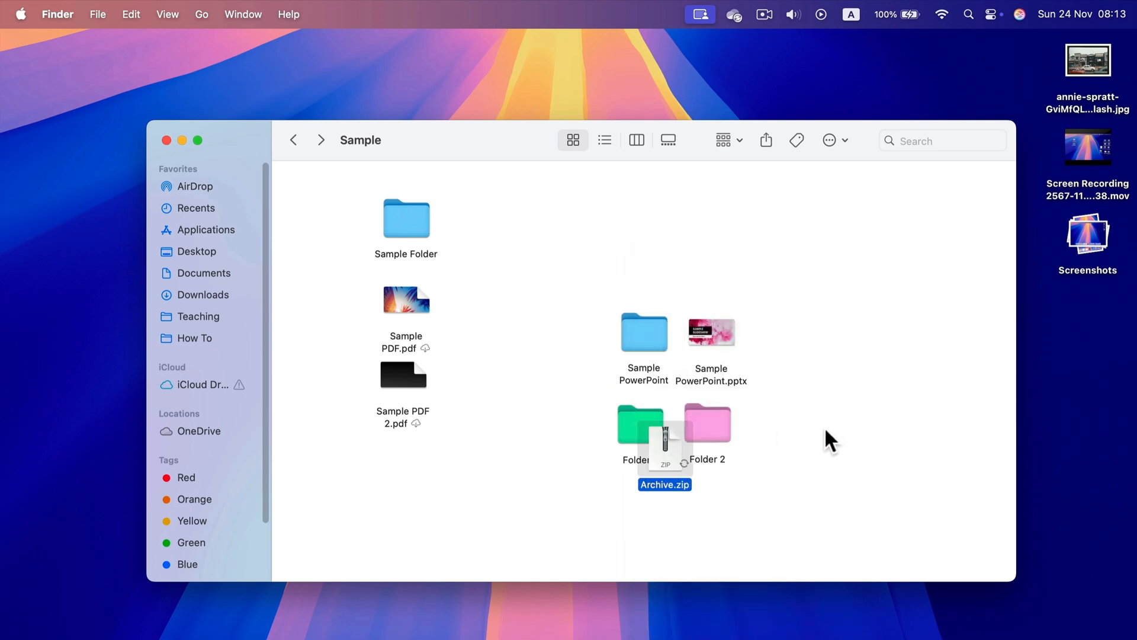
pyautogui.moveTo(665, 447); pyautogui.dragTo(571, 245)
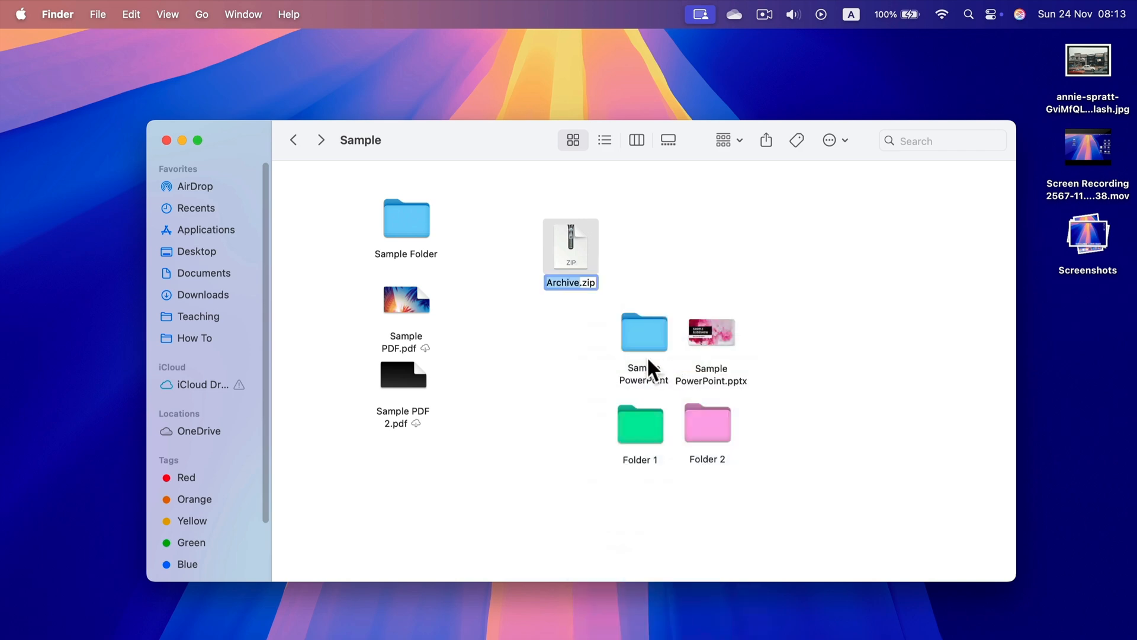
pyautogui.moveTo(629, 335)
pyautogui.write('Name')
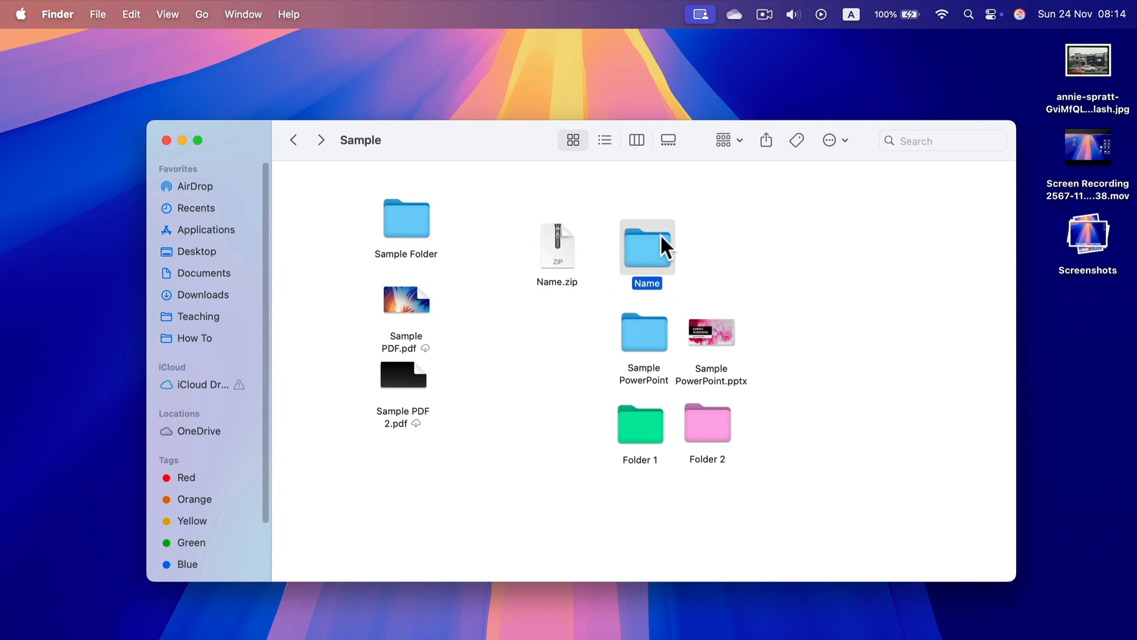
pyautogui.doubleClick(647, 246)
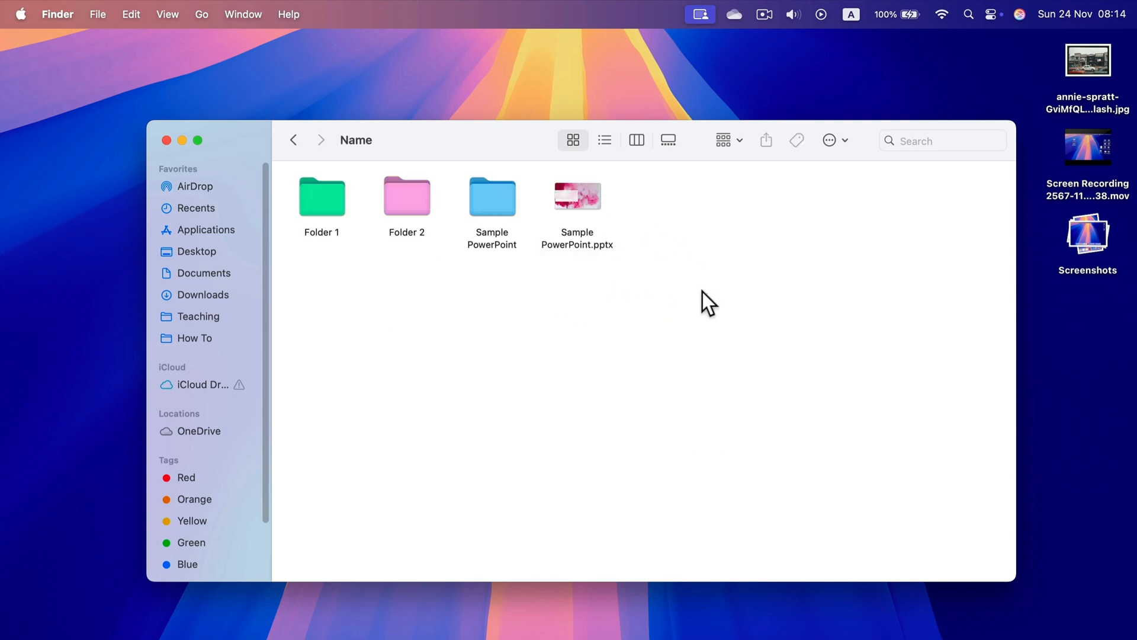
pyautogui.moveTo(596, 290)
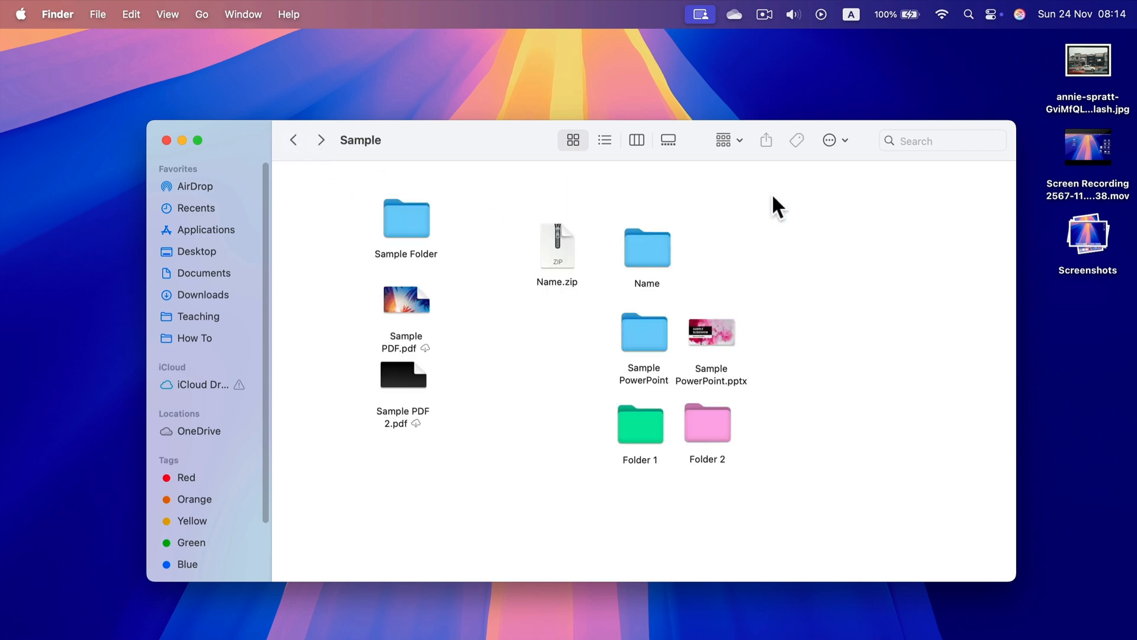
pyautogui.moveTo(767, 382)
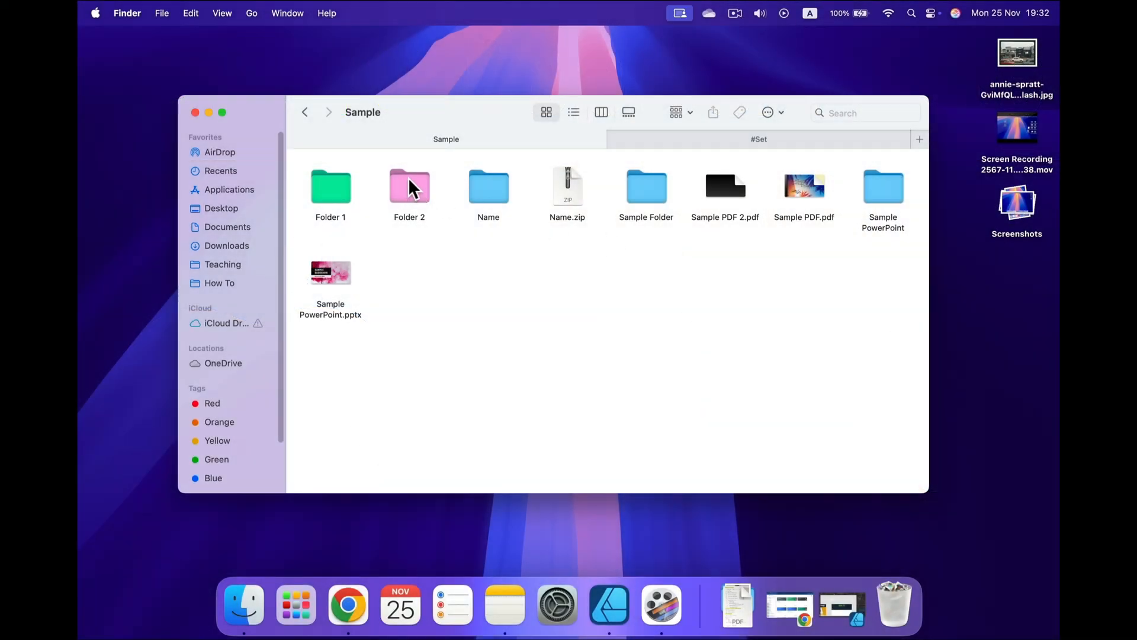
# Step: Duplicate Folder 2 via right-click Copy and Paste Item, producing Folder 2 copy
pyautogui.rightClick(409, 185)
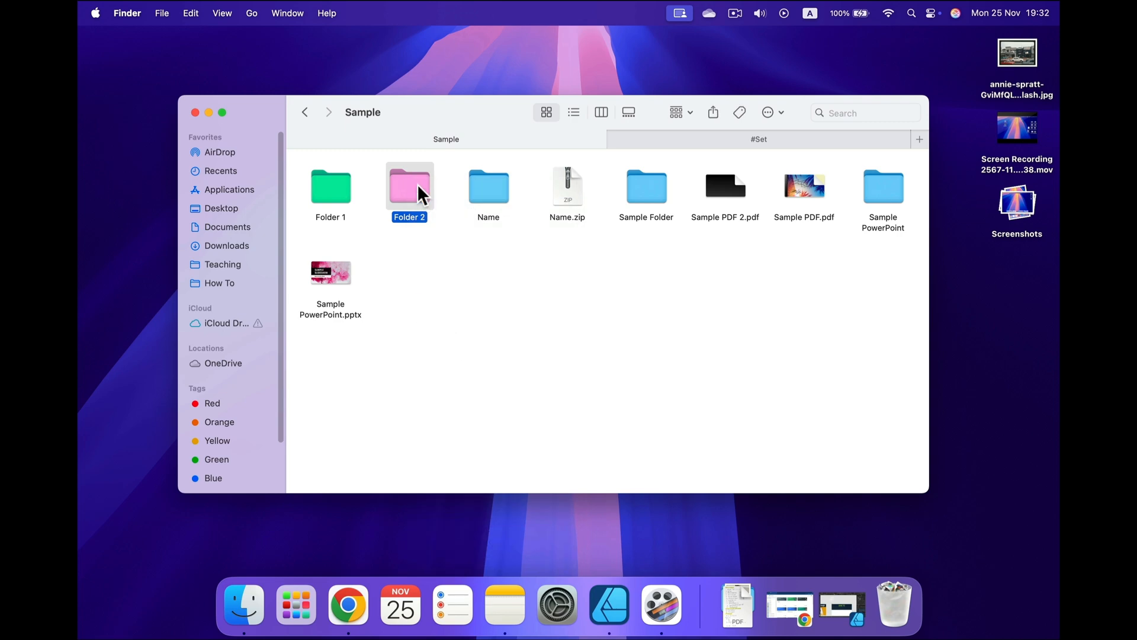
pyautogui.rightClick(533, 294)
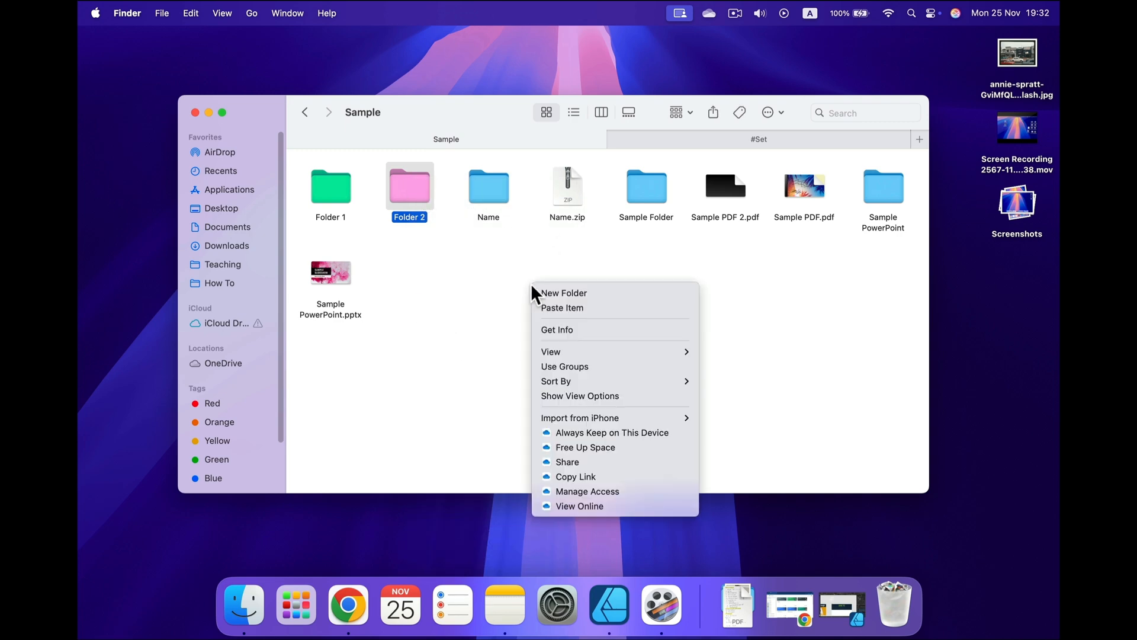
pyautogui.moveTo(561, 308)
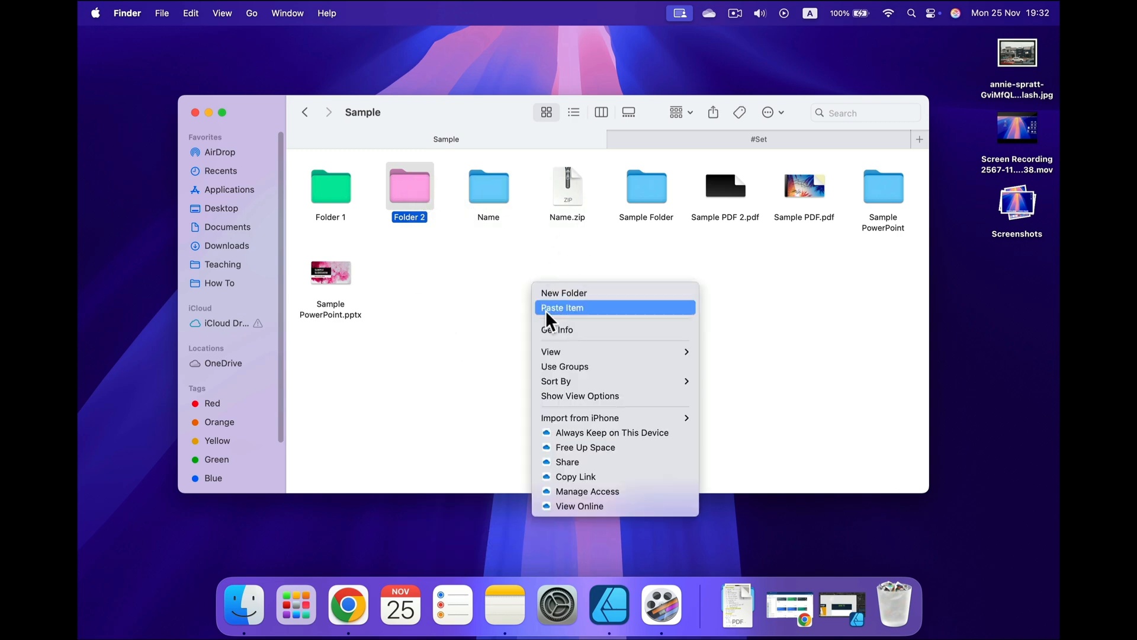
pyautogui.click(561, 307)
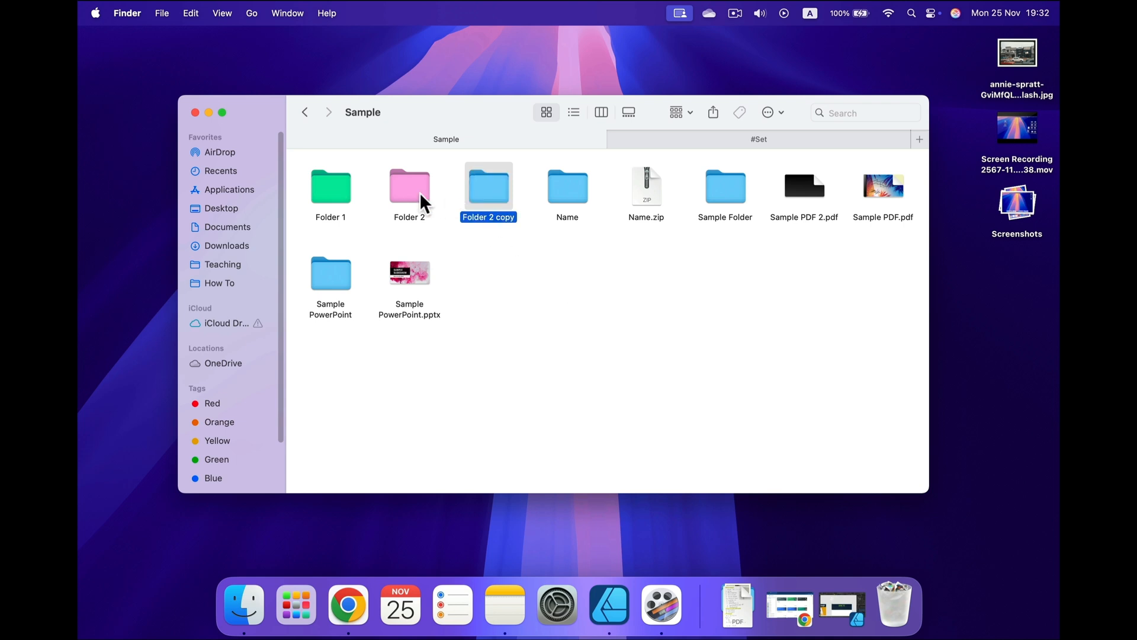
pyautogui.click(541, 380)
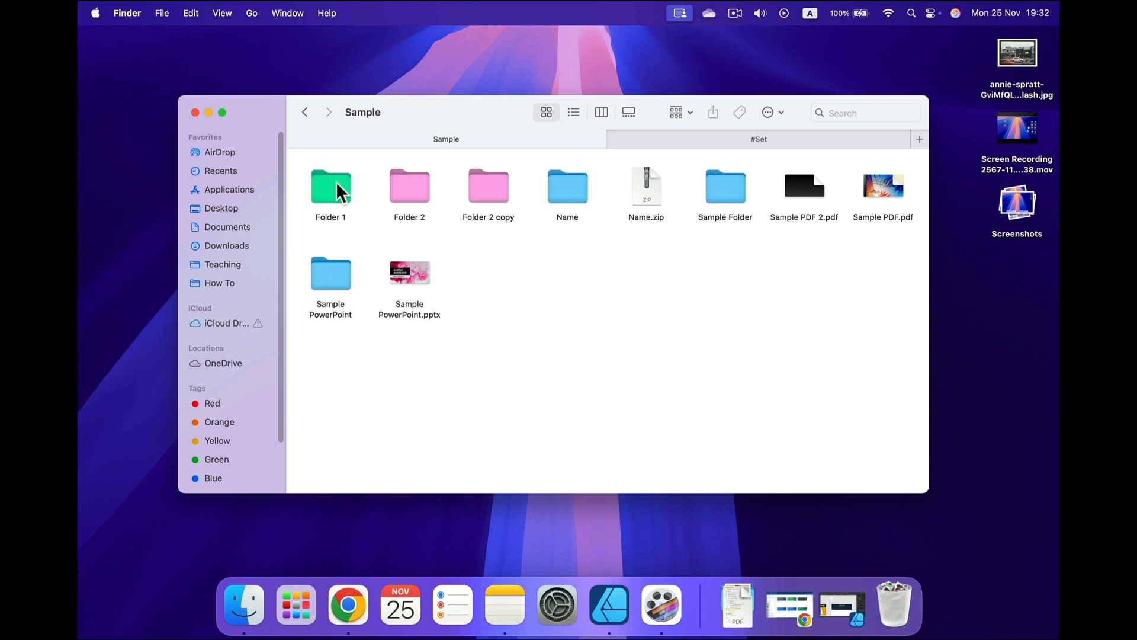
# Step: Duplicate Folder 1 with Cmd+C and Cmd+V, producing Folder 1 copy
pyautogui.click(330, 186)
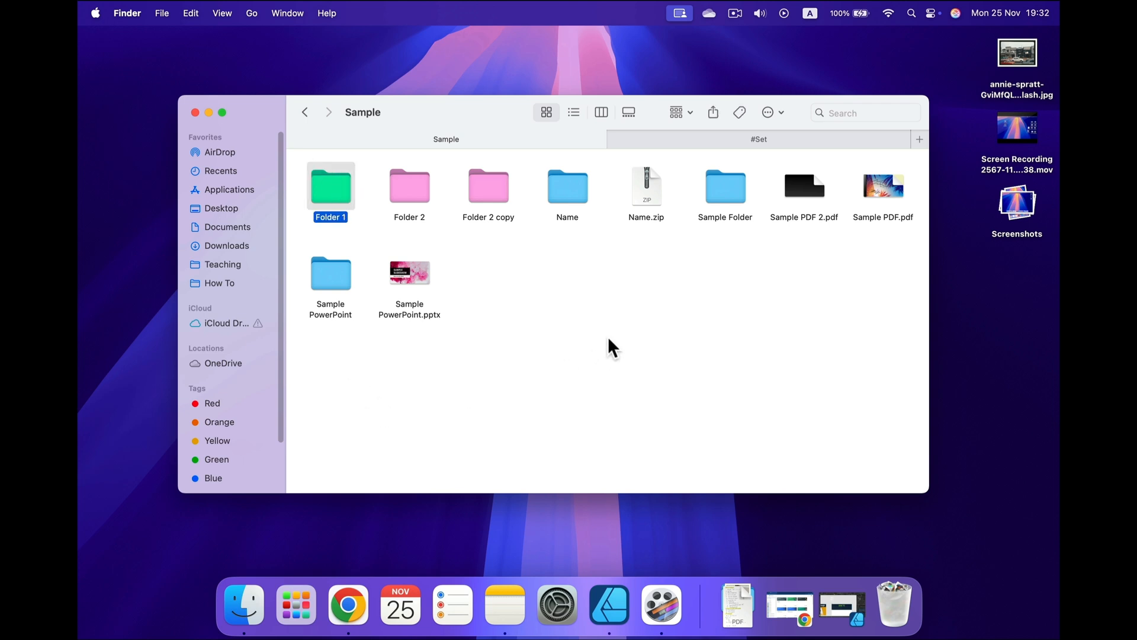
pyautogui.press('cmd')
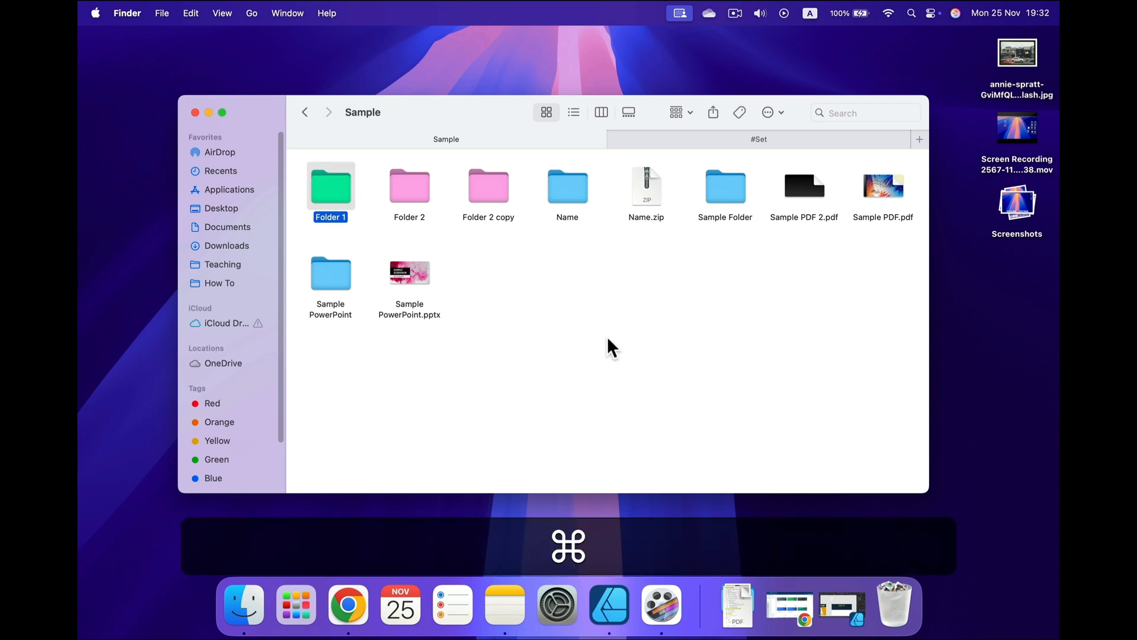
pyautogui.click(544, 410)
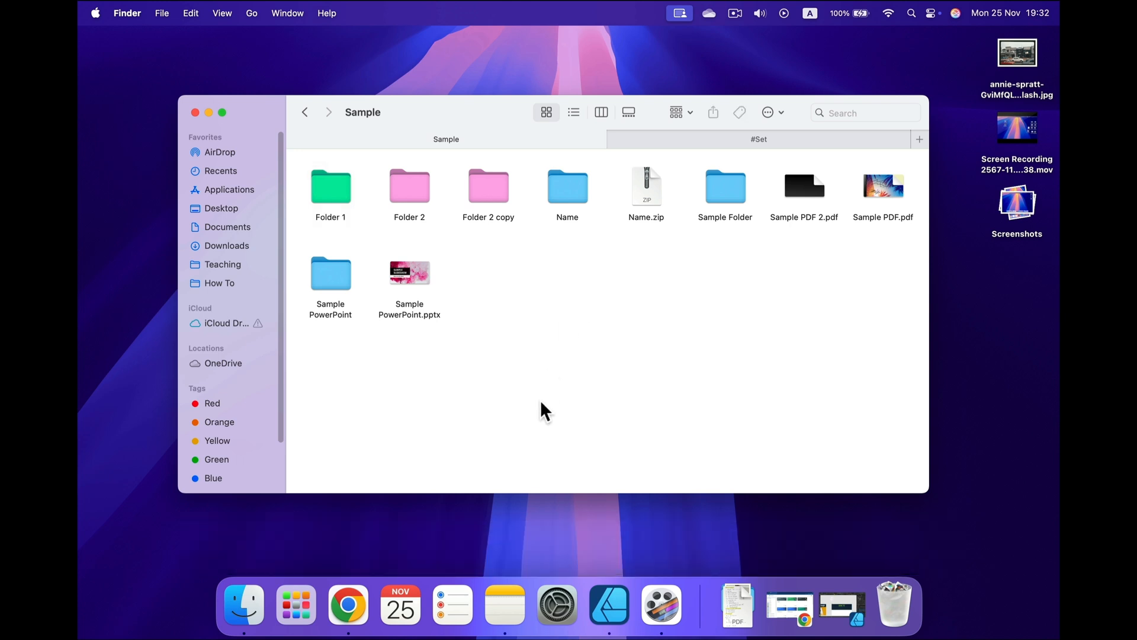
pyautogui.press('cmd+v')
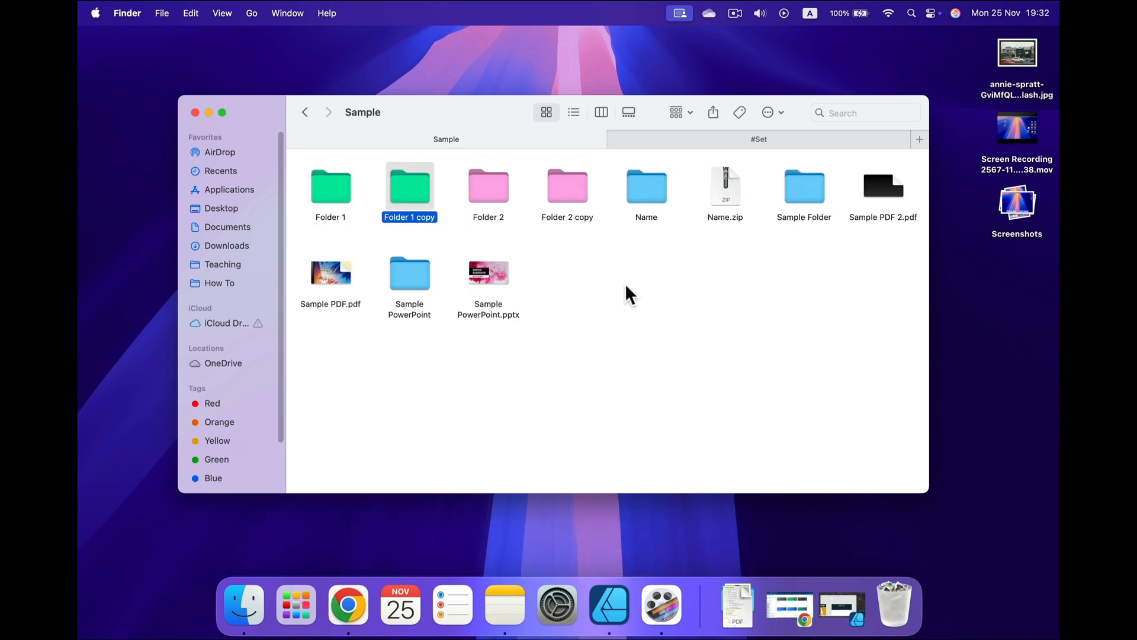
pyautogui.moveTo(594, 366)
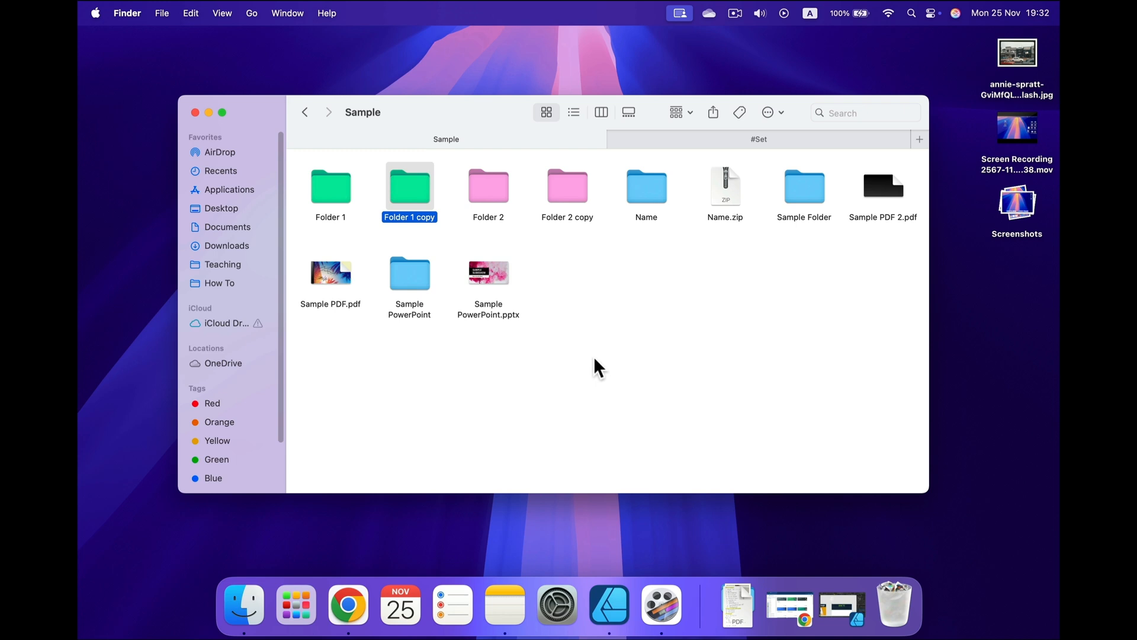
pyautogui.moveTo(581, 261)
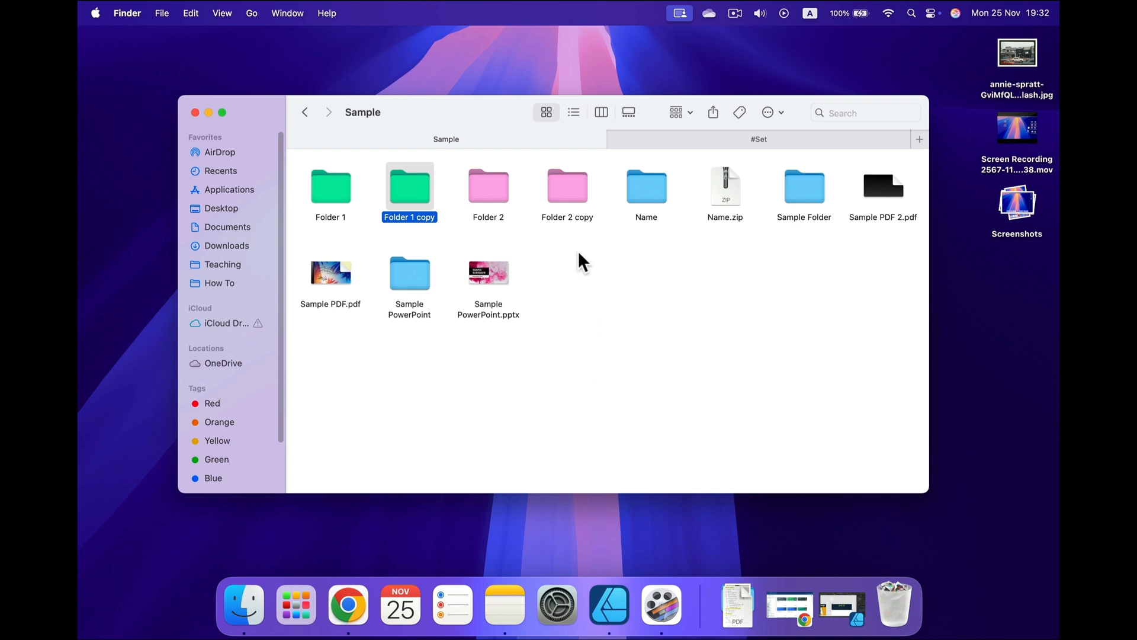
pyautogui.moveTo(407, 180)
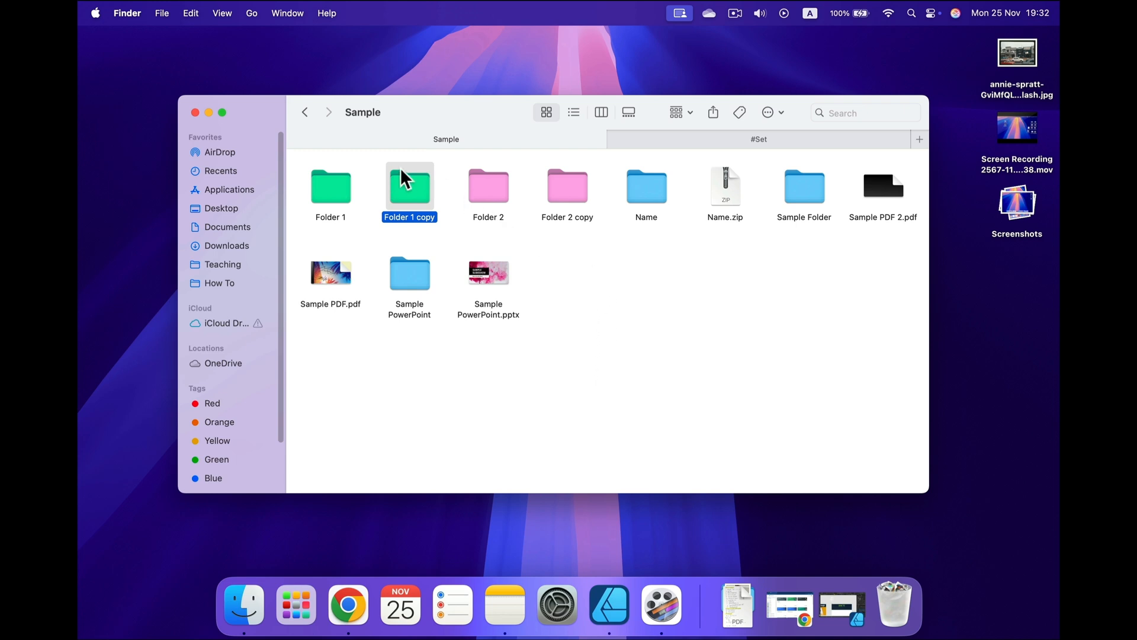
pyautogui.moveTo(513, 183)
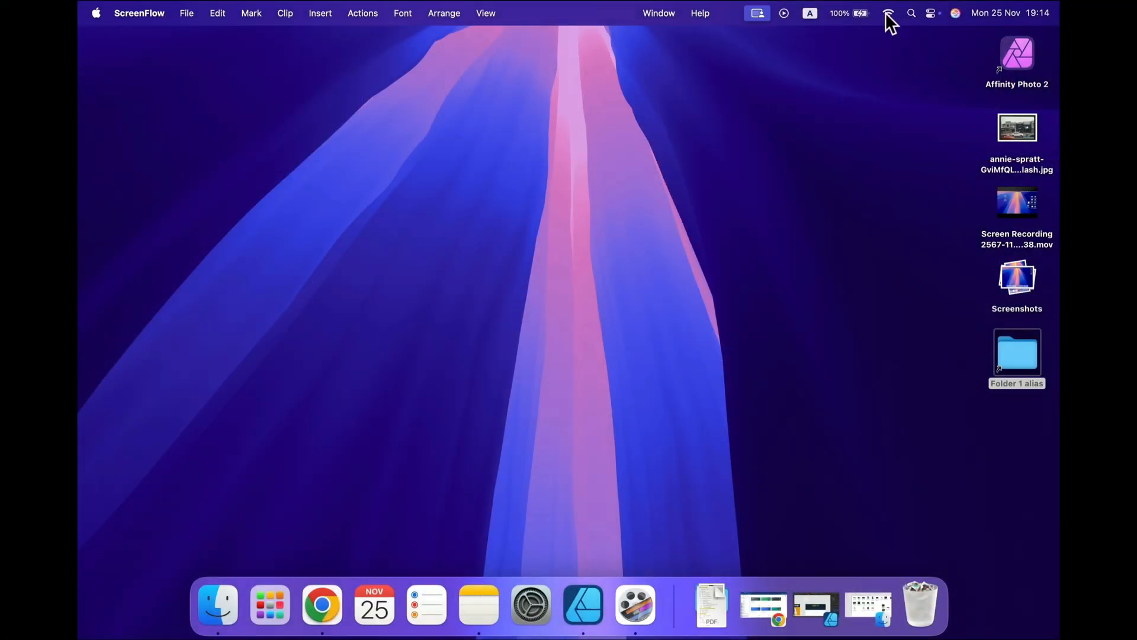
pyautogui.click(887, 13)
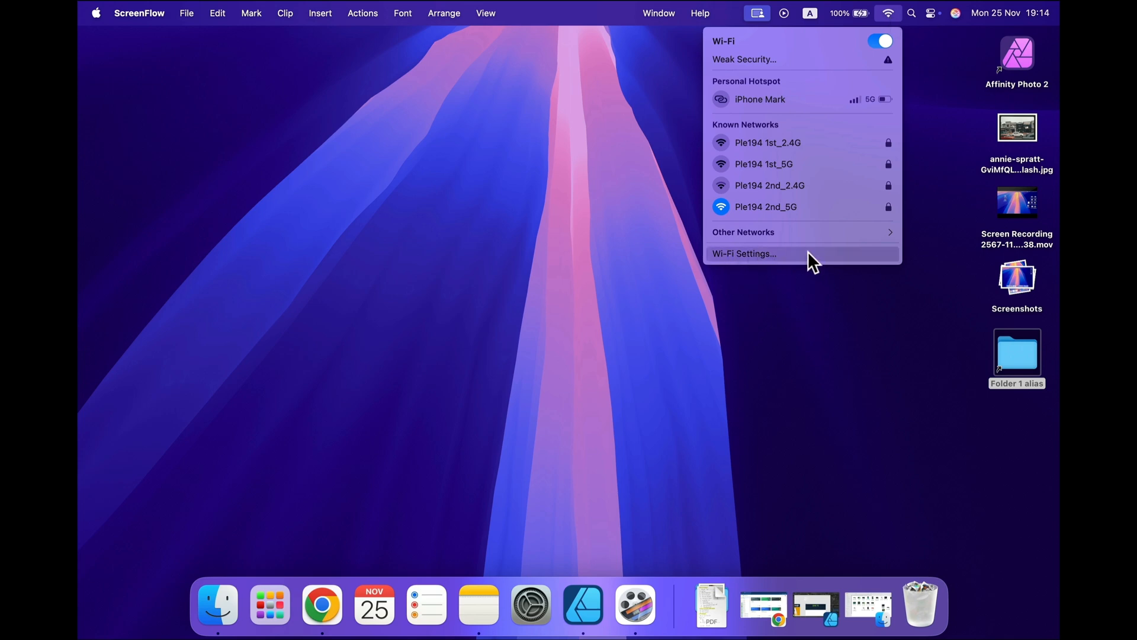
pyautogui.moveTo(789, 328)
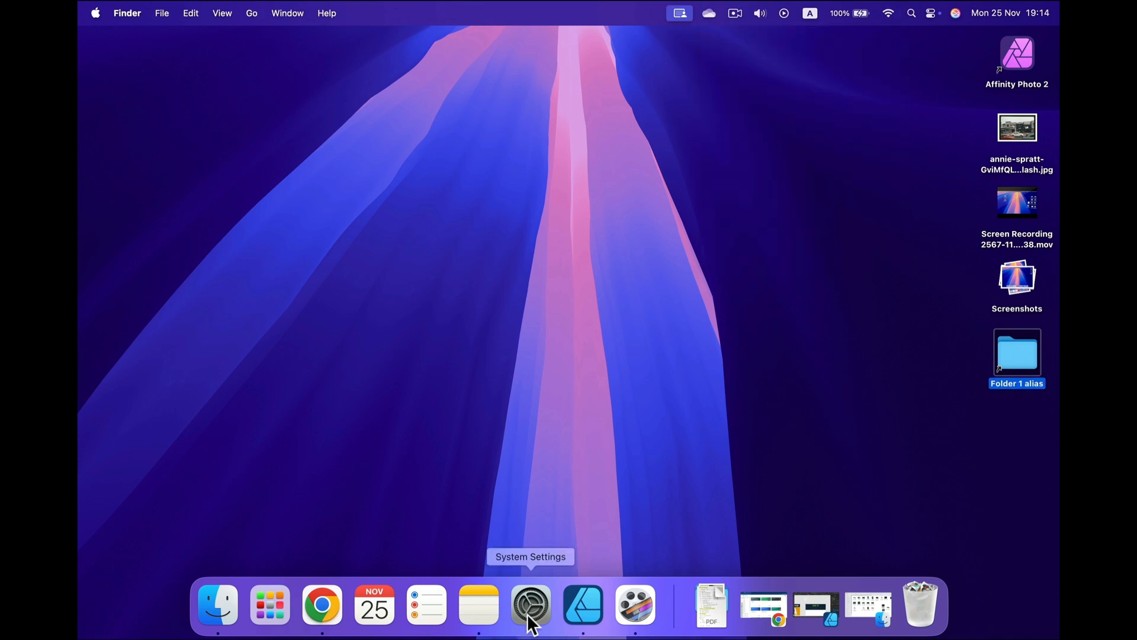
pyautogui.moveTo(542, 616)
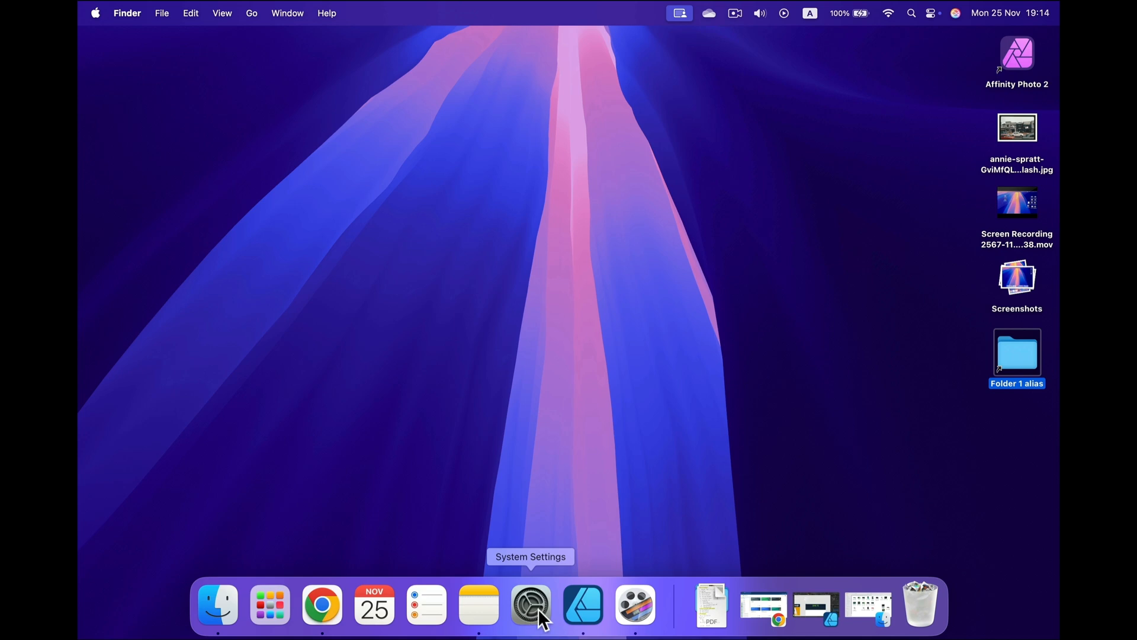
# Step: Begin forgetting the Ple194 2nd_5G Wi-Fi network in System Settings, then cancel to keep it
pyautogui.click(530, 604)
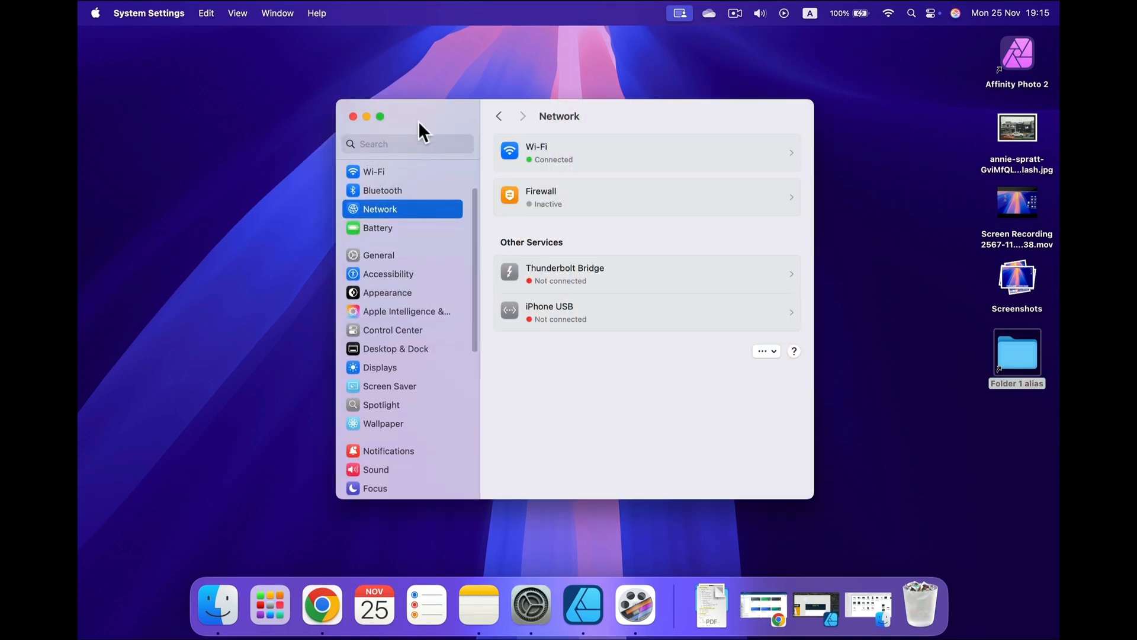
pyautogui.moveTo(390, 218)
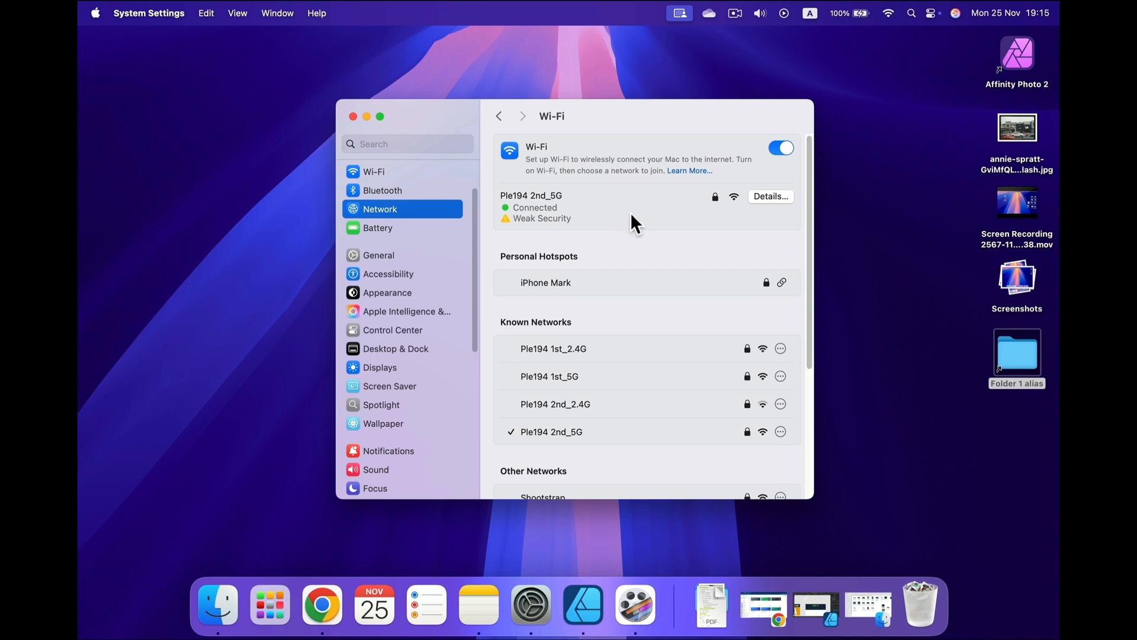
pyautogui.click(769, 196)
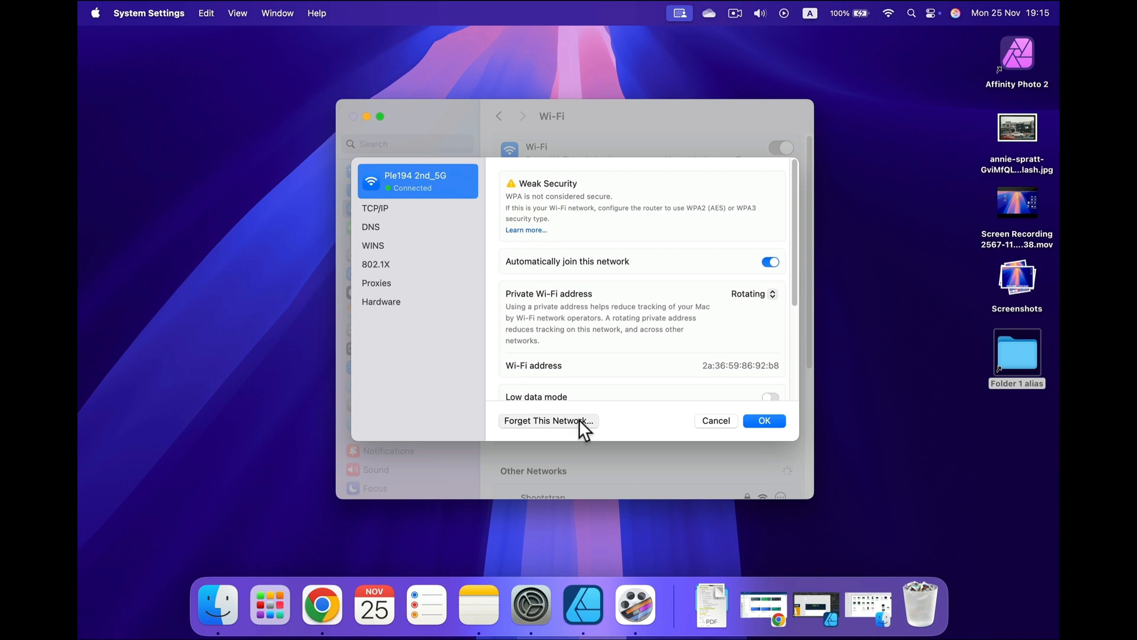
pyautogui.click(547, 421)
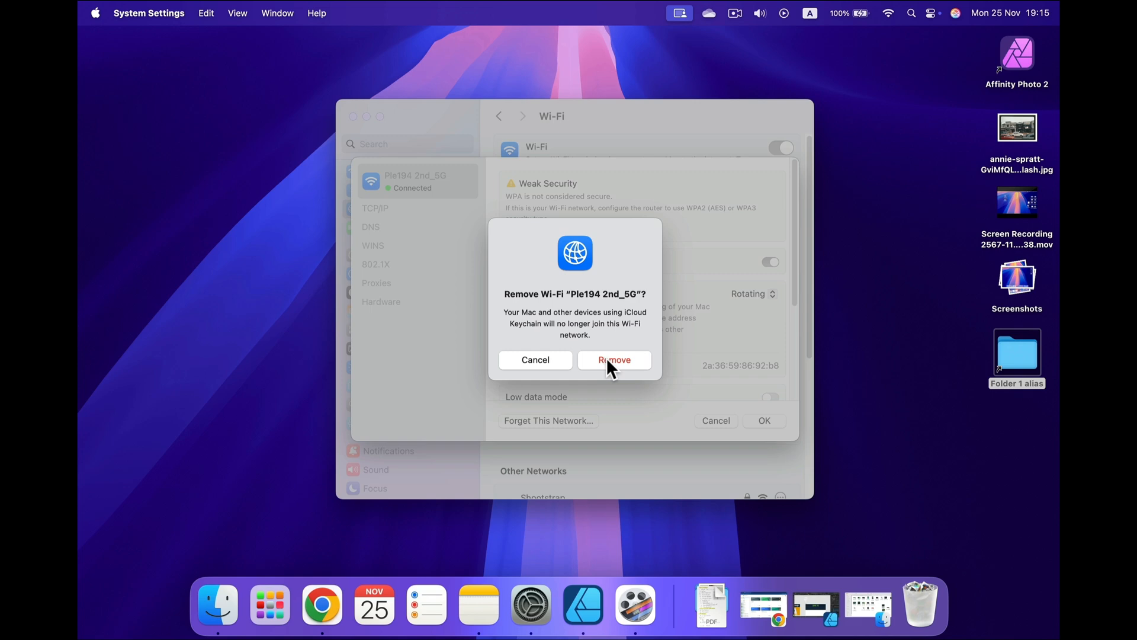
pyautogui.moveTo(676, 290)
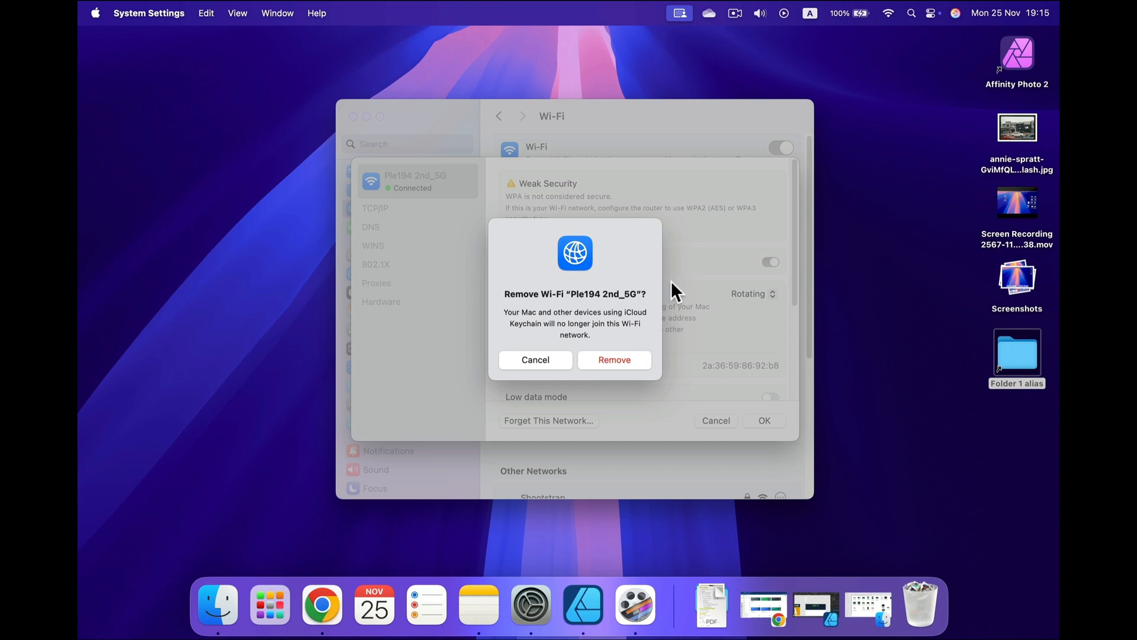
pyautogui.moveTo(543, 366)
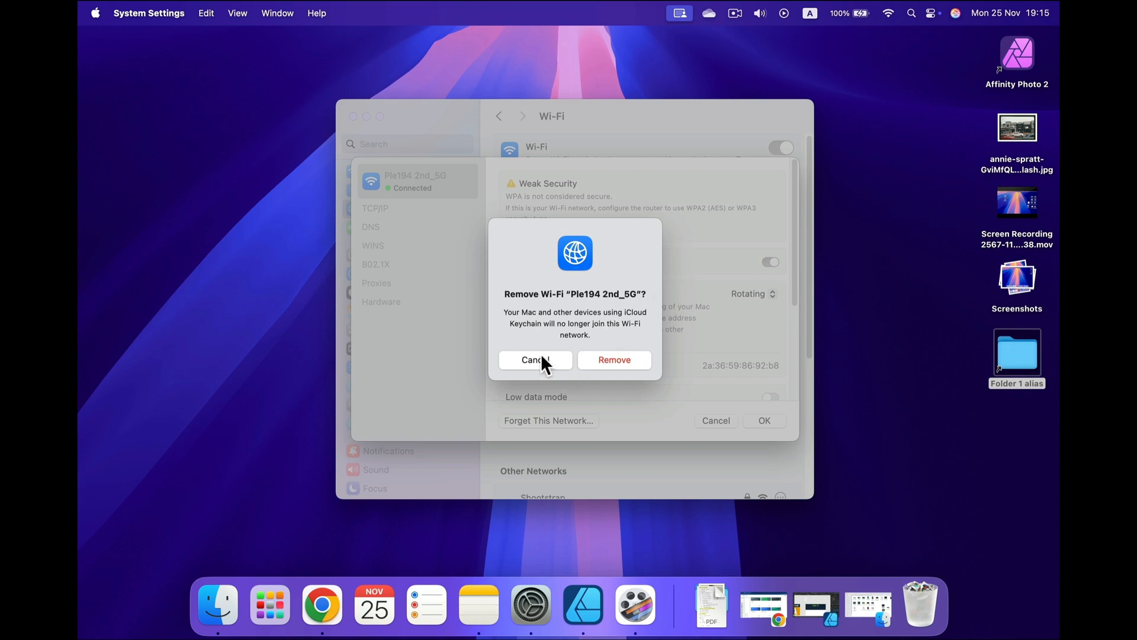
pyautogui.click(534, 360)
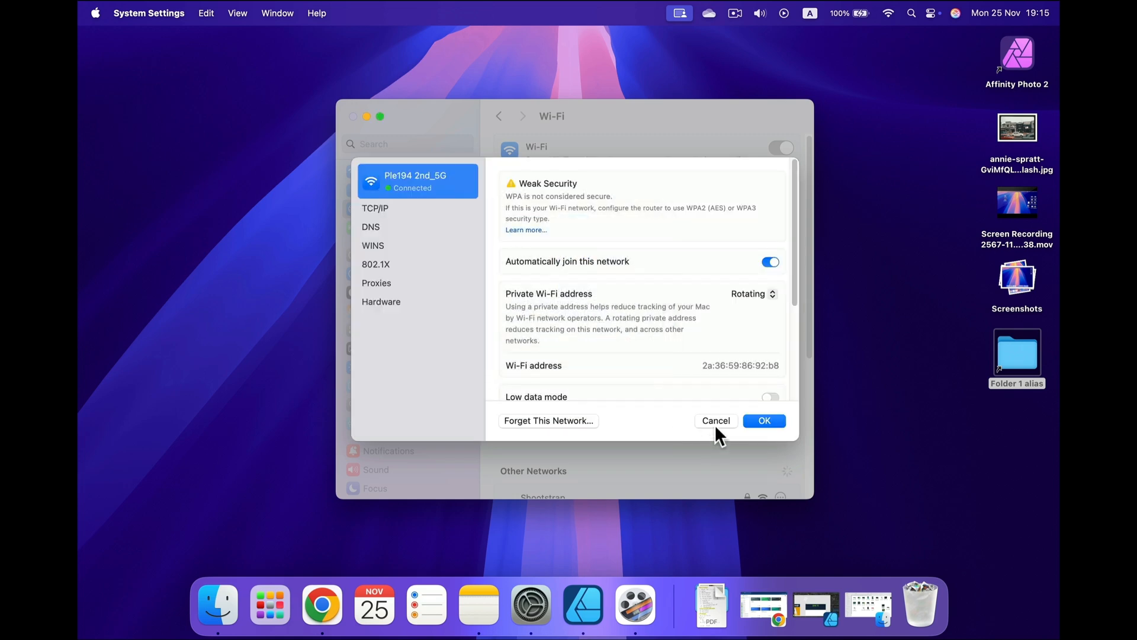
# Step: Close the network details and show the options for the Ple194 1st_2.4G known network
pyautogui.click(764, 420)
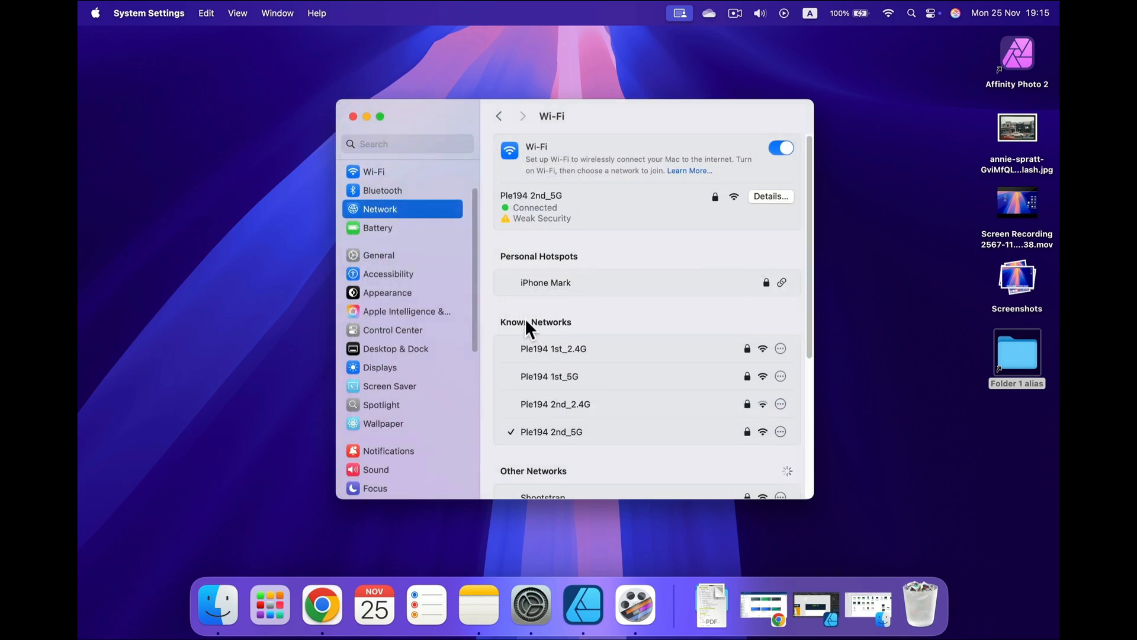
pyautogui.moveTo(524, 328)
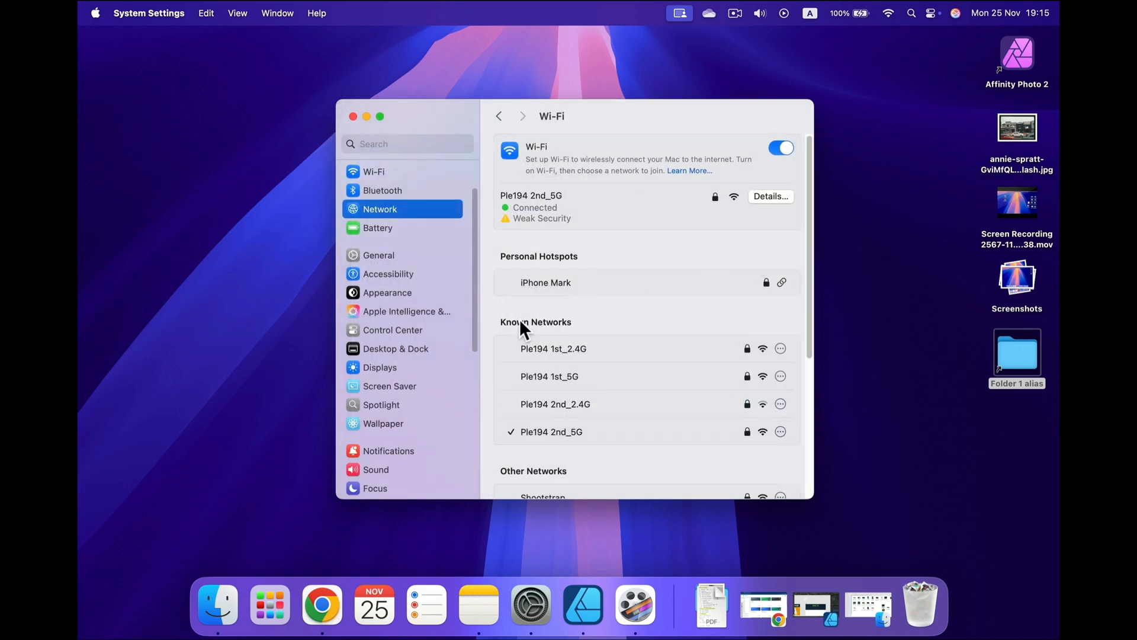
pyautogui.scroll(-3)
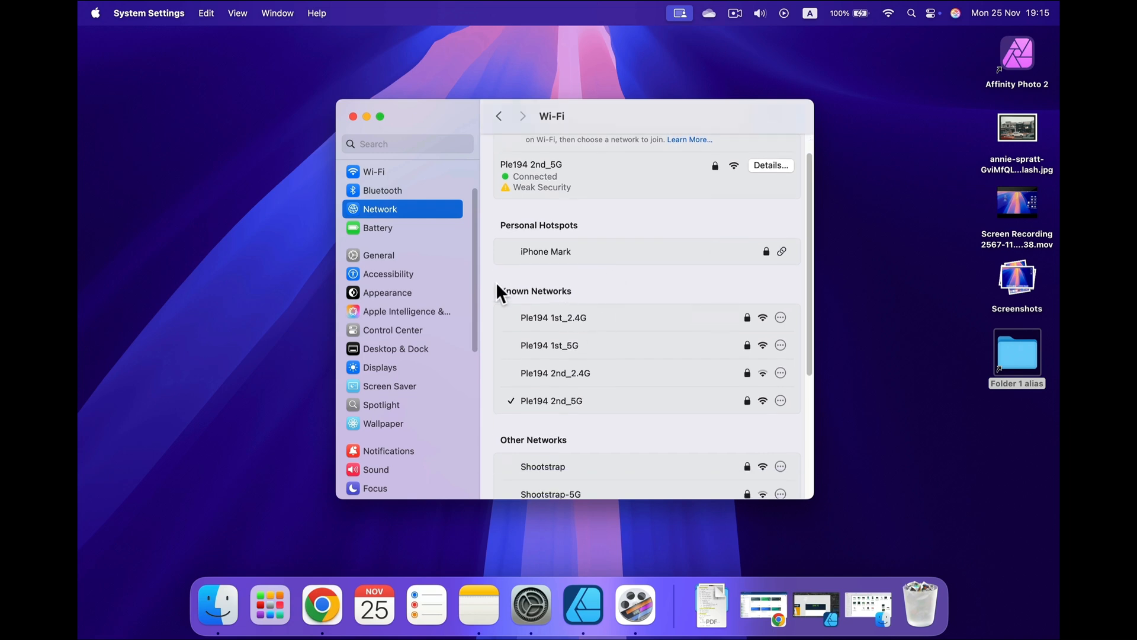
pyautogui.moveTo(584, 298)
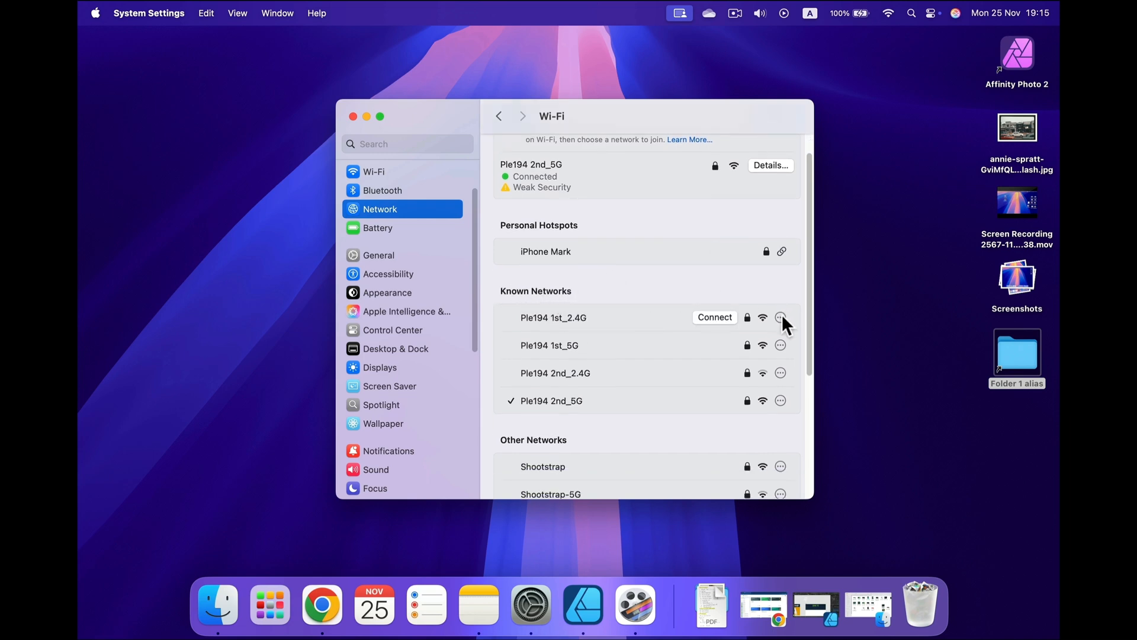
pyautogui.click(780, 318)
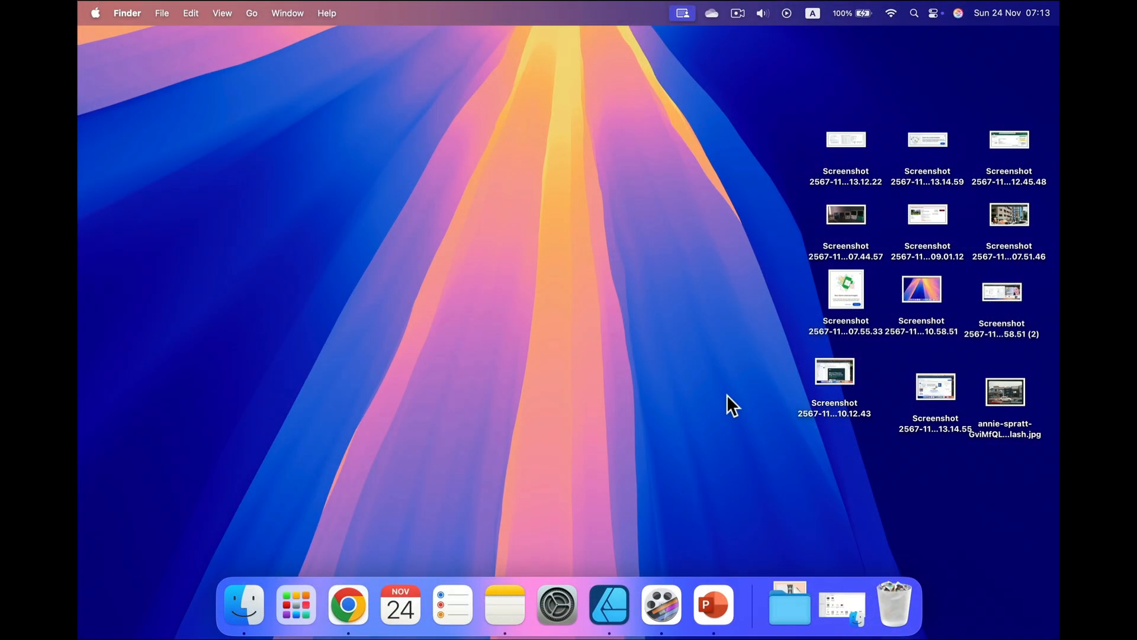
pyautogui.moveTo(428, 492)
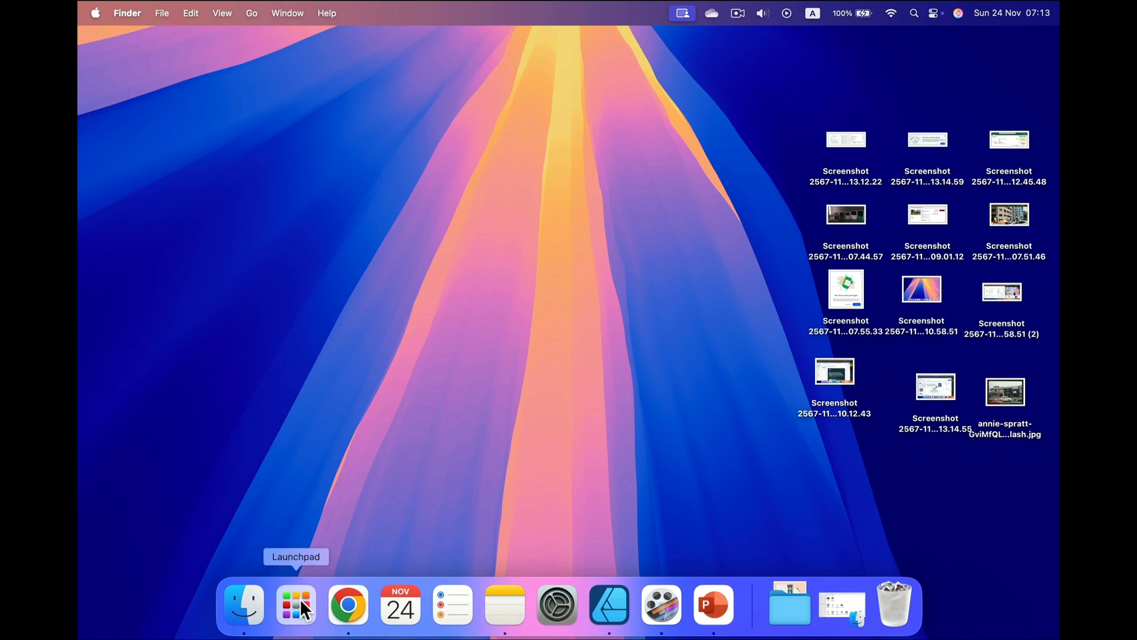
# Step: Launch QuickTime Player from Launchpad by searching 'qu'
pyautogui.click(295, 603)
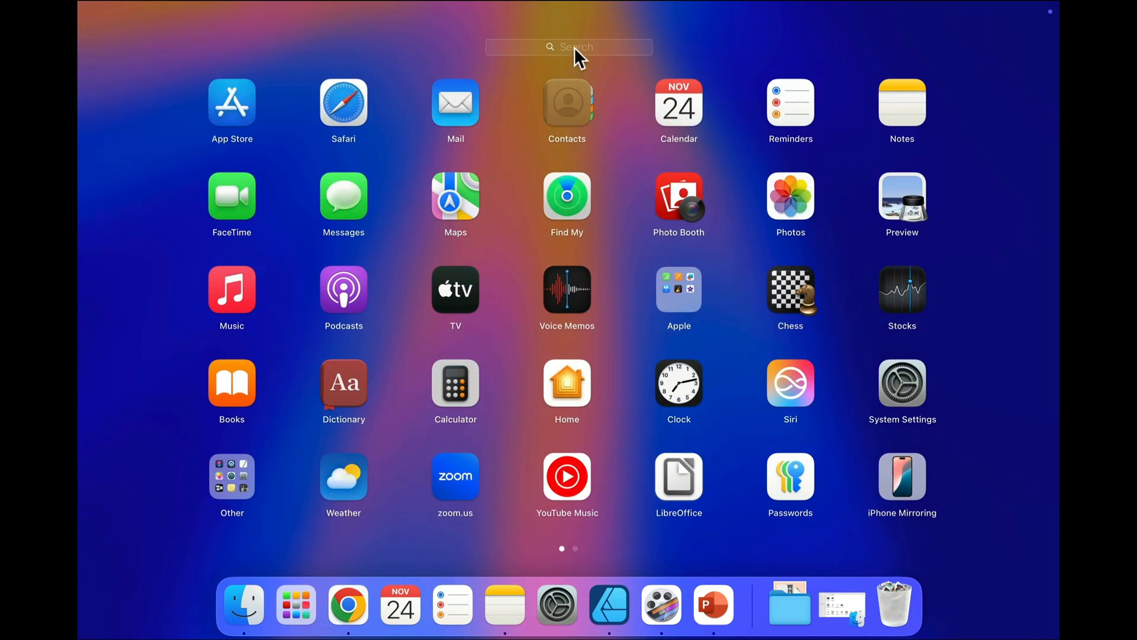
pyautogui.write('qui')
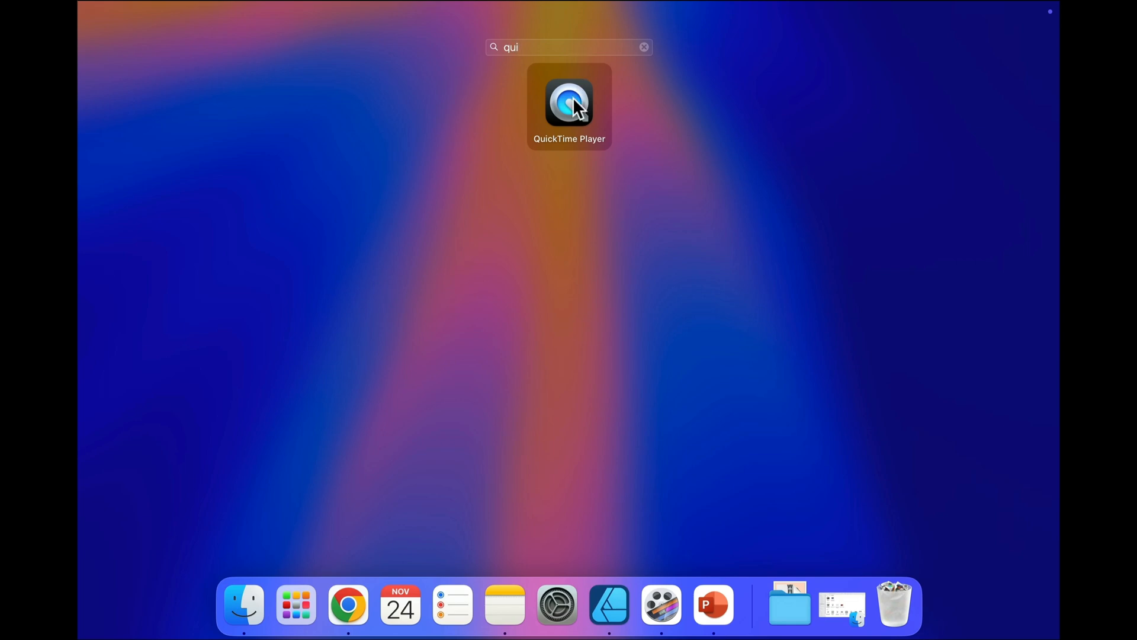
pyautogui.click(568, 104)
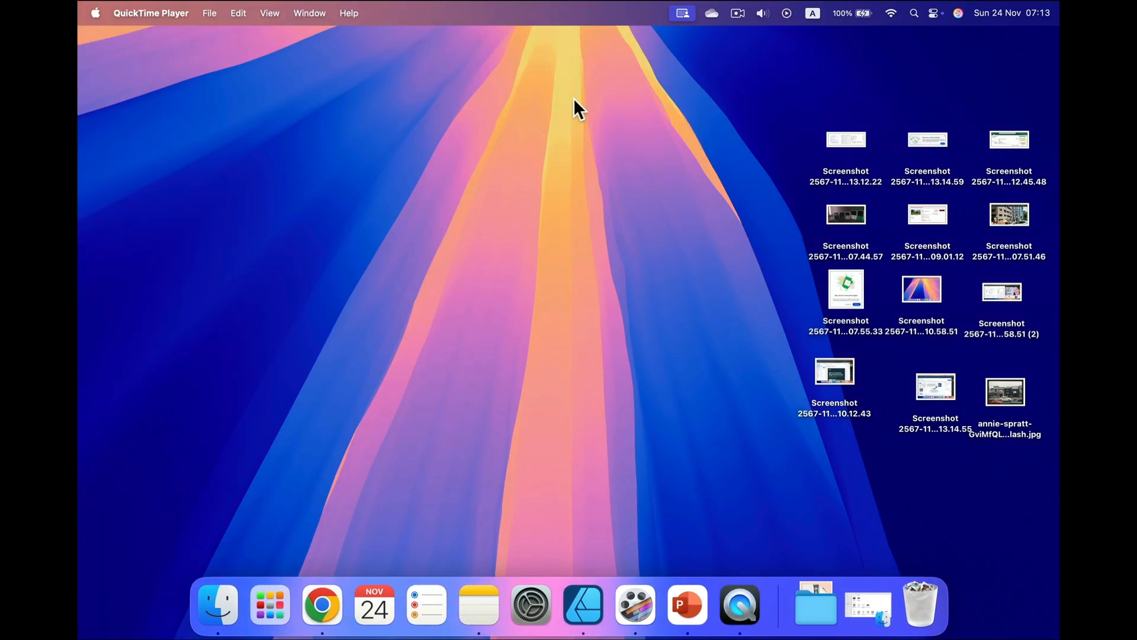
pyautogui.moveTo(725, 138)
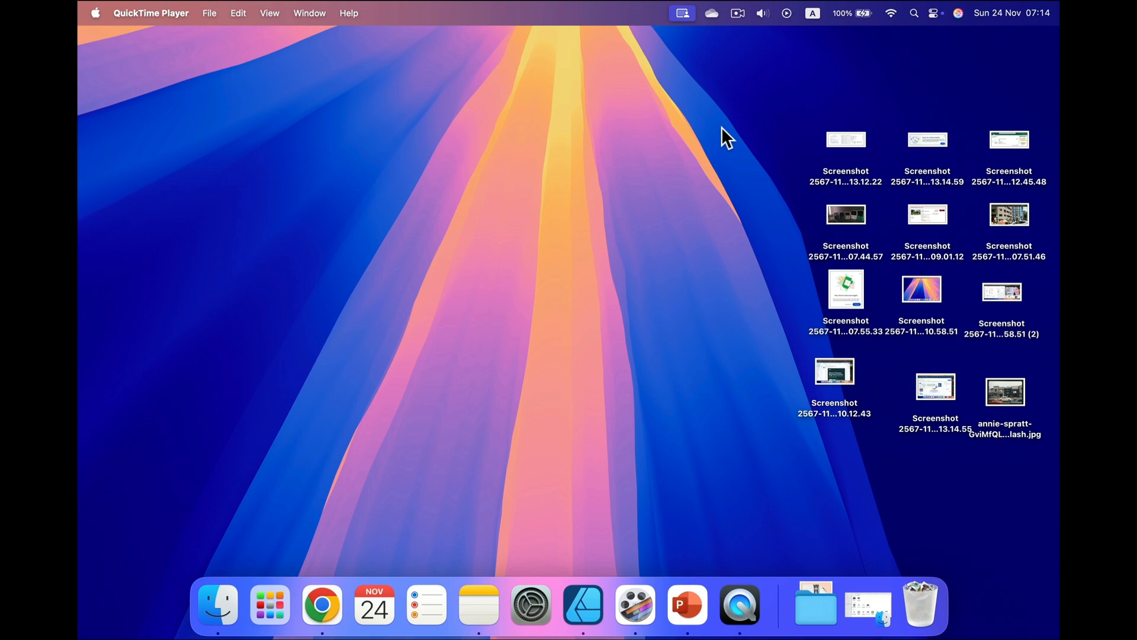
pyautogui.moveTo(156, 34)
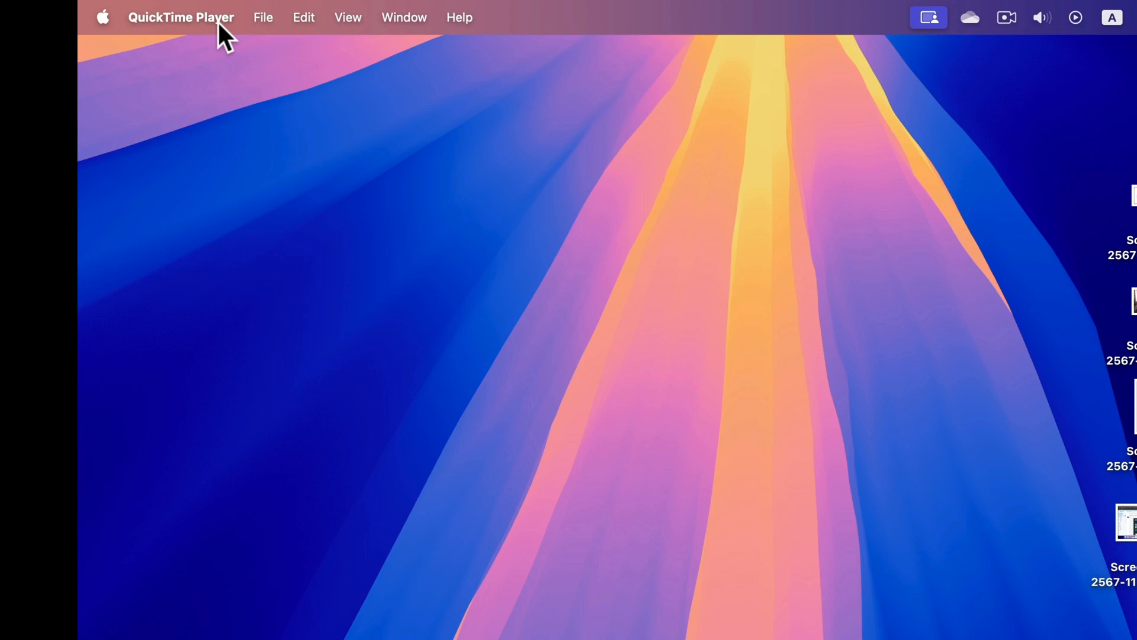
# Step: Start a new screen recording in QuickTime Player set to Record Selected Portion
pyautogui.click(263, 18)
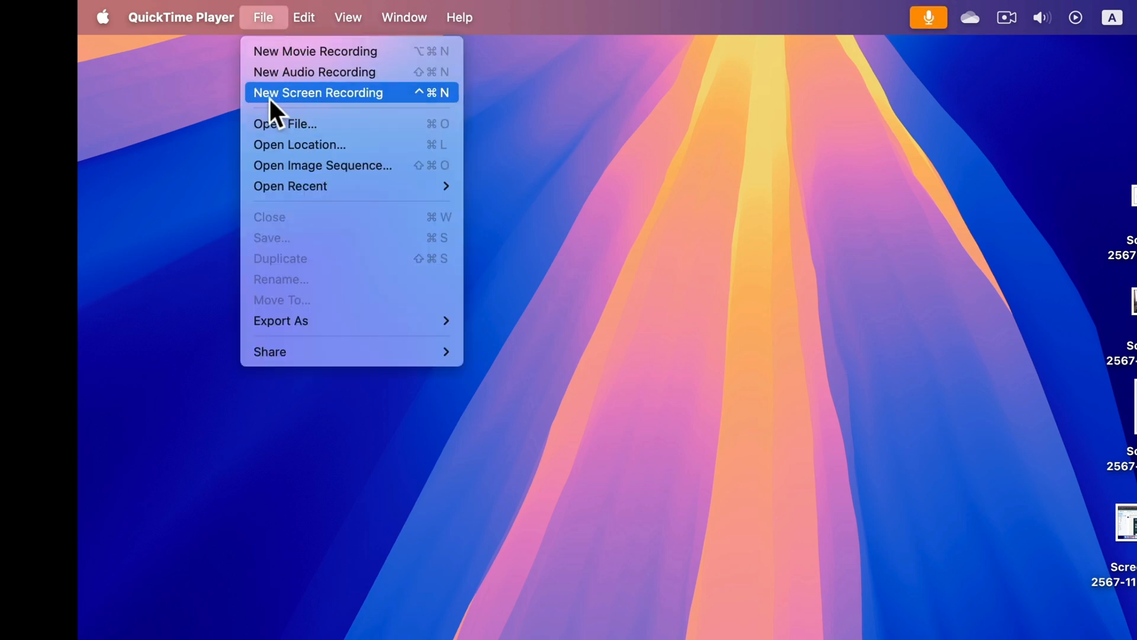
pyautogui.click(317, 92)
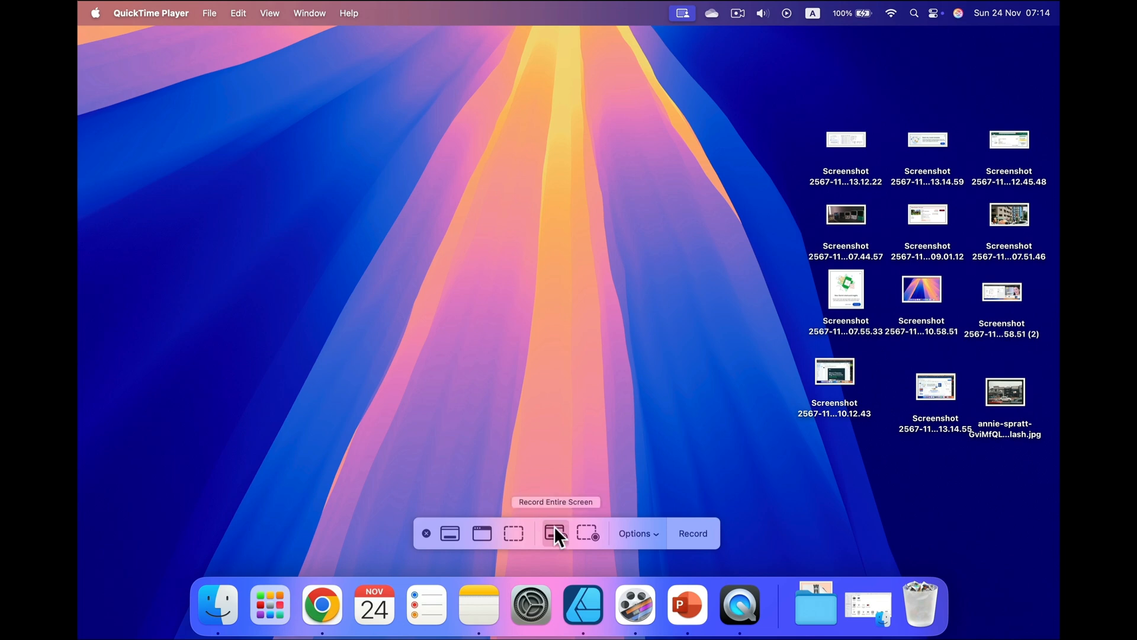
pyautogui.moveTo(558, 540)
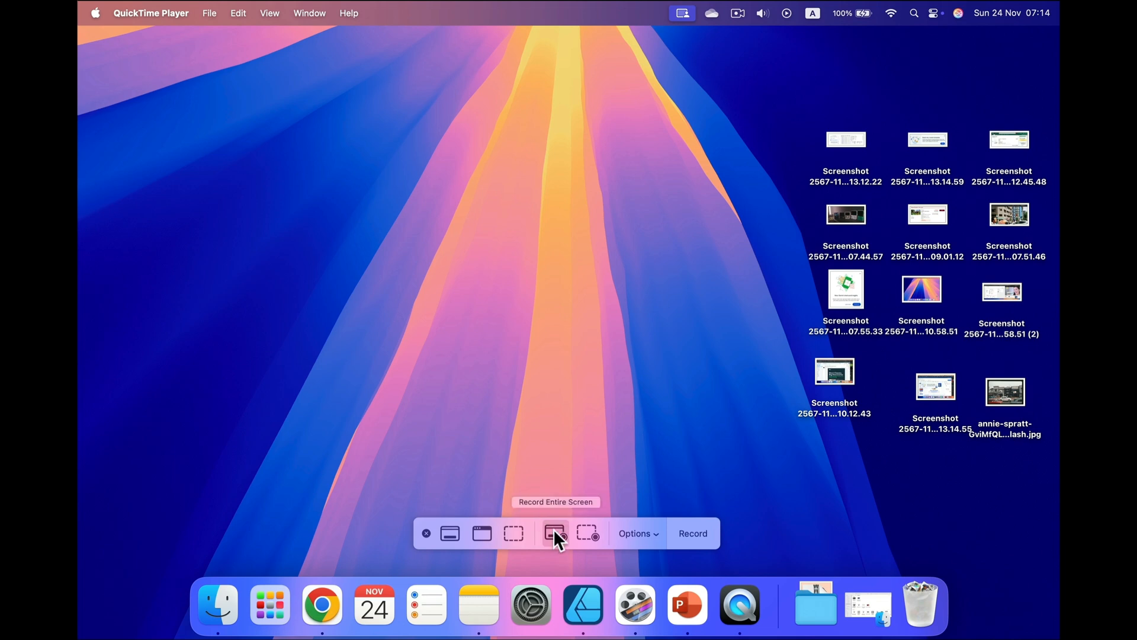
pyautogui.moveTo(587, 533)
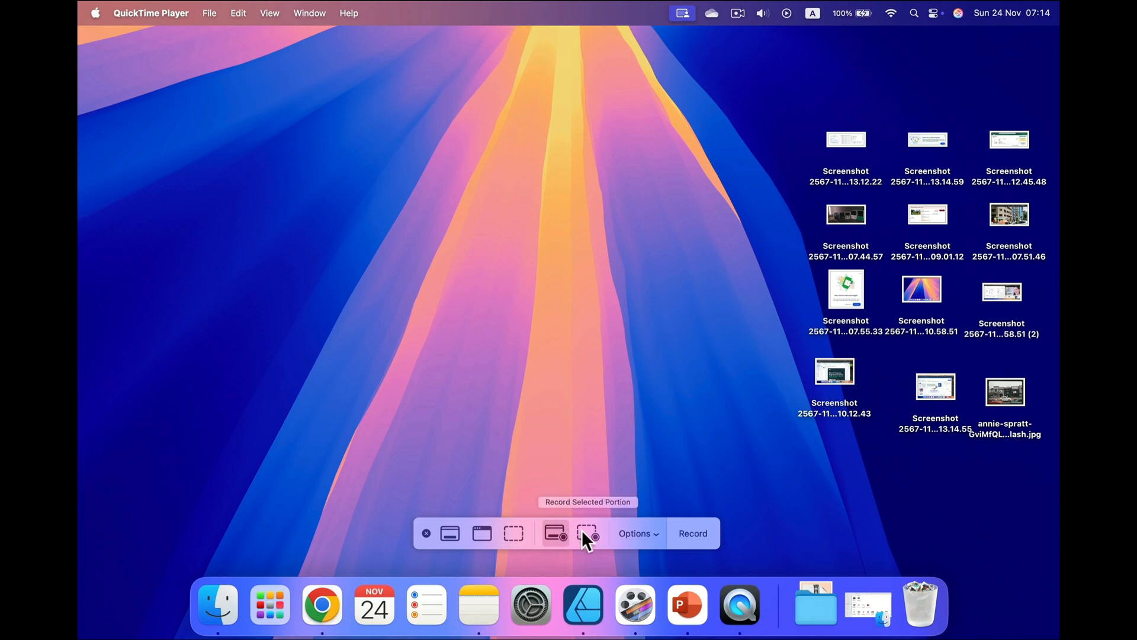
pyautogui.click(588, 533)
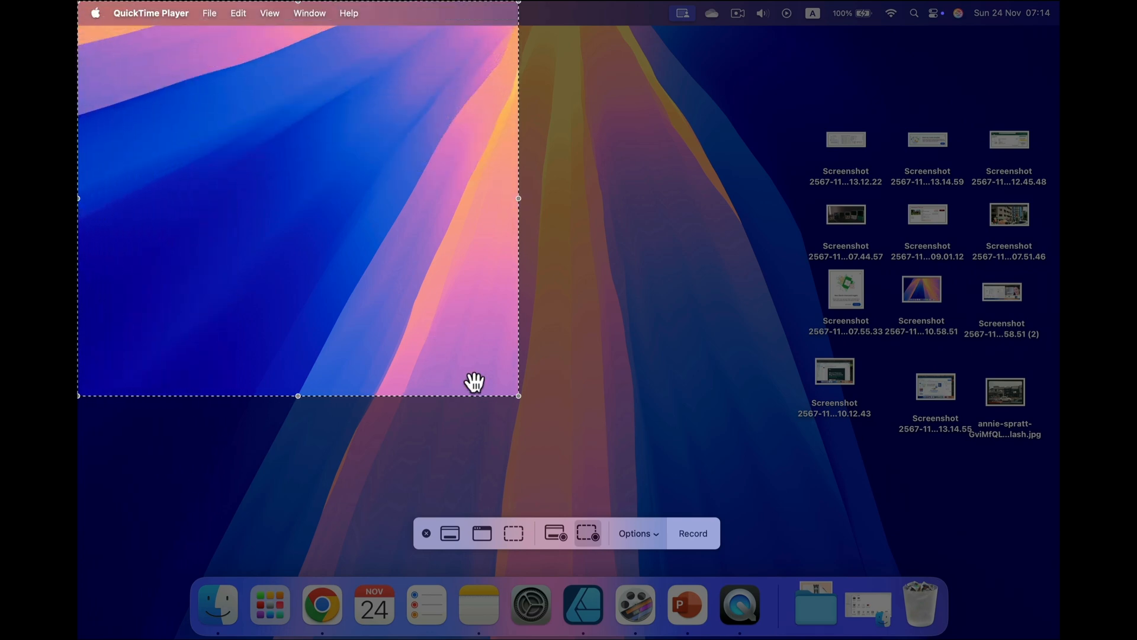
# Step: Mark a recording area covering nearly the whole screen and begin recording
pyautogui.moveTo(517, 396); pyautogui.dragTo(1055, 556)
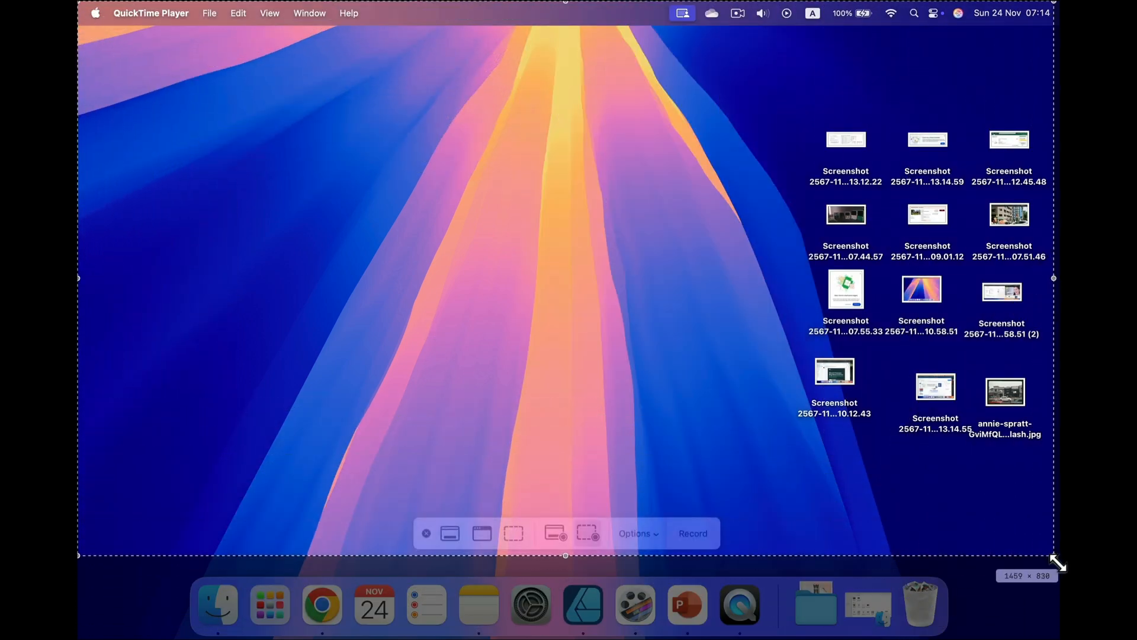
pyautogui.moveTo(1056, 558); pyautogui.dragTo(1039, 578)
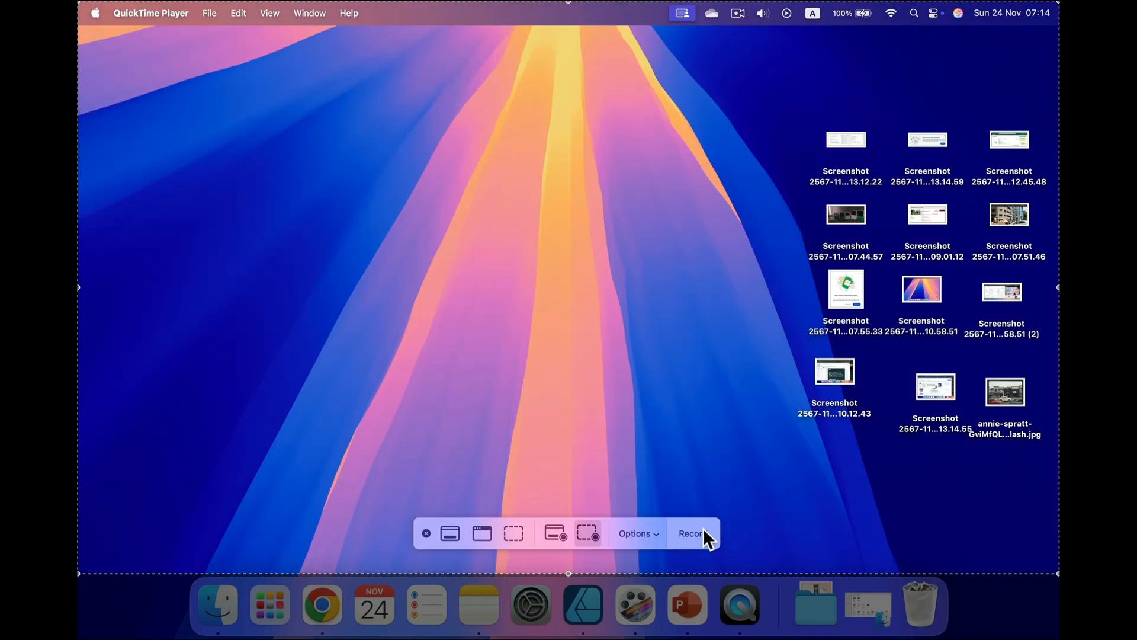
pyautogui.click(690, 533)
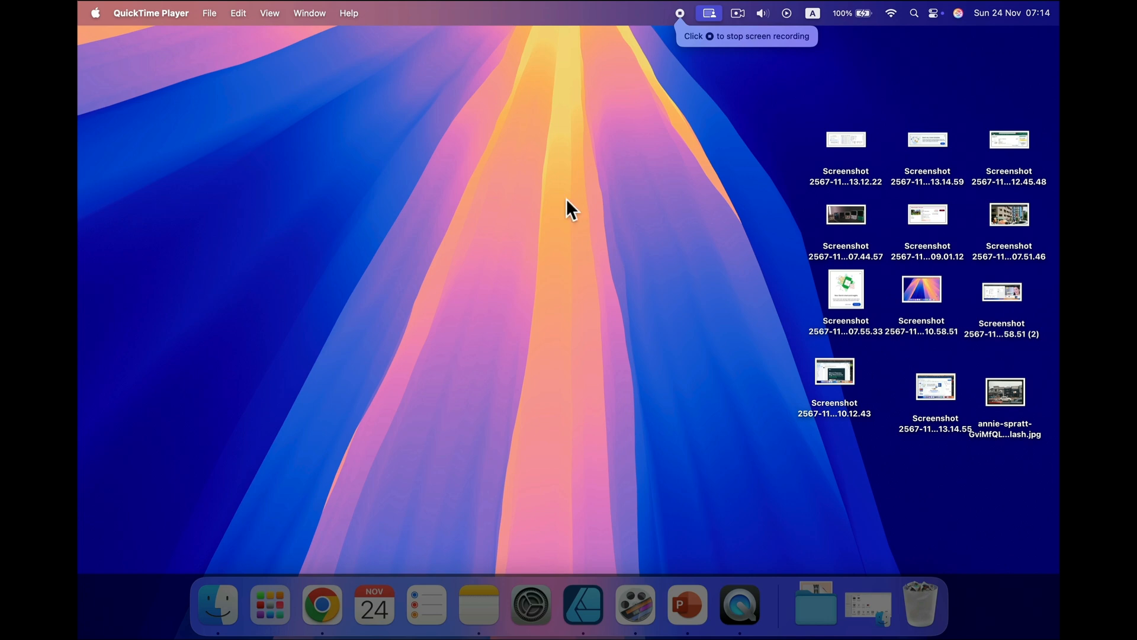
pyautogui.moveTo(828, 154)
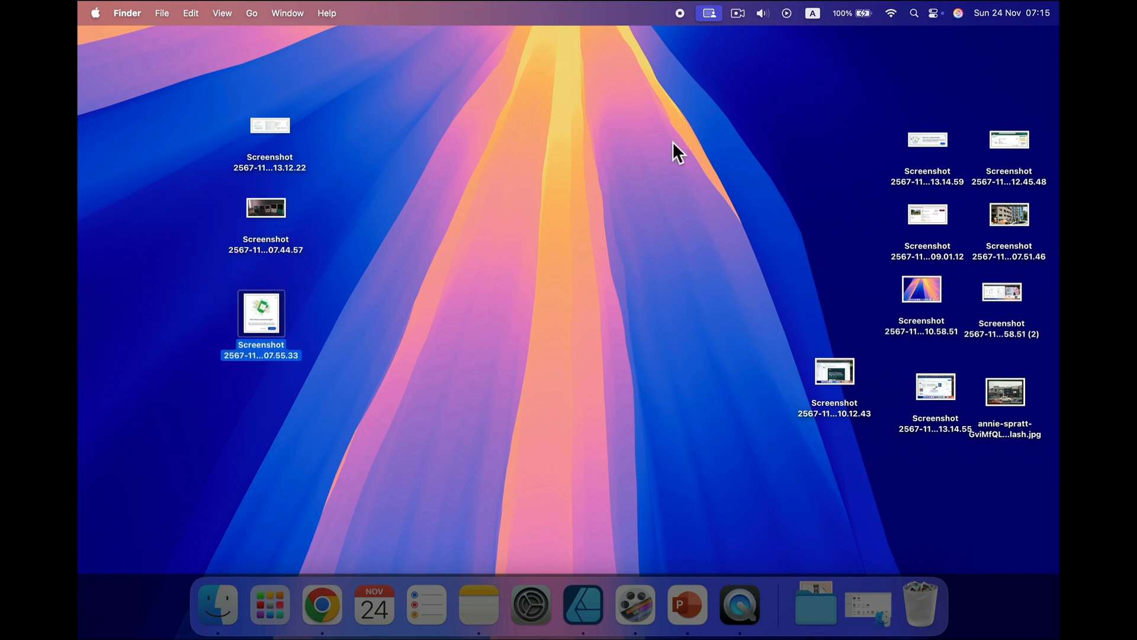
pyautogui.moveTo(682, 14)
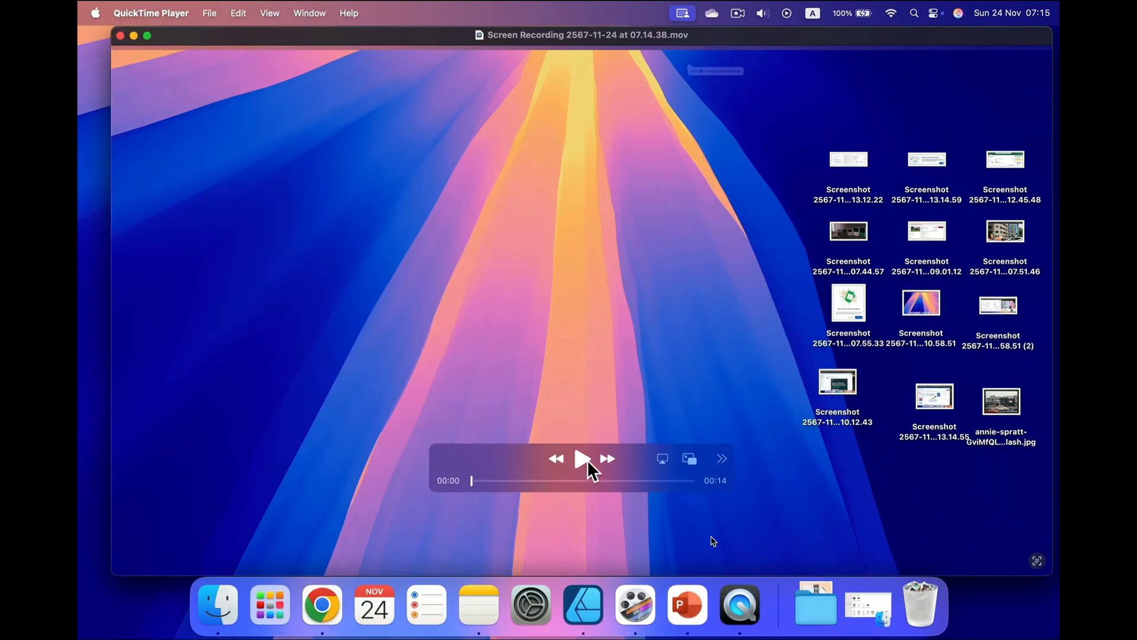
# Step: Play the new screen recording through to its end and close the playback window
pyautogui.click(581, 457)
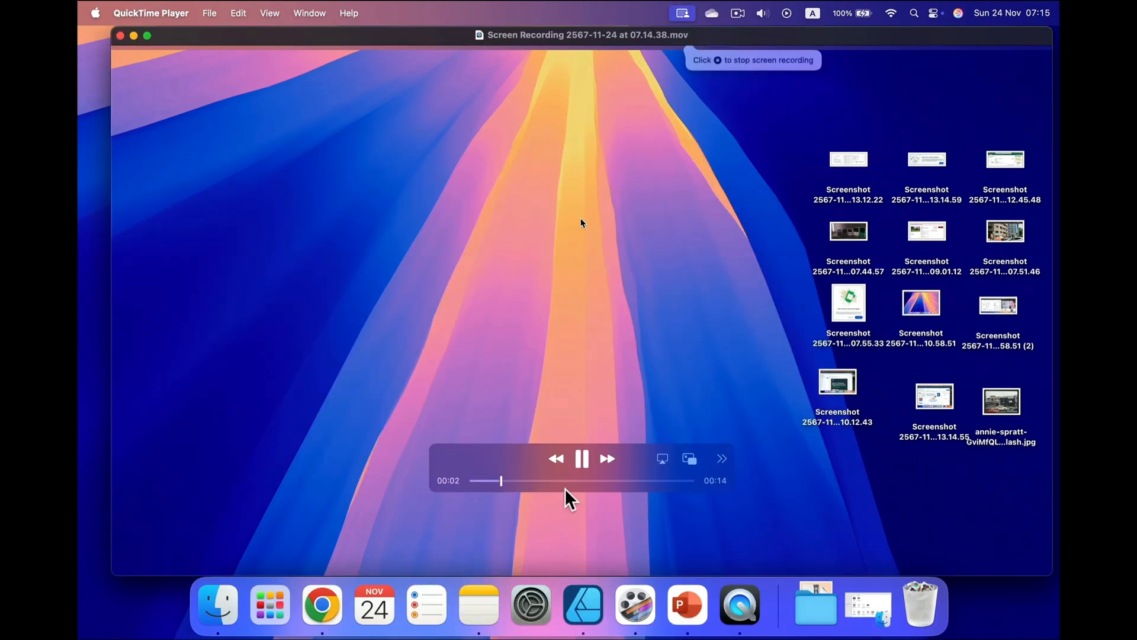
pyautogui.moveTo(848, 157); pyautogui.dragTo(580, 253)
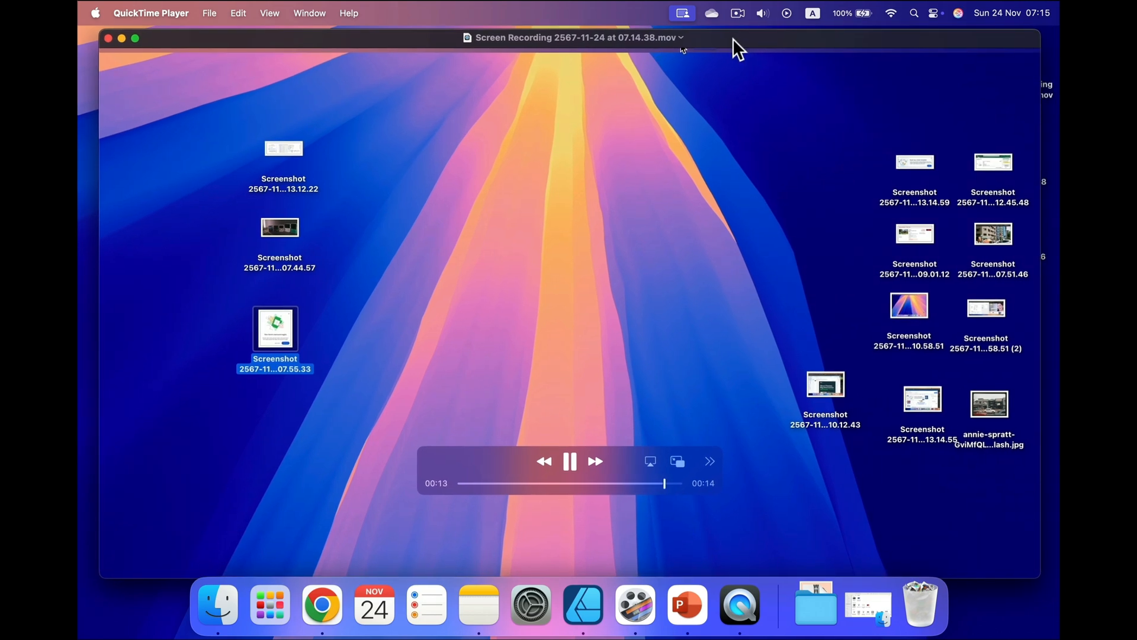
pyautogui.click(569, 461)
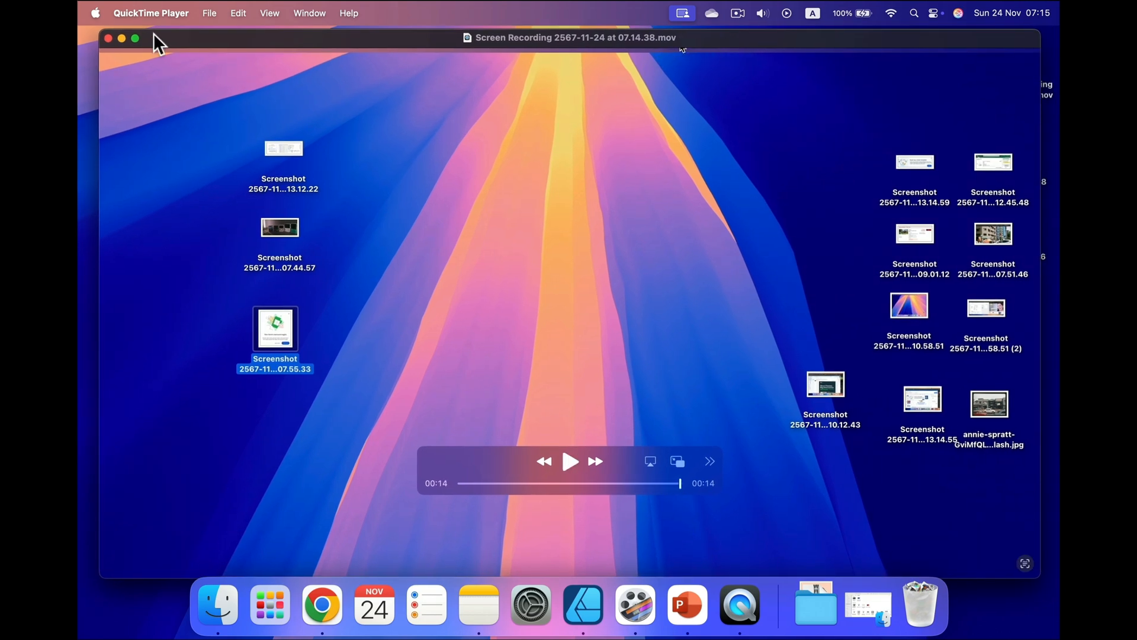
pyautogui.moveTo(105, 40)
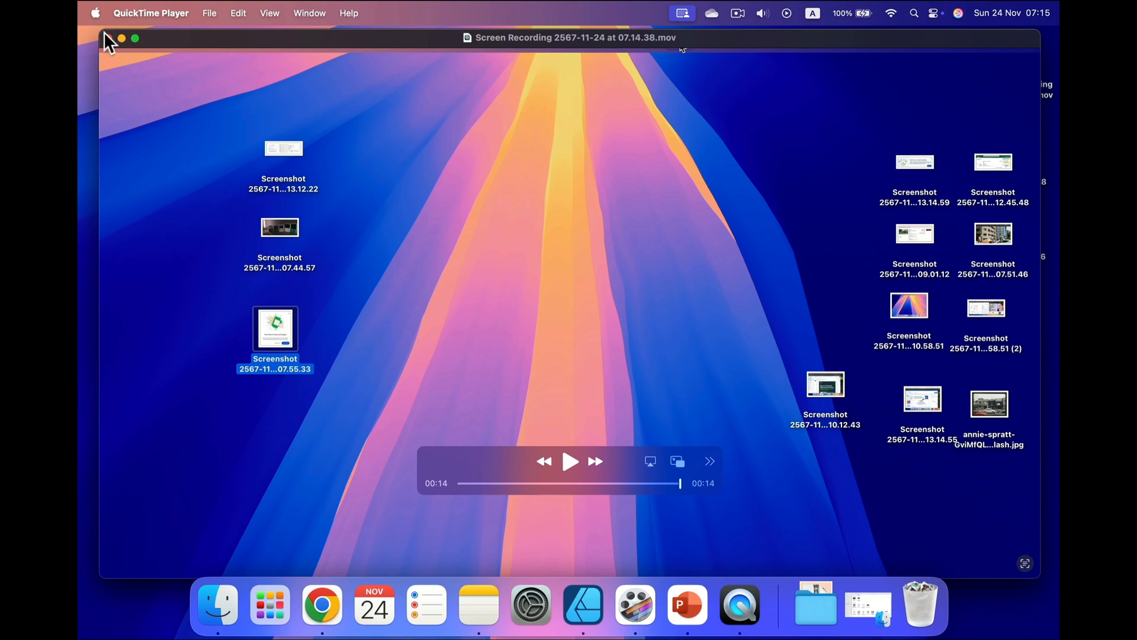
pyautogui.moveTo(157, 53)
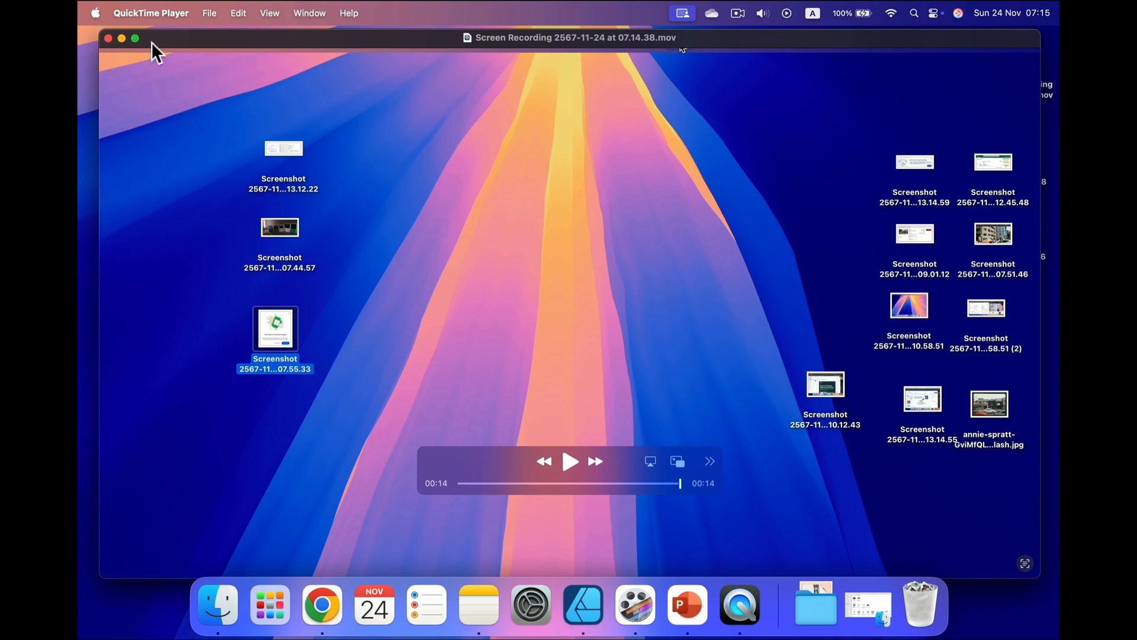
pyautogui.click(209, 13)
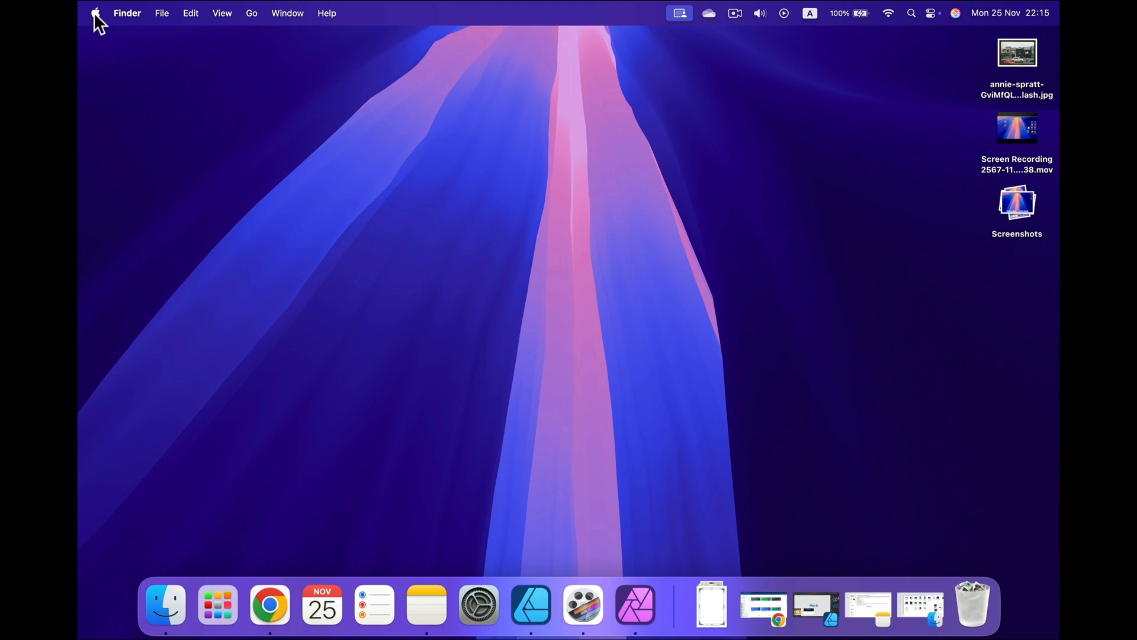
pyautogui.click(95, 13)
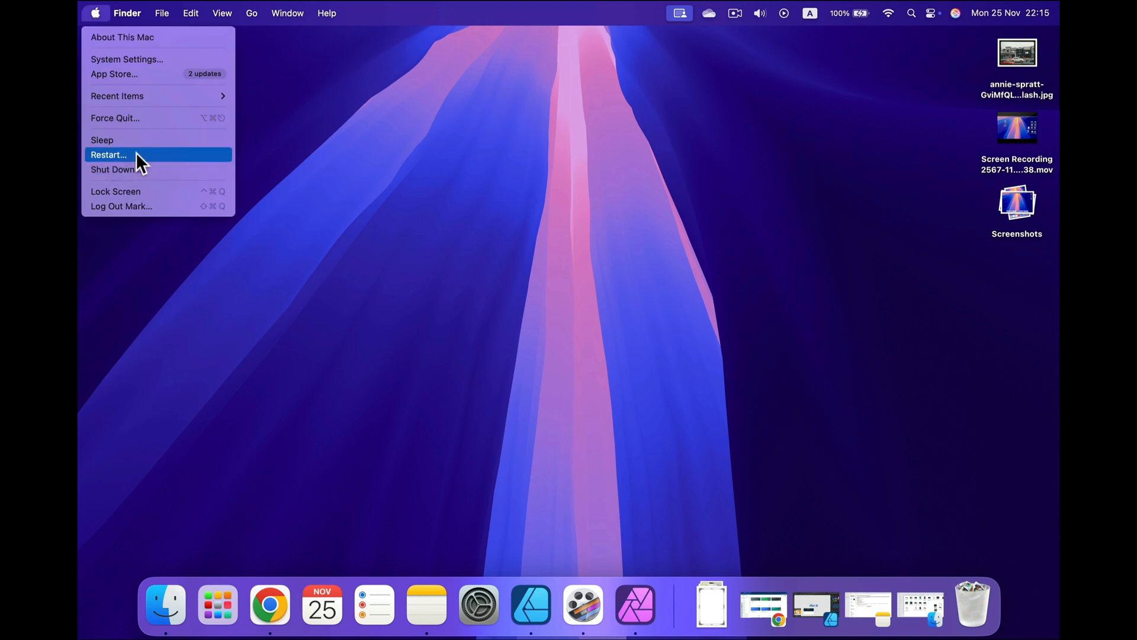
pyautogui.moveTo(423, 303)
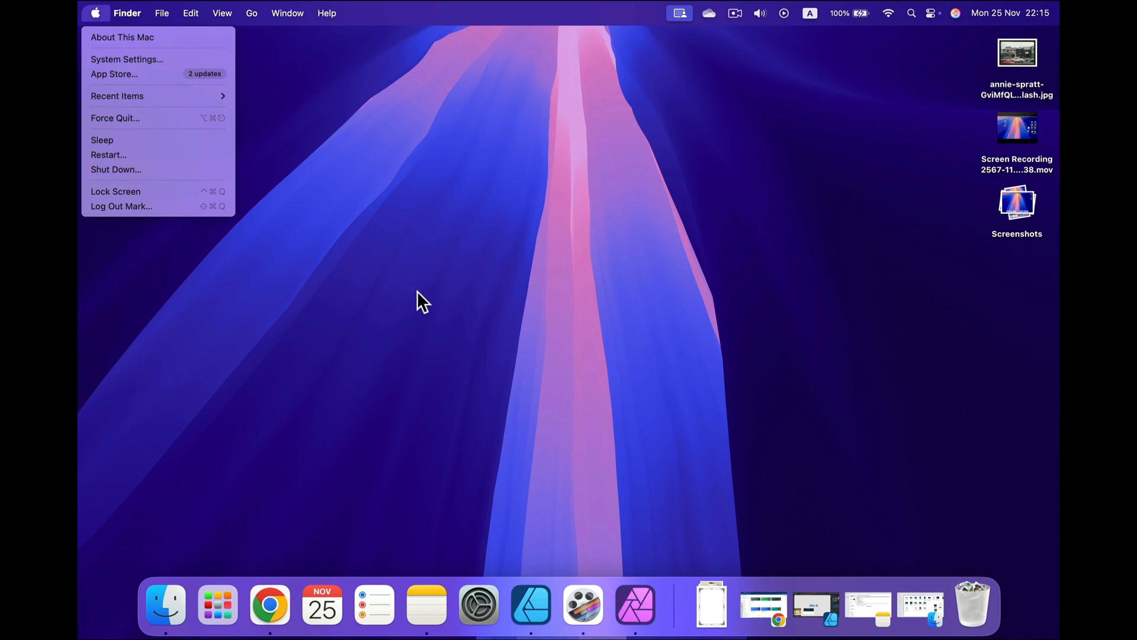
pyautogui.click(478, 240)
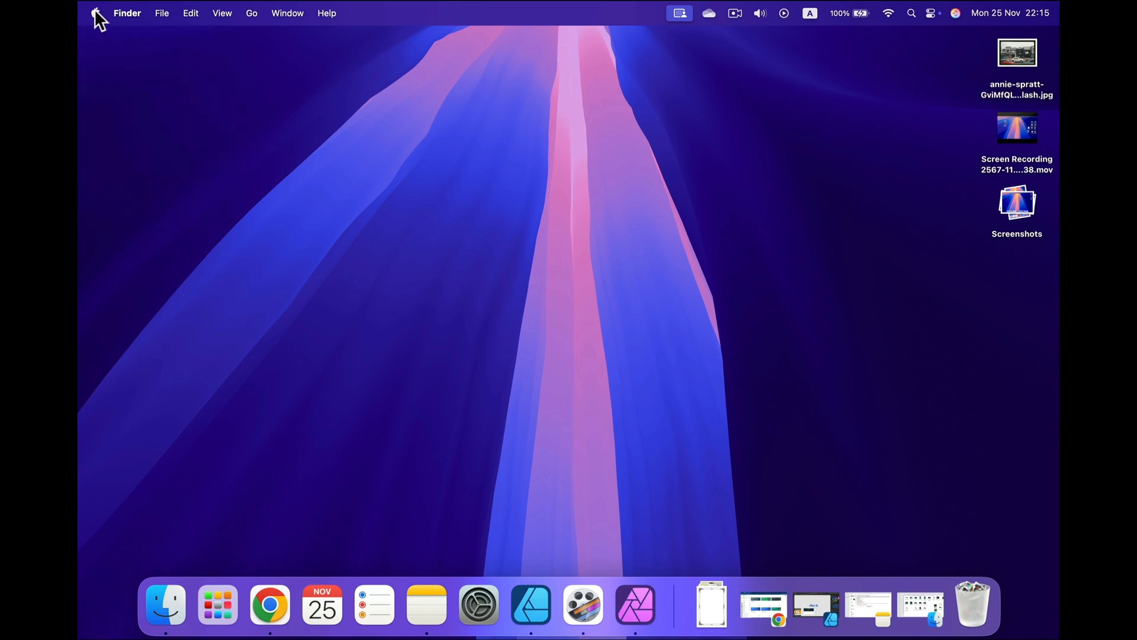
pyautogui.moveTo(331, 107)
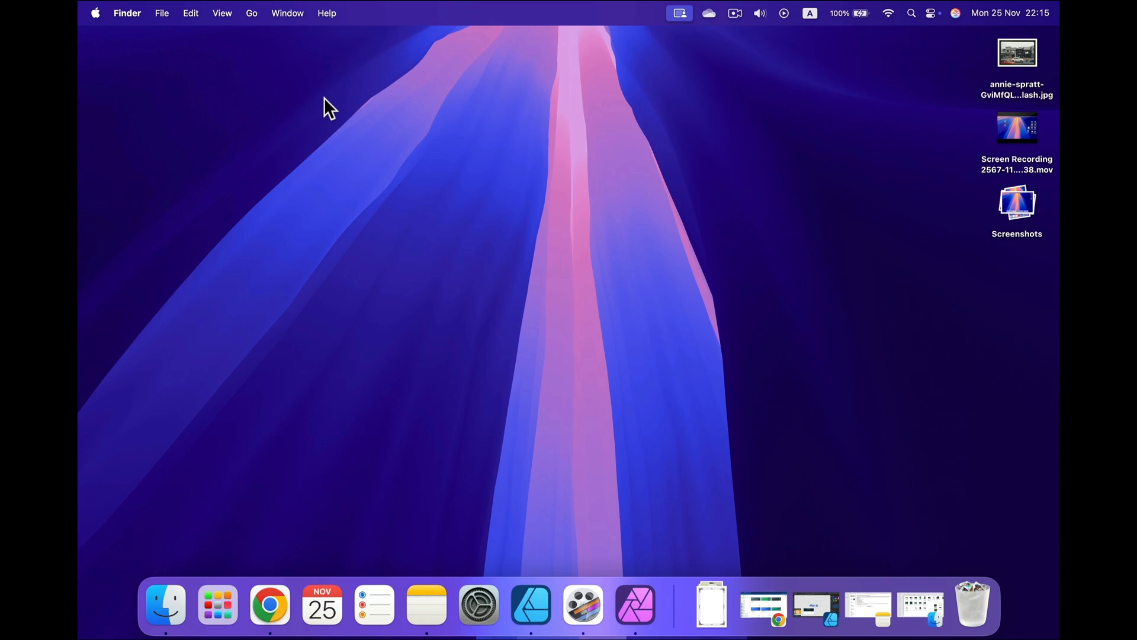
pyautogui.moveTo(208, 52)
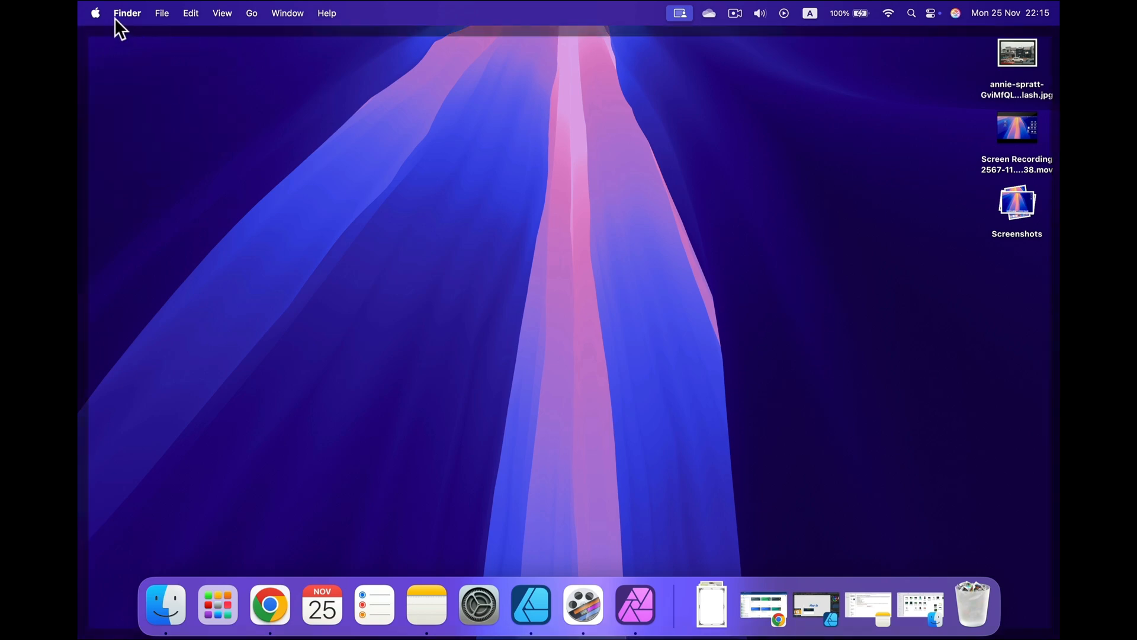
pyautogui.moveTo(140, 25)
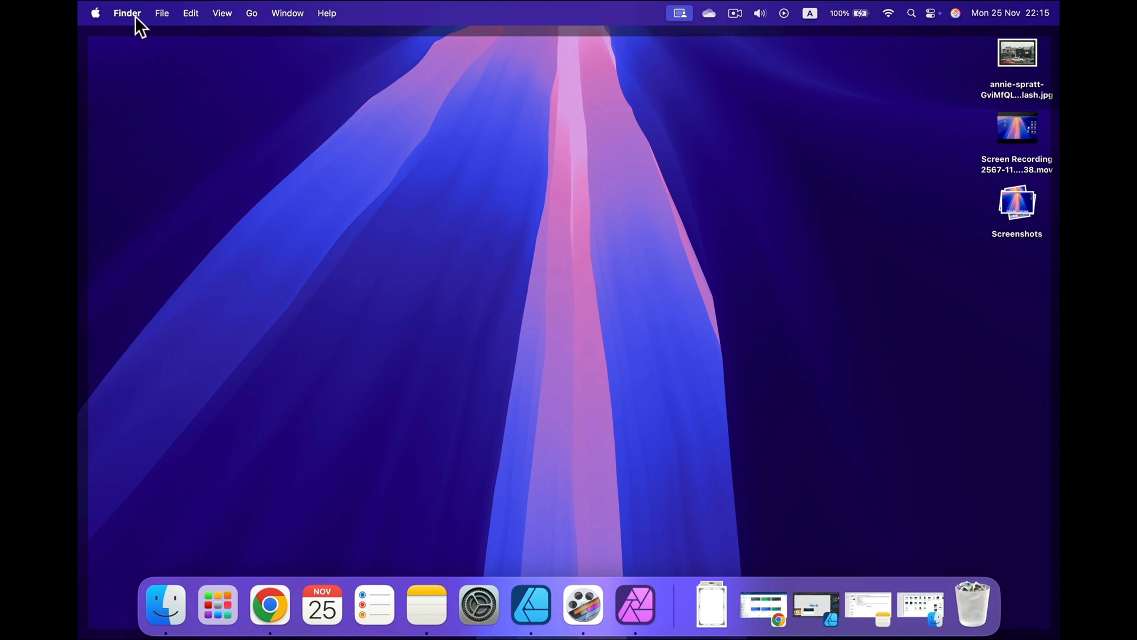
pyautogui.click(95, 11)
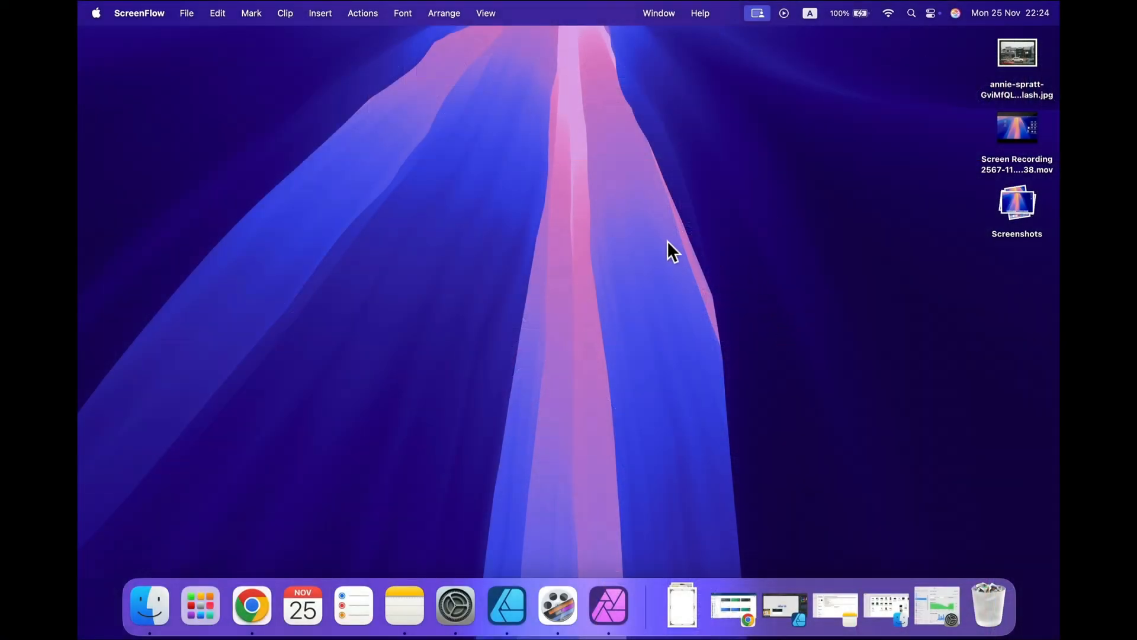
pyautogui.moveTo(461, 577)
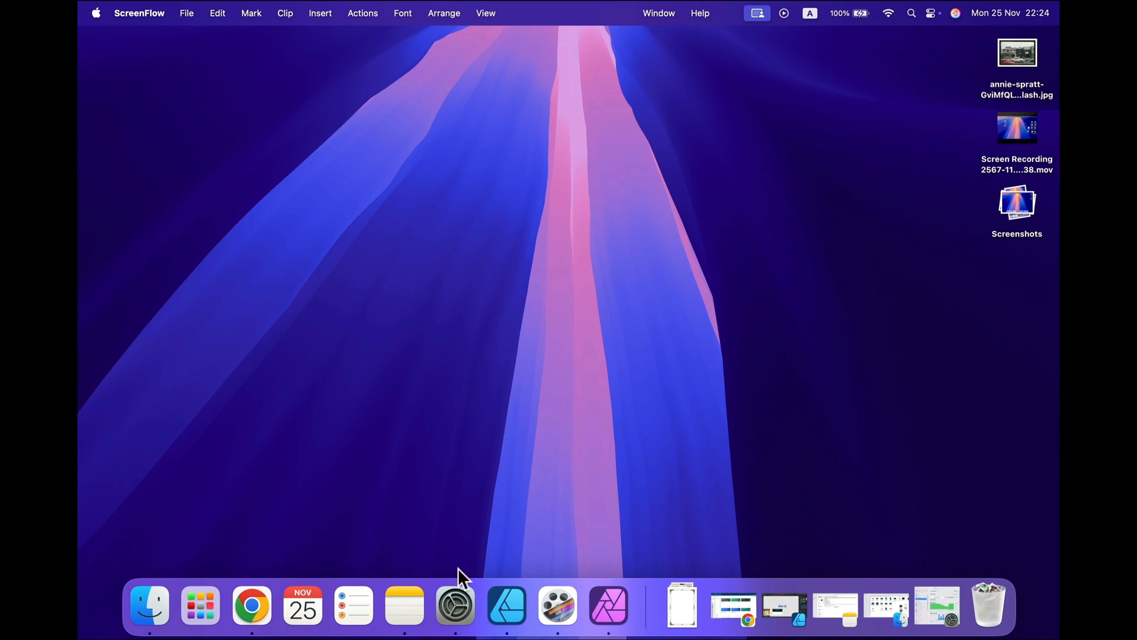
# Step: Show the Battery page of System Settings with its health and usage charts
pyautogui.click(455, 604)
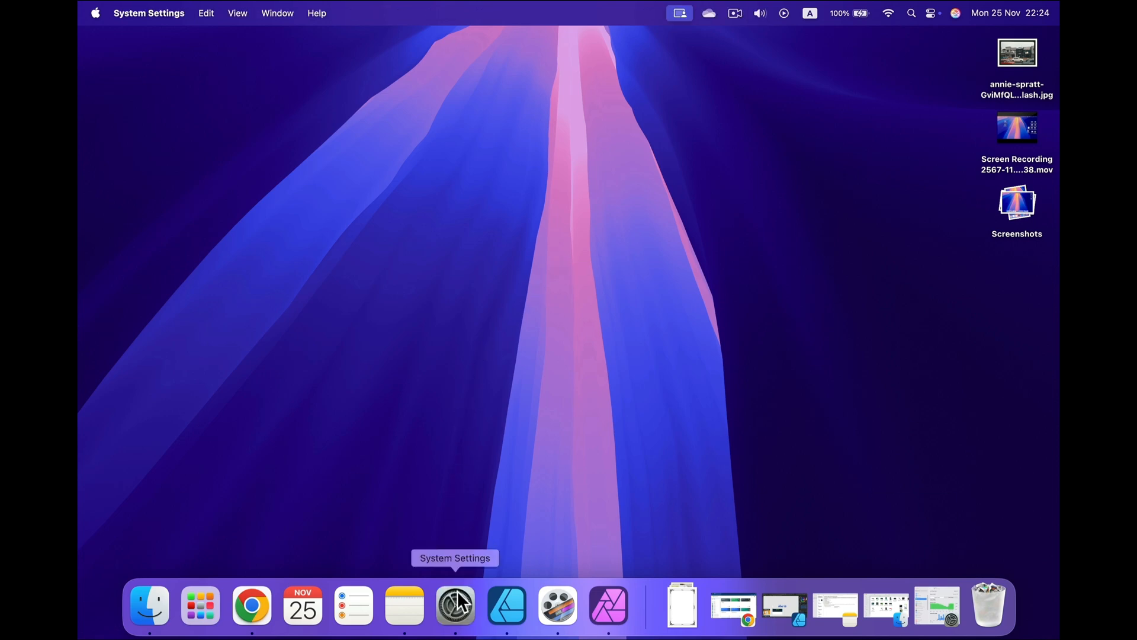
pyautogui.click(455, 604)
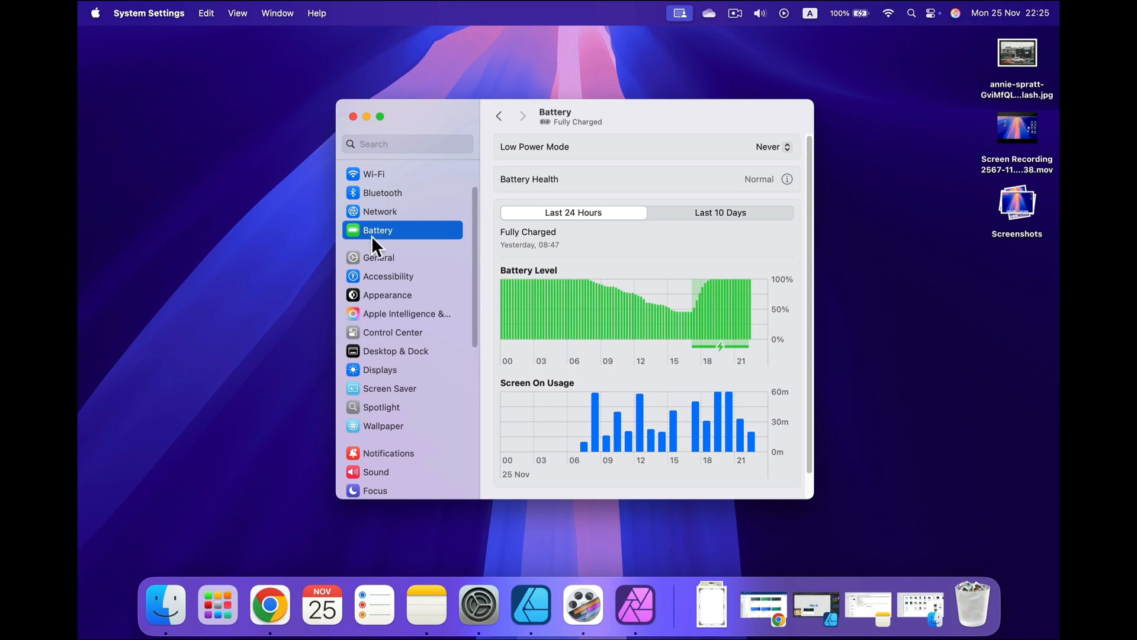
pyautogui.moveTo(406, 240)
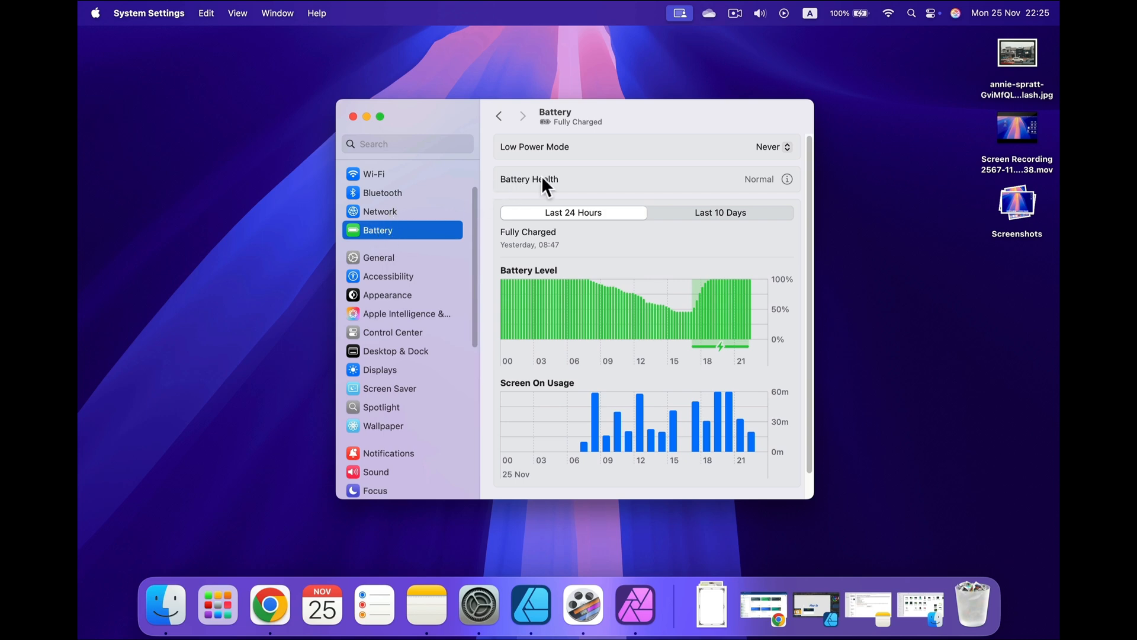
pyautogui.moveTo(769, 188)
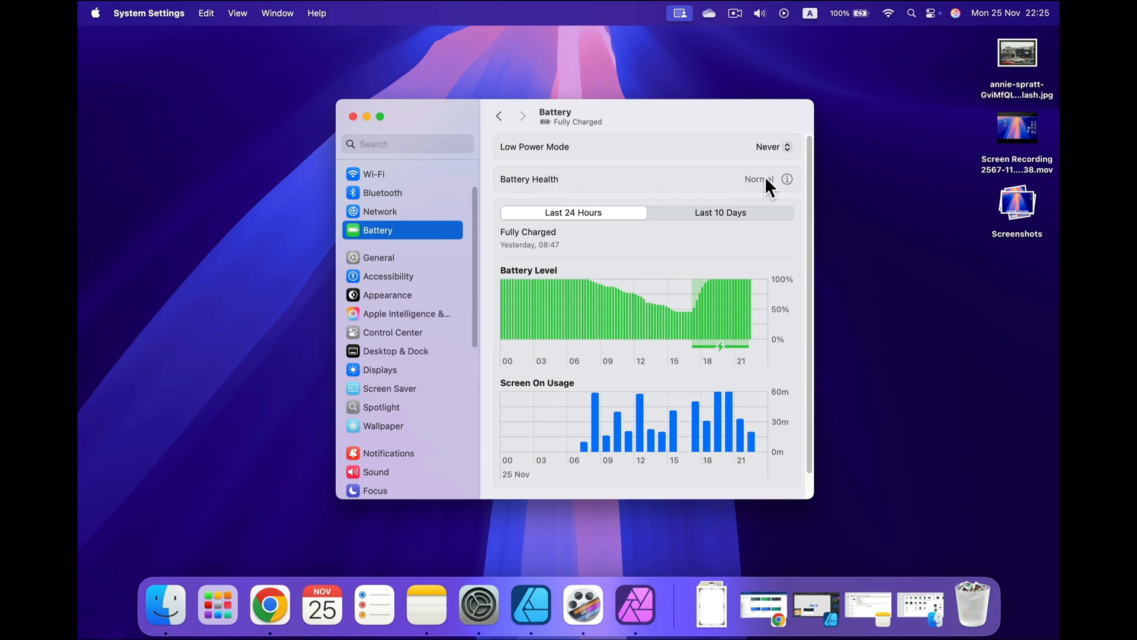
pyautogui.moveTo(790, 187)
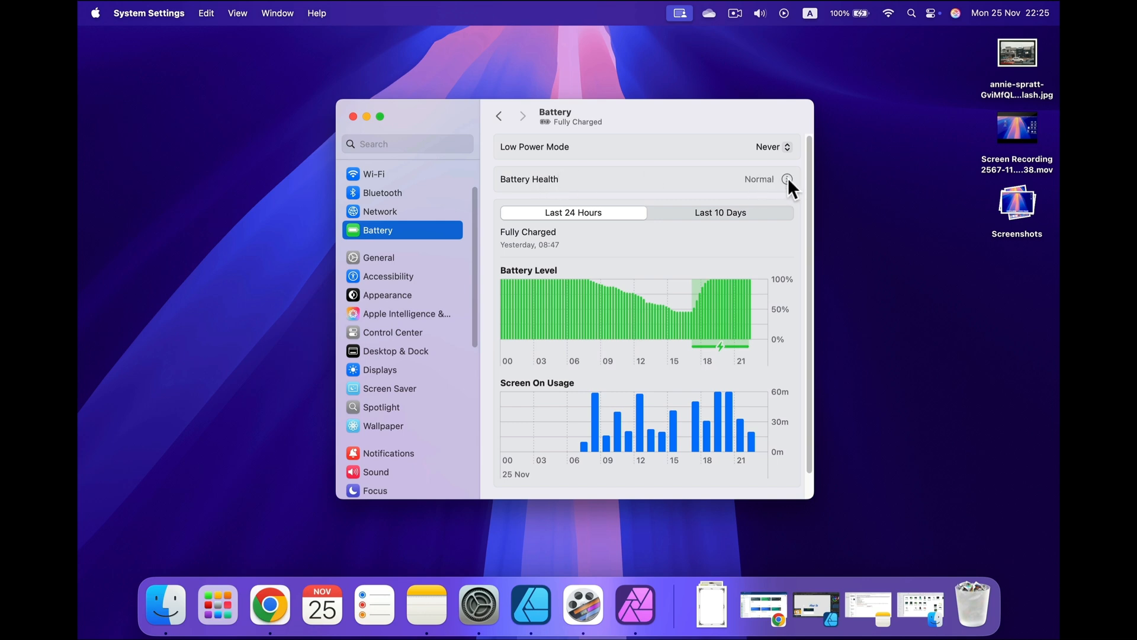
# Step: Show the Battery Health details: condition Normal, capacity 100%, optimized charging on
pyautogui.click(787, 179)
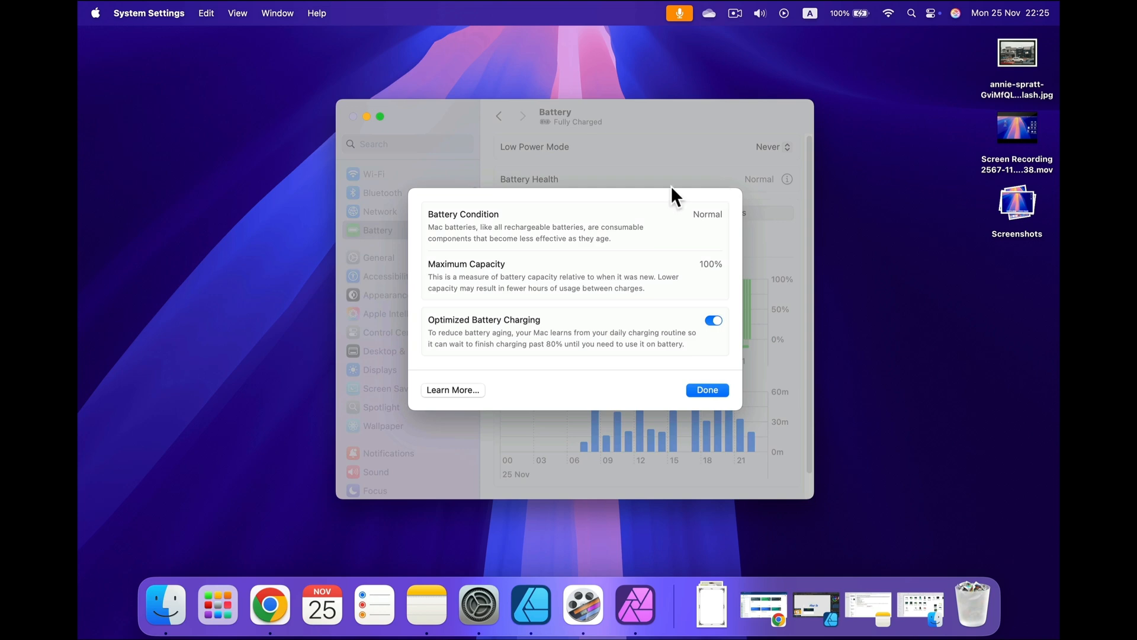
pyautogui.moveTo(436, 365)
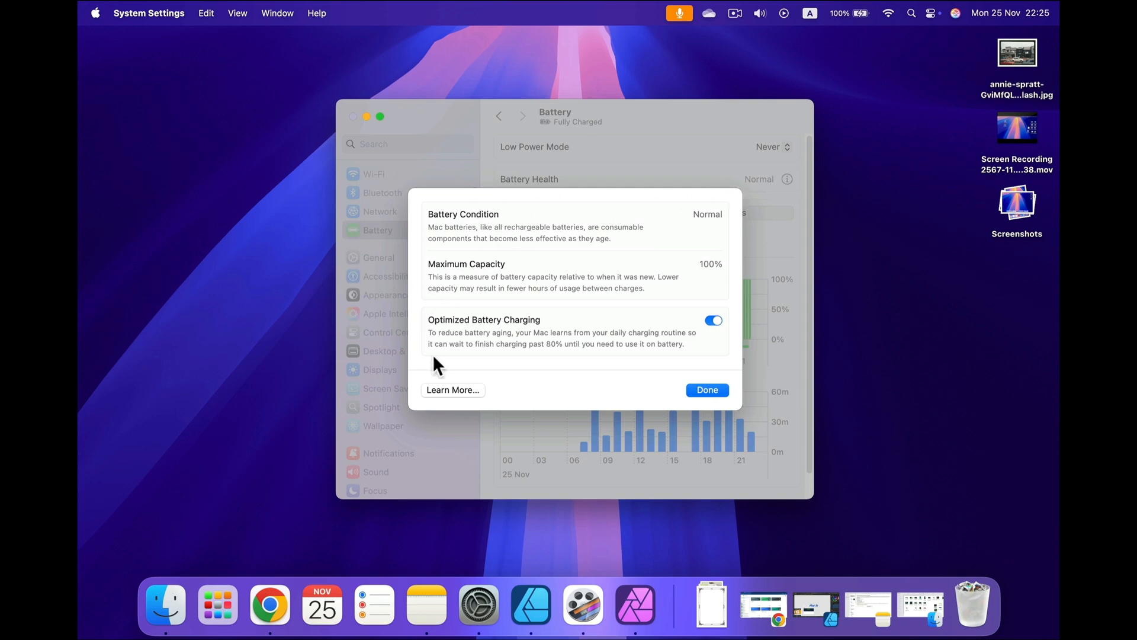
pyautogui.moveTo(721, 224)
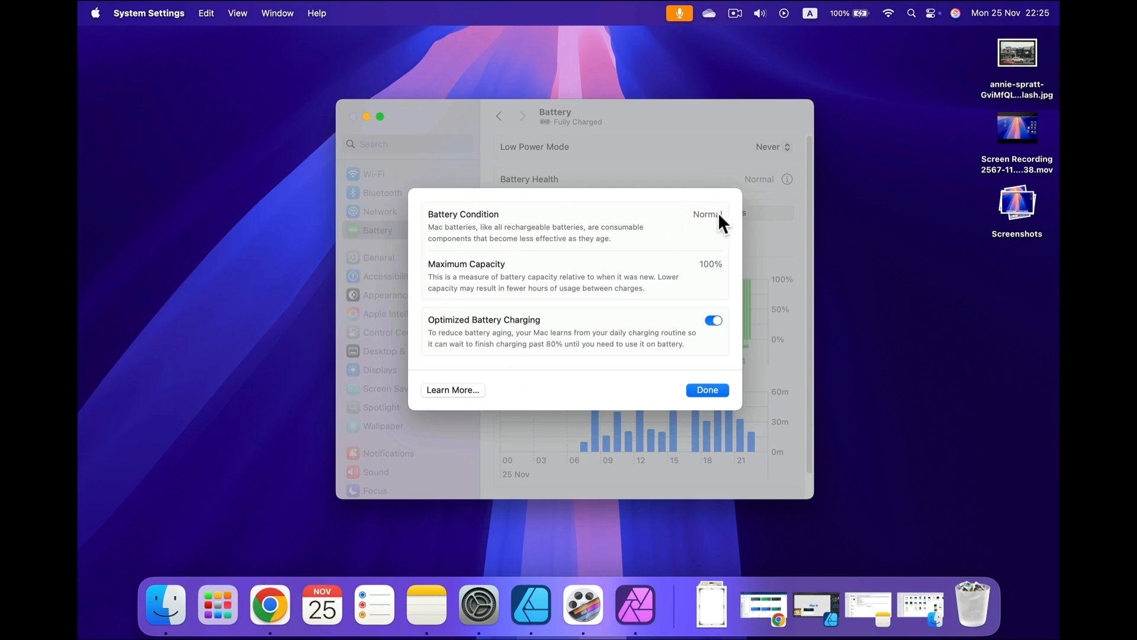
pyautogui.moveTo(715, 264)
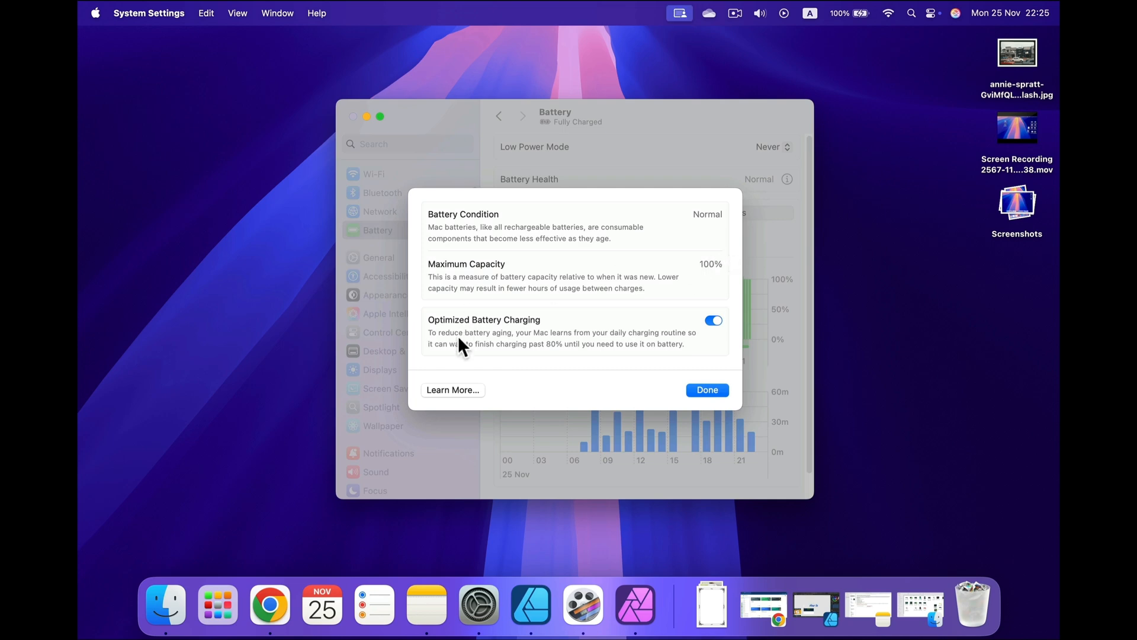
pyautogui.moveTo(516, 328)
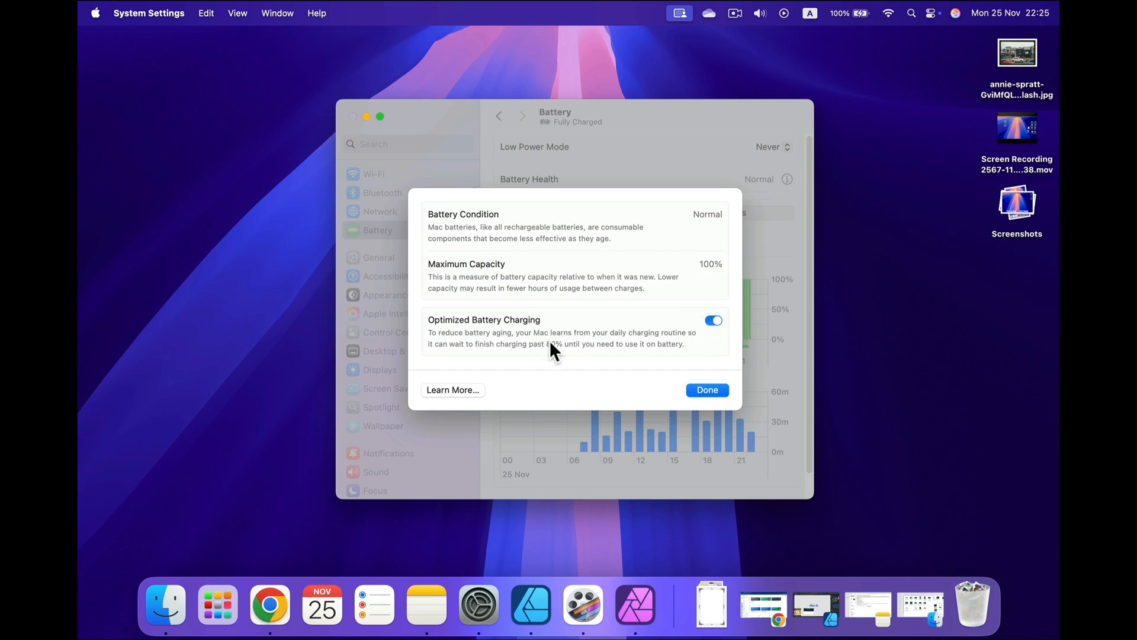
pyautogui.moveTo(557, 330)
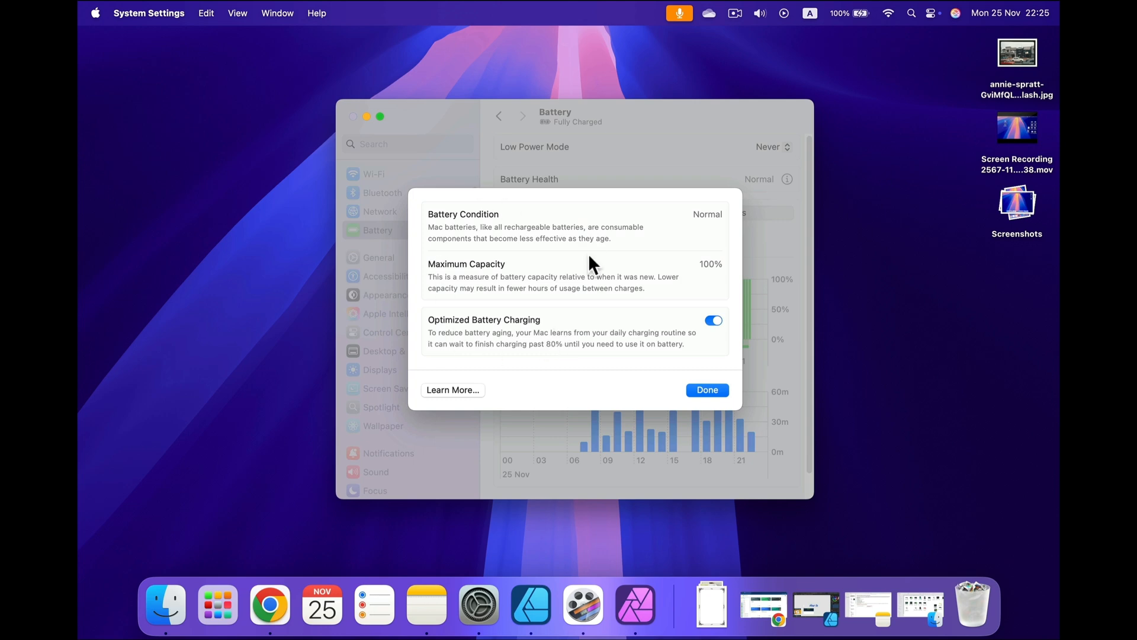
pyautogui.moveTo(593, 283)
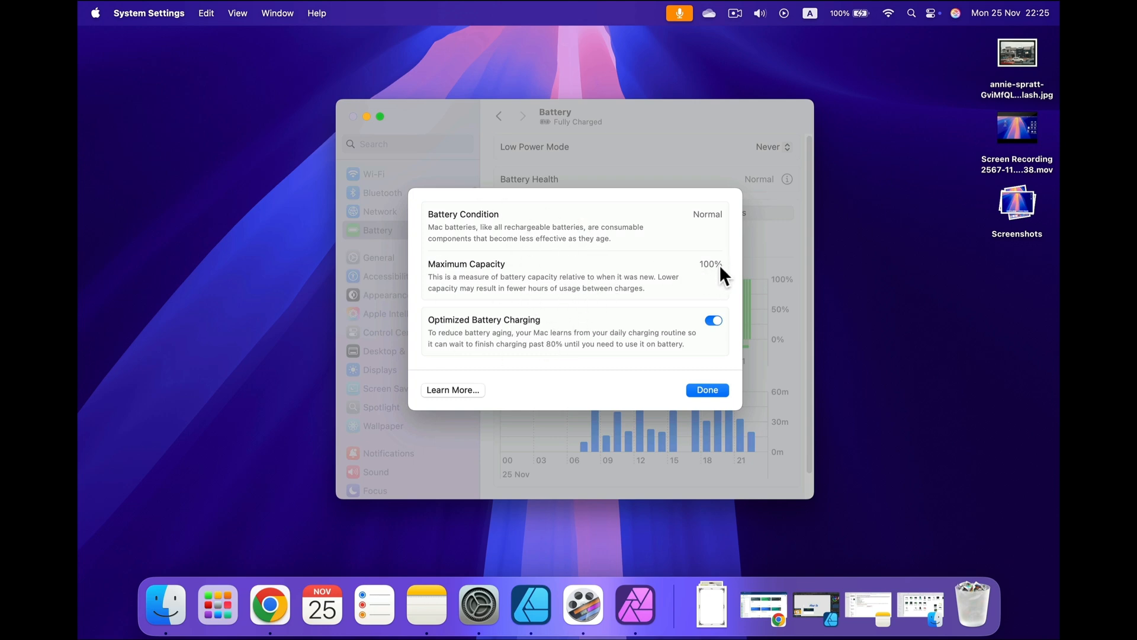
pyautogui.moveTo(700, 218)
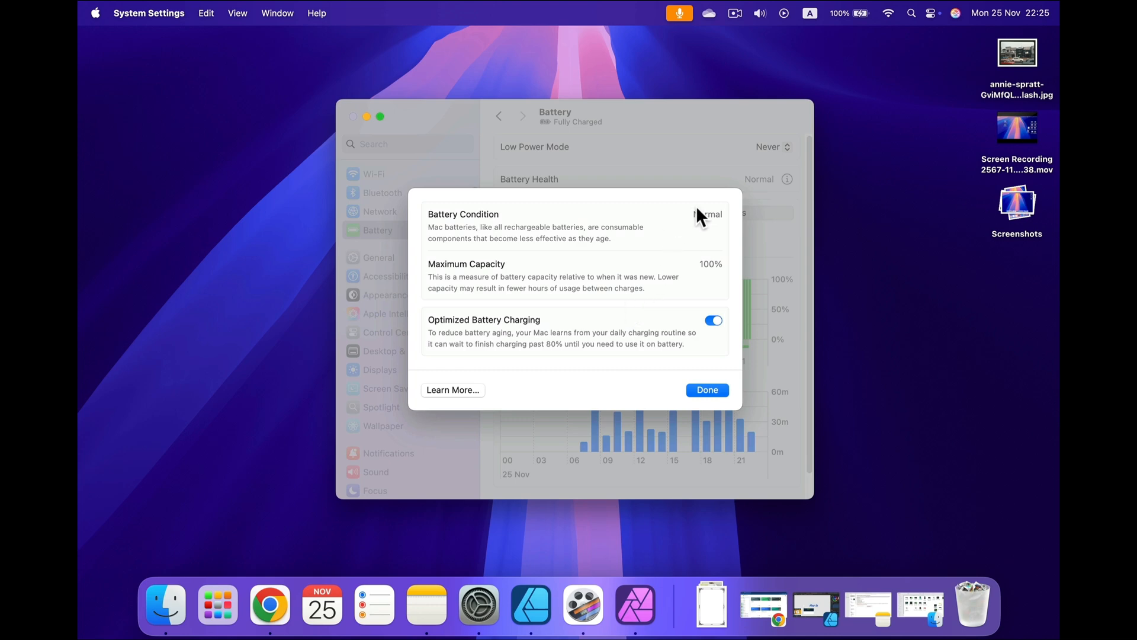
pyautogui.moveTo(727, 224)
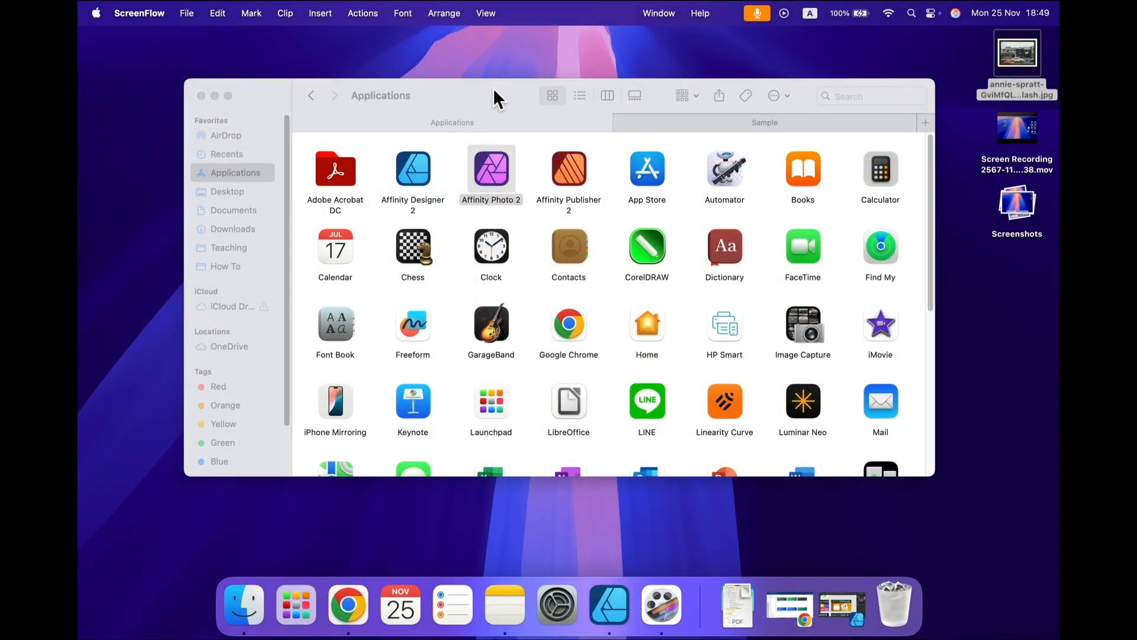
# Step: Bring the Applications folder window with Affinity Photo 2 to the front
pyautogui.click(490, 169)
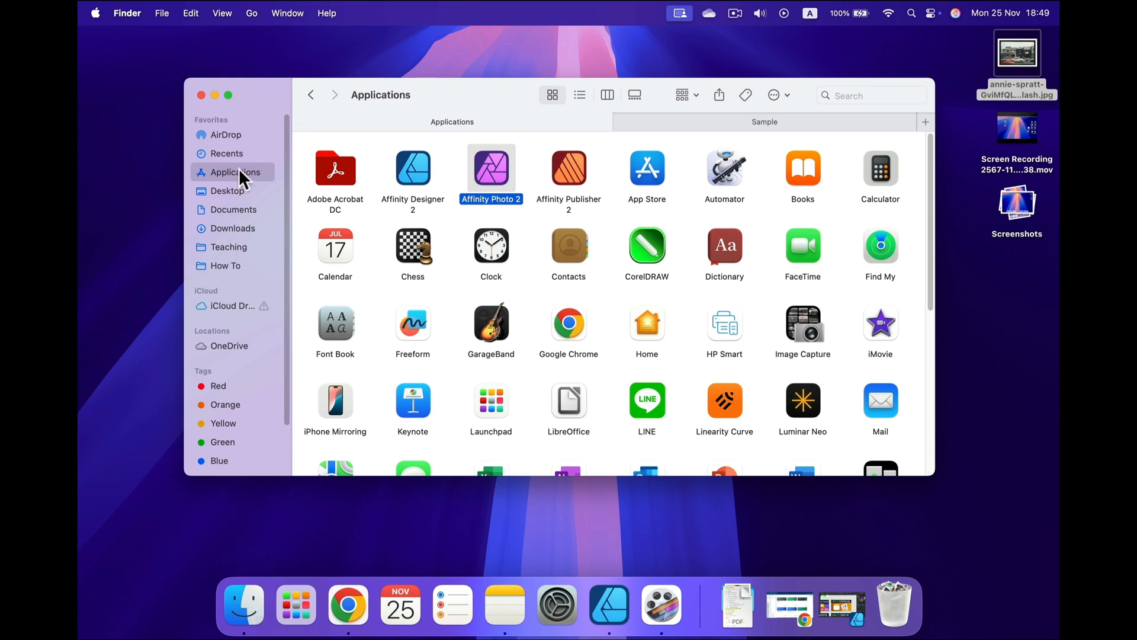
pyautogui.moveTo(235, 182)
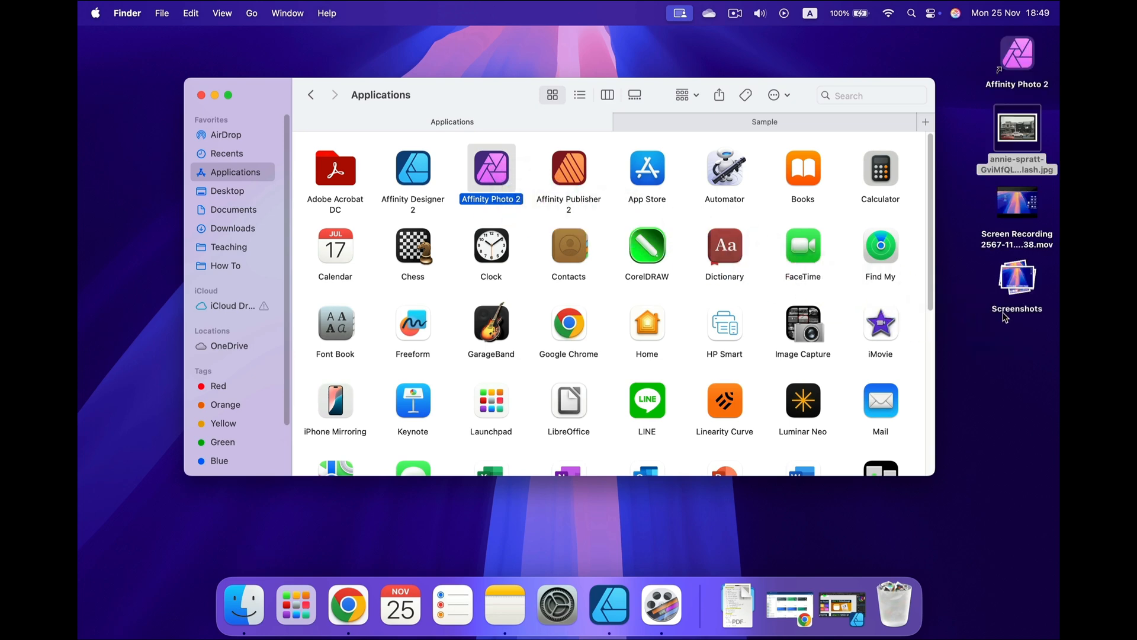
pyautogui.moveTo(1007, 72)
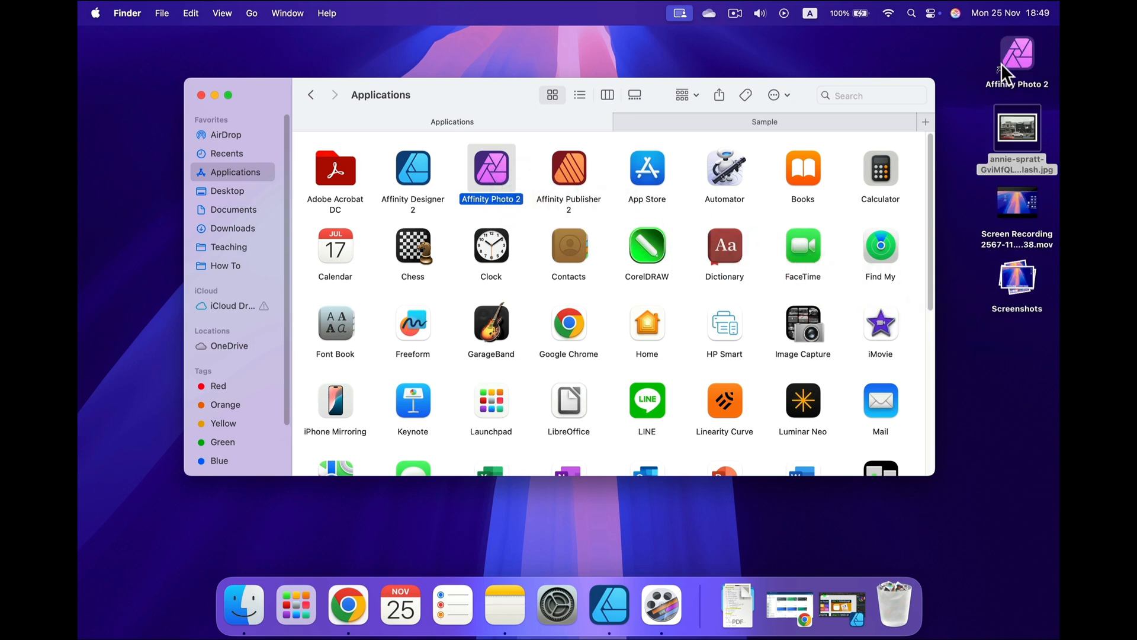
pyautogui.moveTo(544, 205)
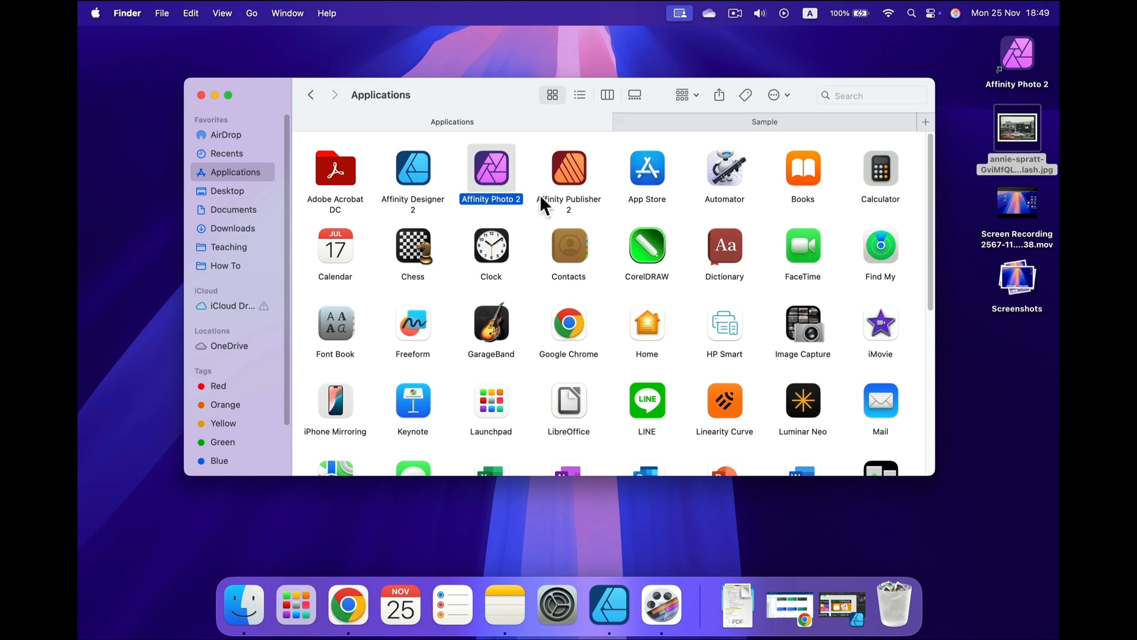
pyautogui.moveTo(491, 365)
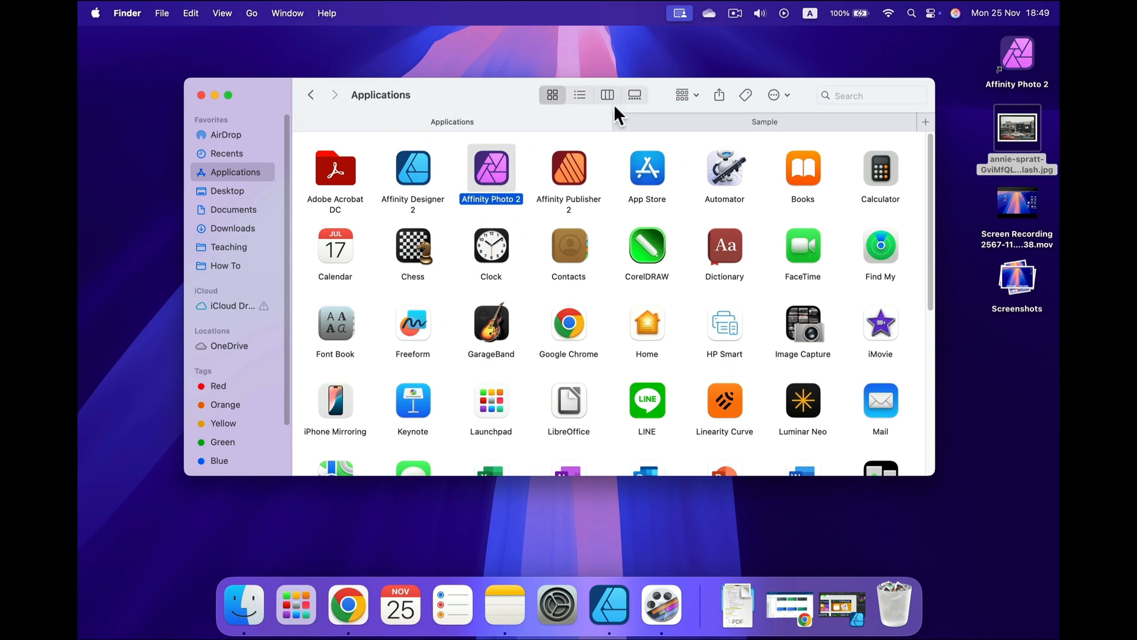
# Step: In the Sample folder, create an alias of Folder 1
pyautogui.click(764, 121)
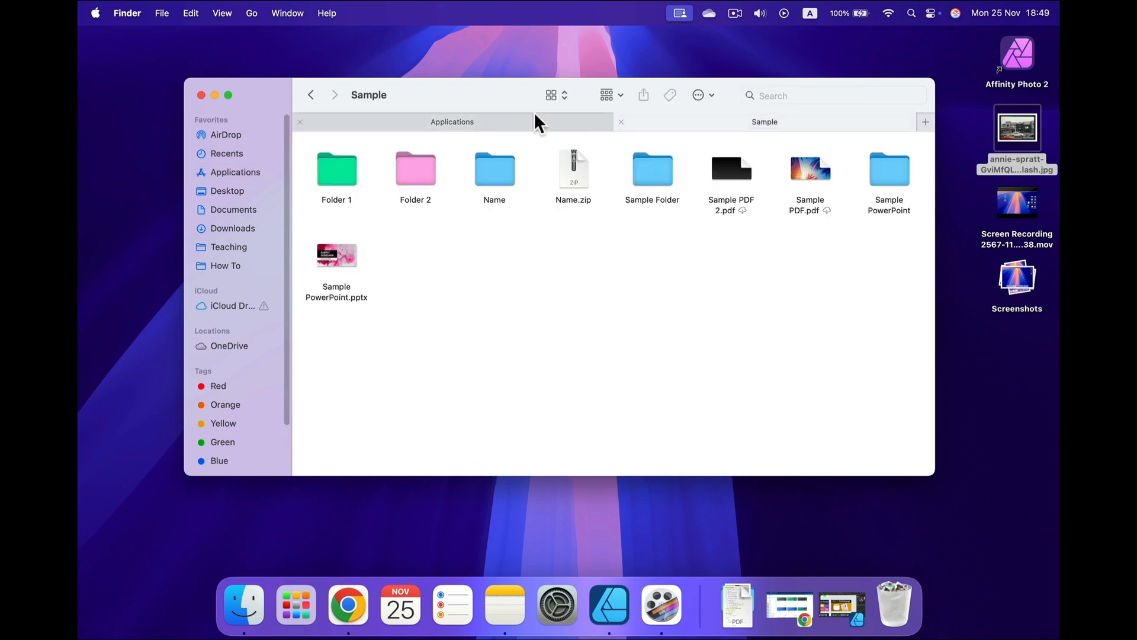
pyautogui.moveTo(336, 169); pyautogui.dragTo(671, 308)
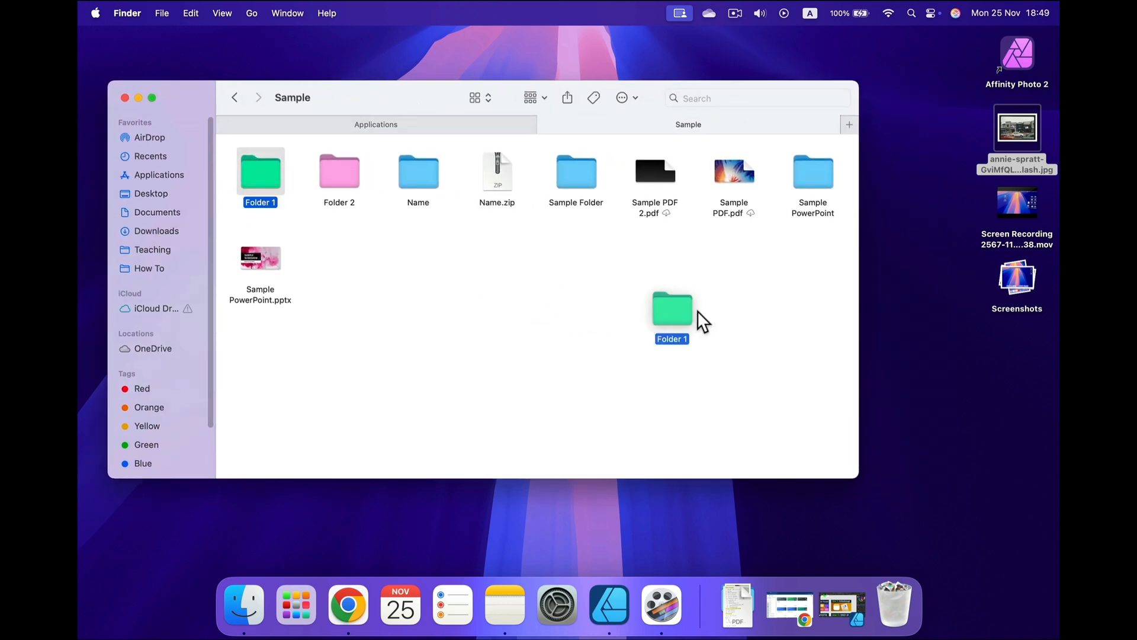
pyautogui.moveTo(671, 307); pyautogui.dragTo(1016, 355)
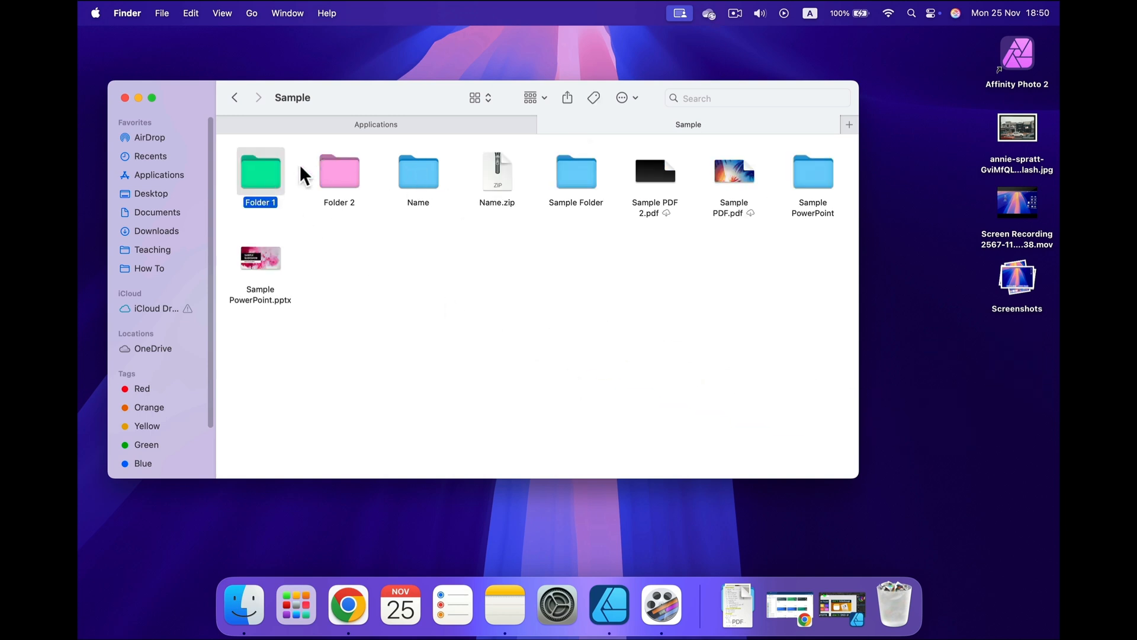
pyautogui.rightClick(260, 172)
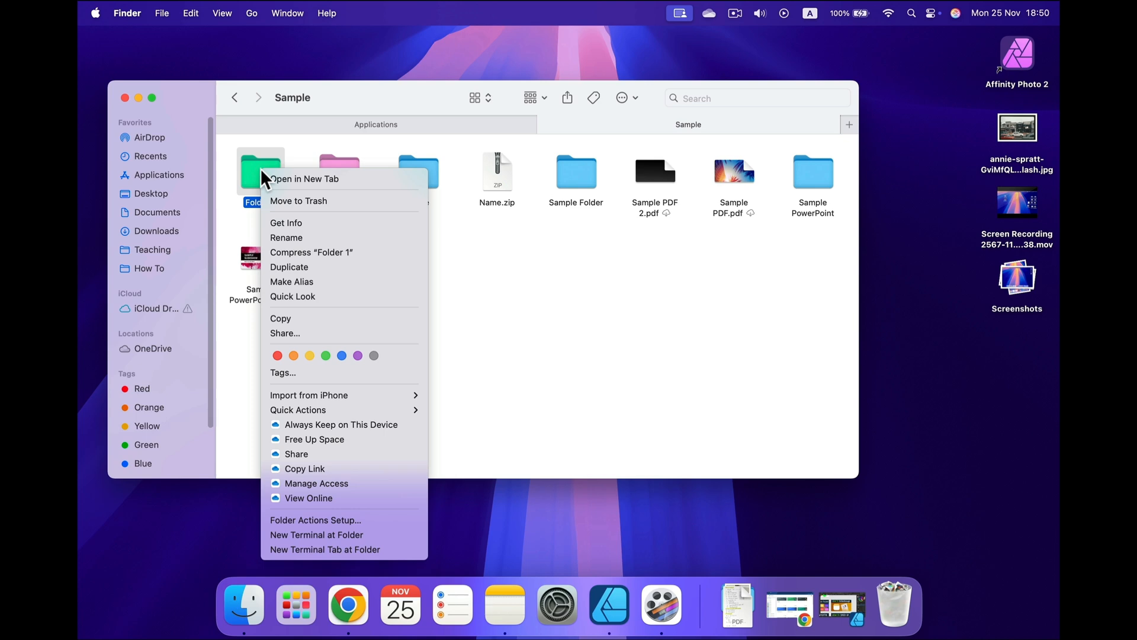
pyautogui.moveTo(315, 282)
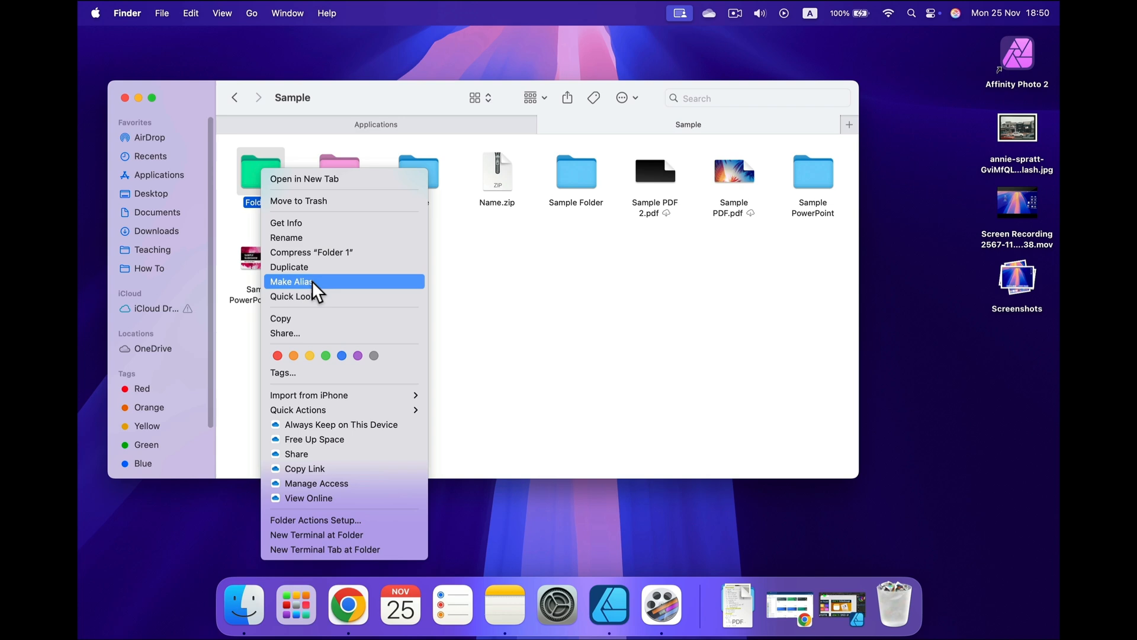
pyautogui.click(293, 281)
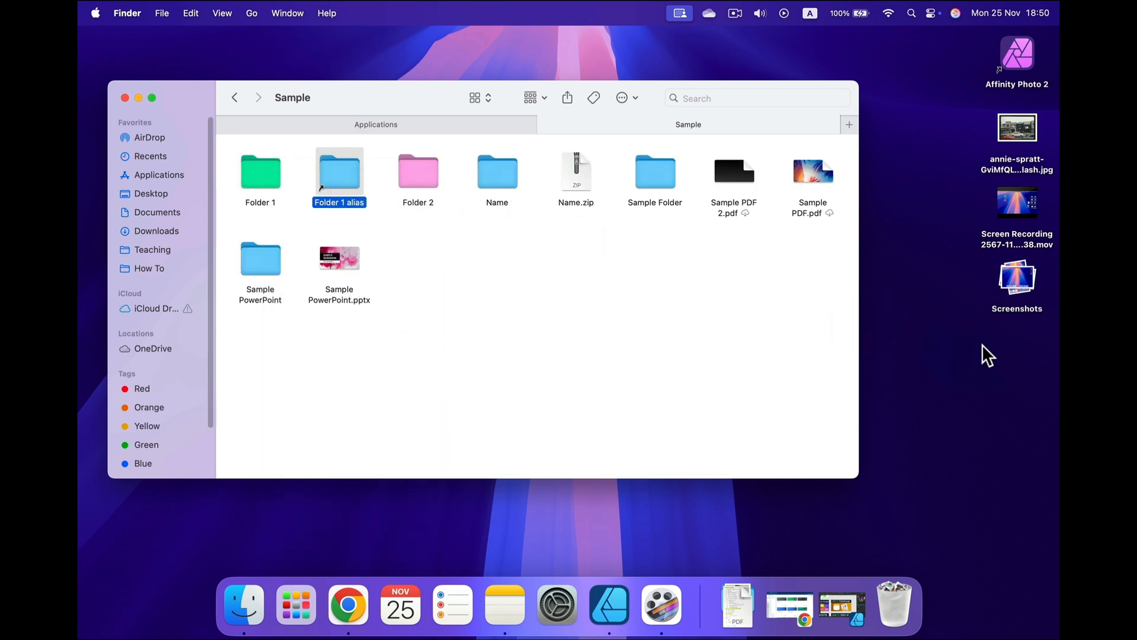
# Step: Move the Folder 1 alias onto the desktop and return to the Sample folder
pyautogui.moveTo(339, 172); pyautogui.dragTo(1016, 351)
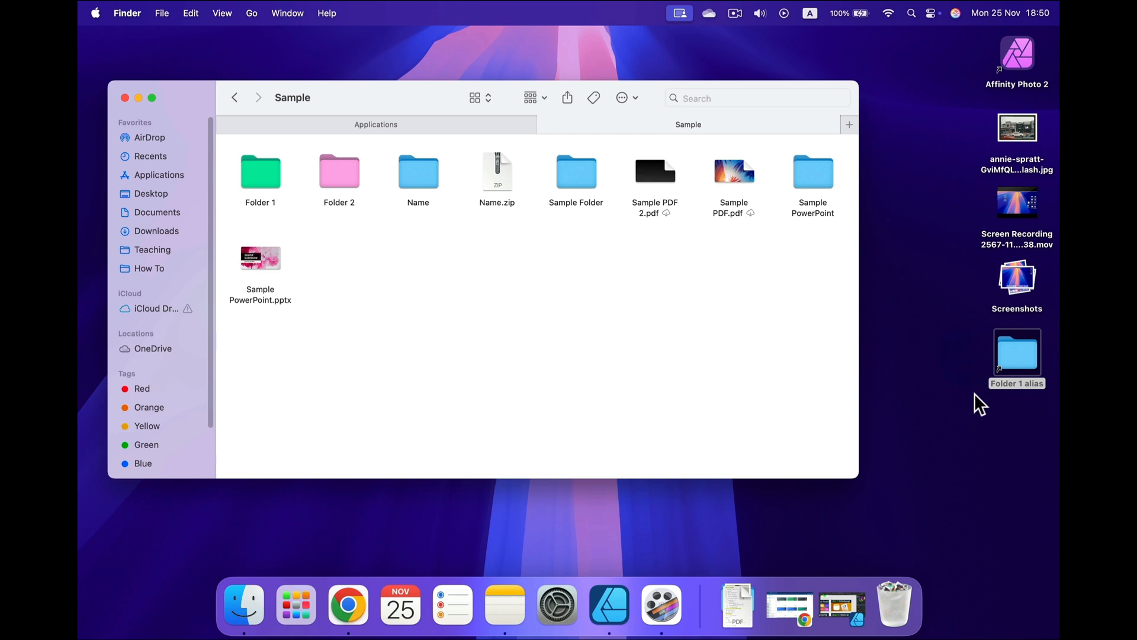
pyautogui.click(1016, 382)
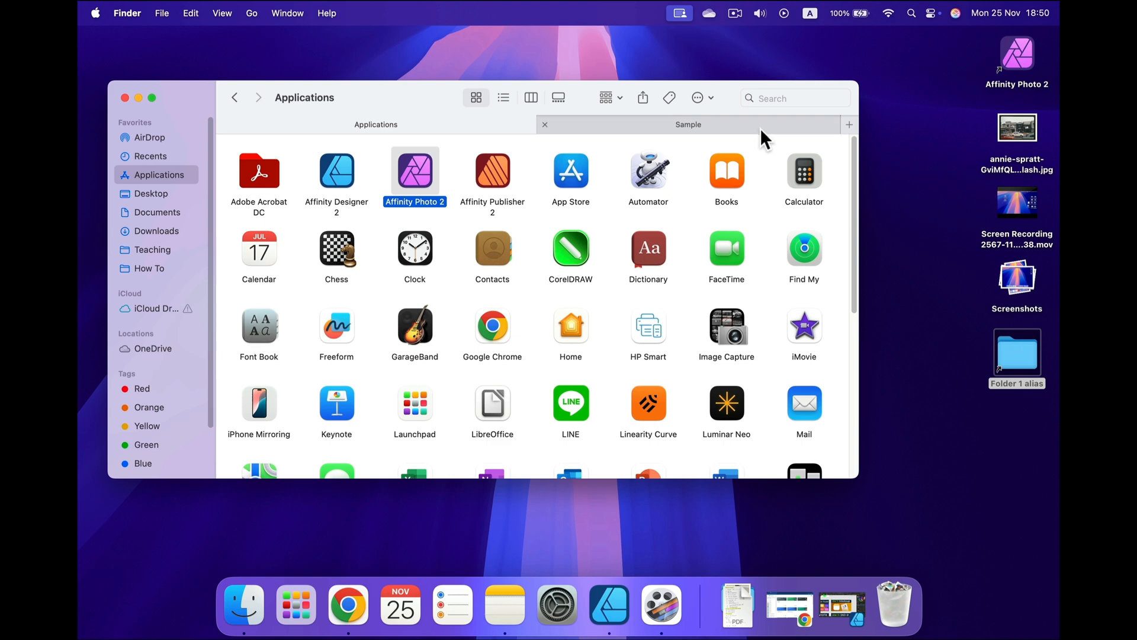
pyautogui.click(687, 124)
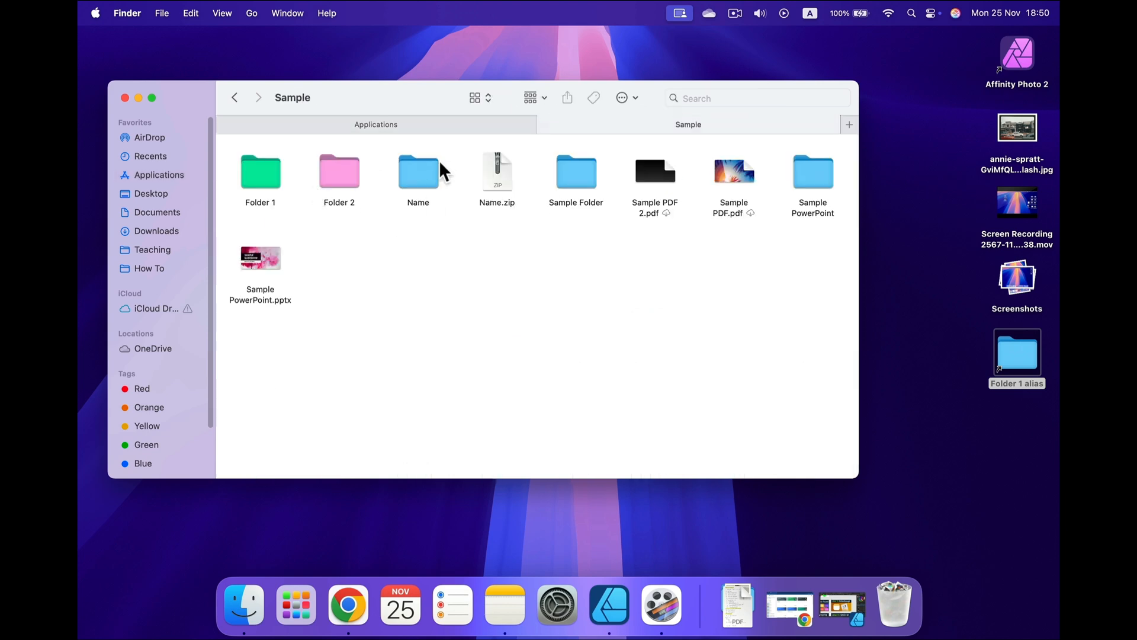
pyautogui.rightClick(339, 172)
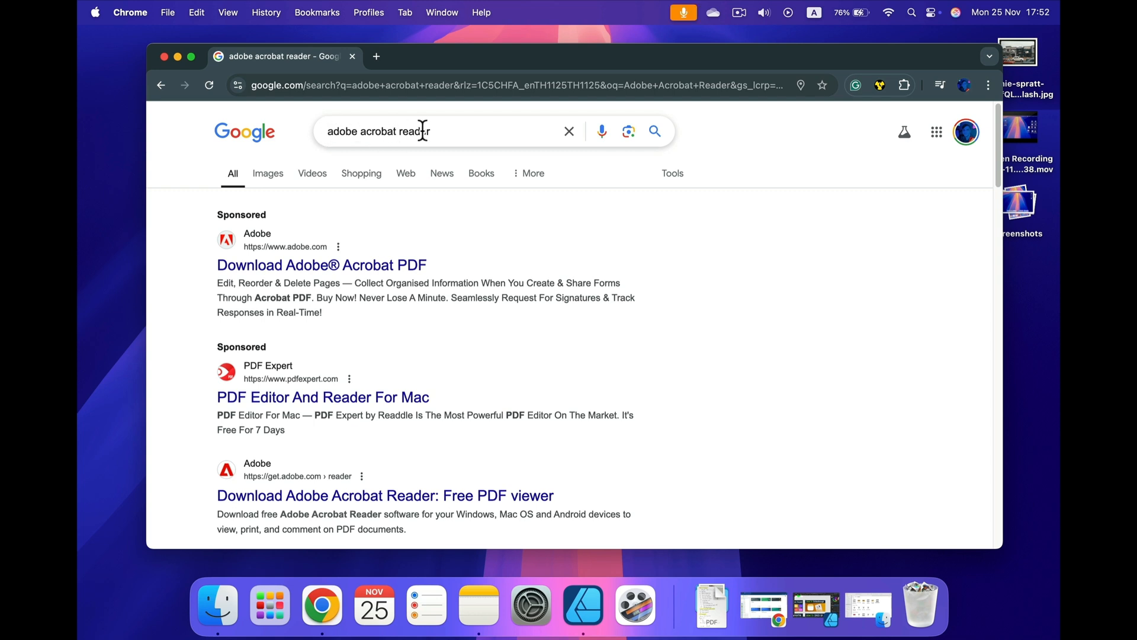
pyautogui.moveTo(282, 373)
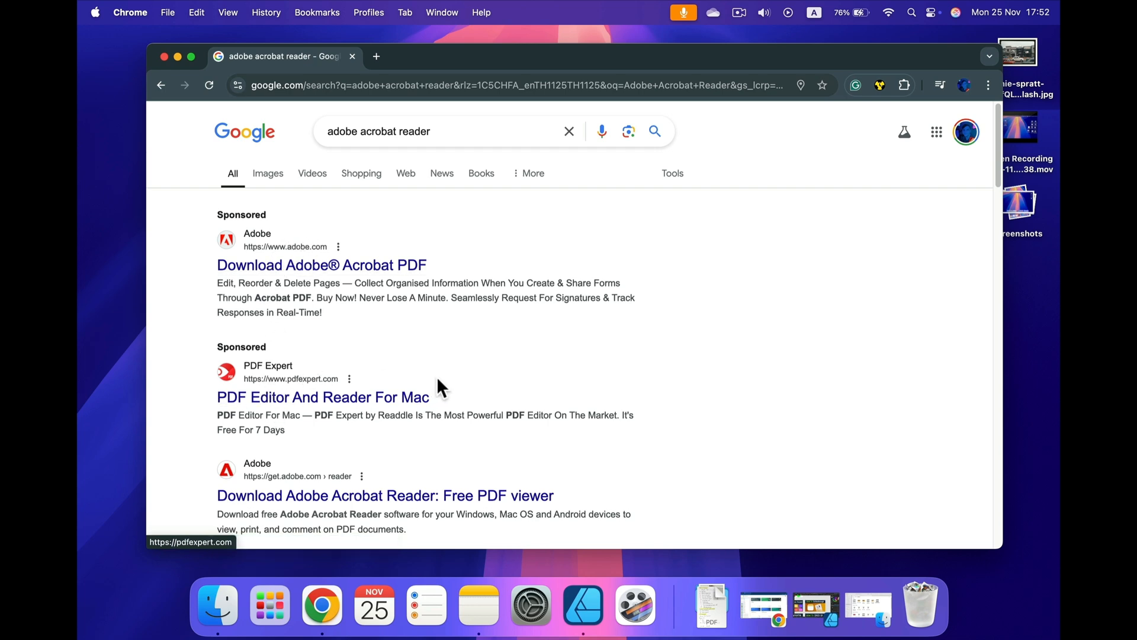
# Step: From the Google results, start the free Adobe Acrobat Reader download on get.adobe.com
pyautogui.scroll(-3)
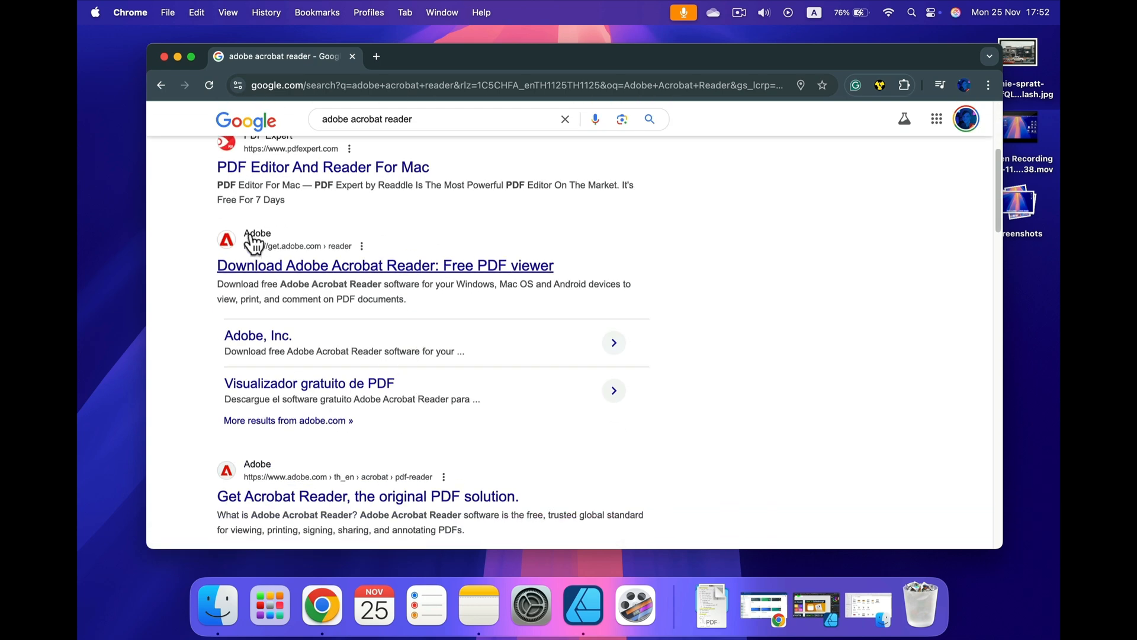
pyautogui.moveTo(305, 257)
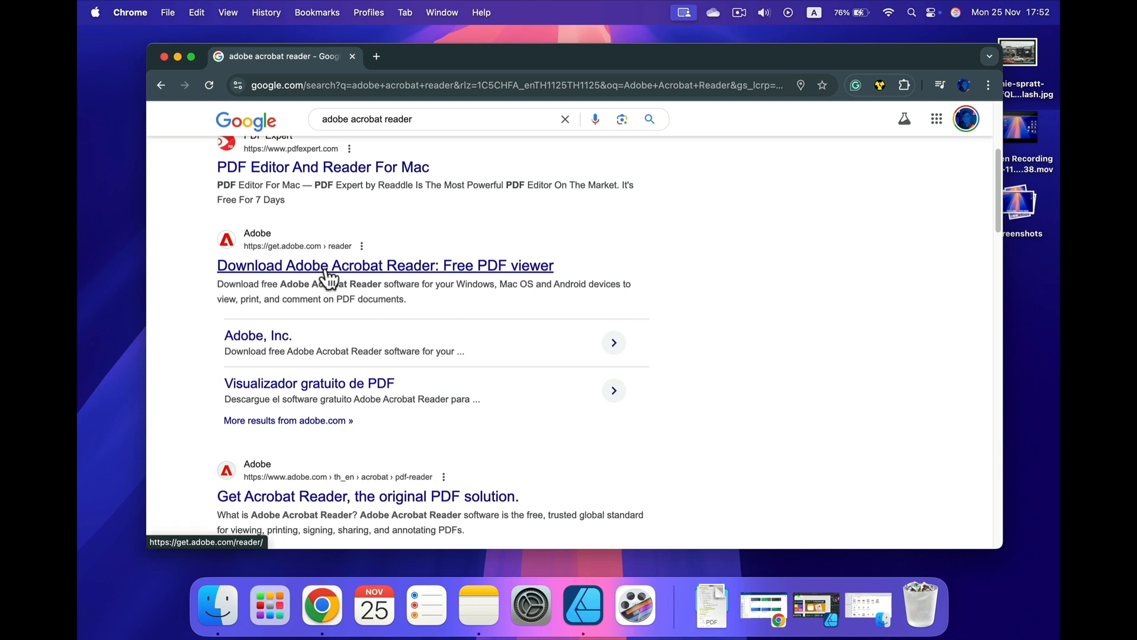
pyautogui.click(383, 265)
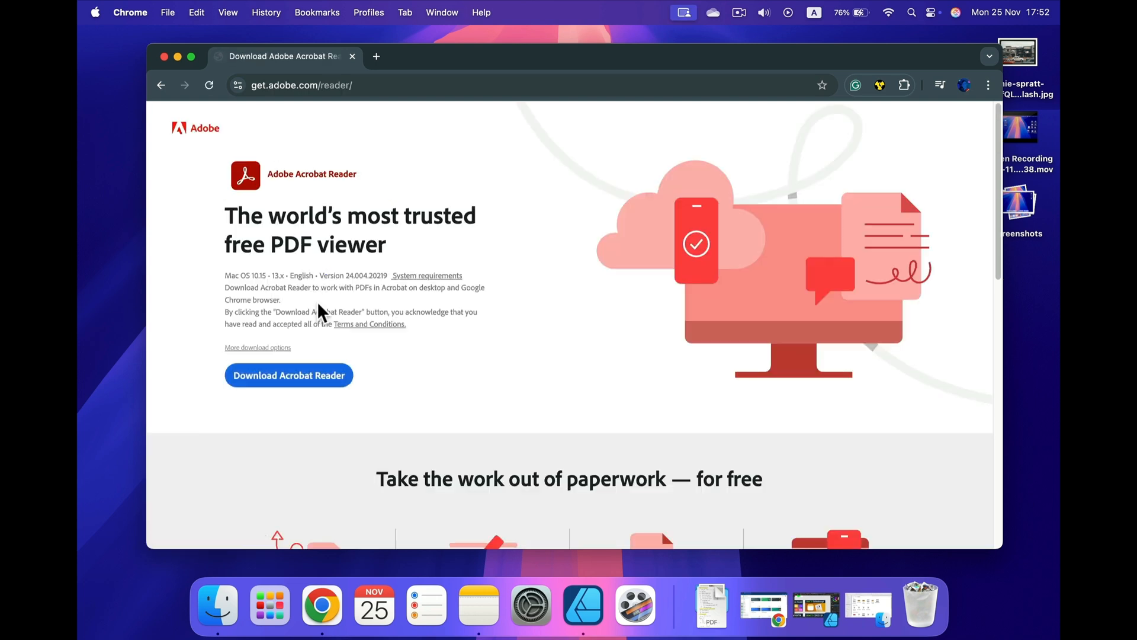
pyautogui.moveTo(215, 141)
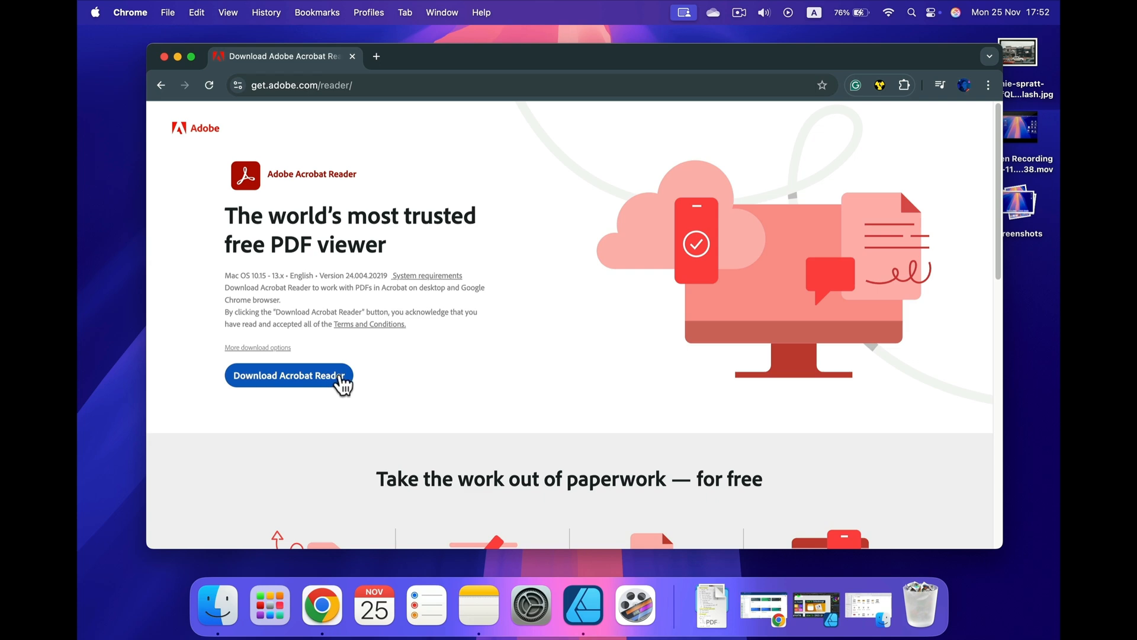
pyautogui.click(288, 375)
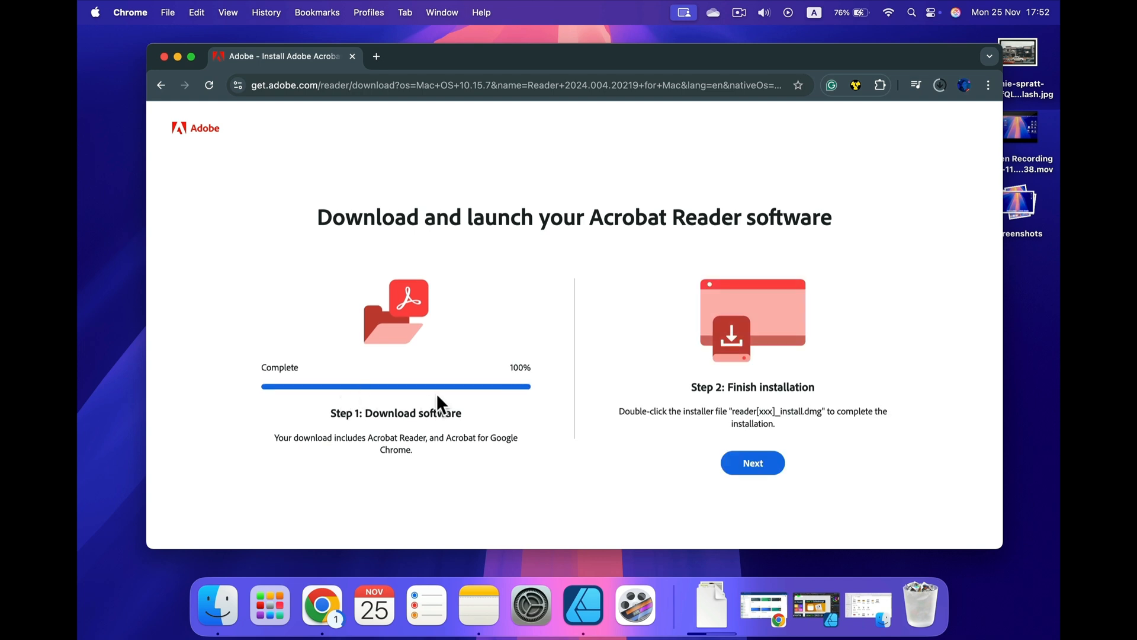
pyautogui.moveTo(635, 424)
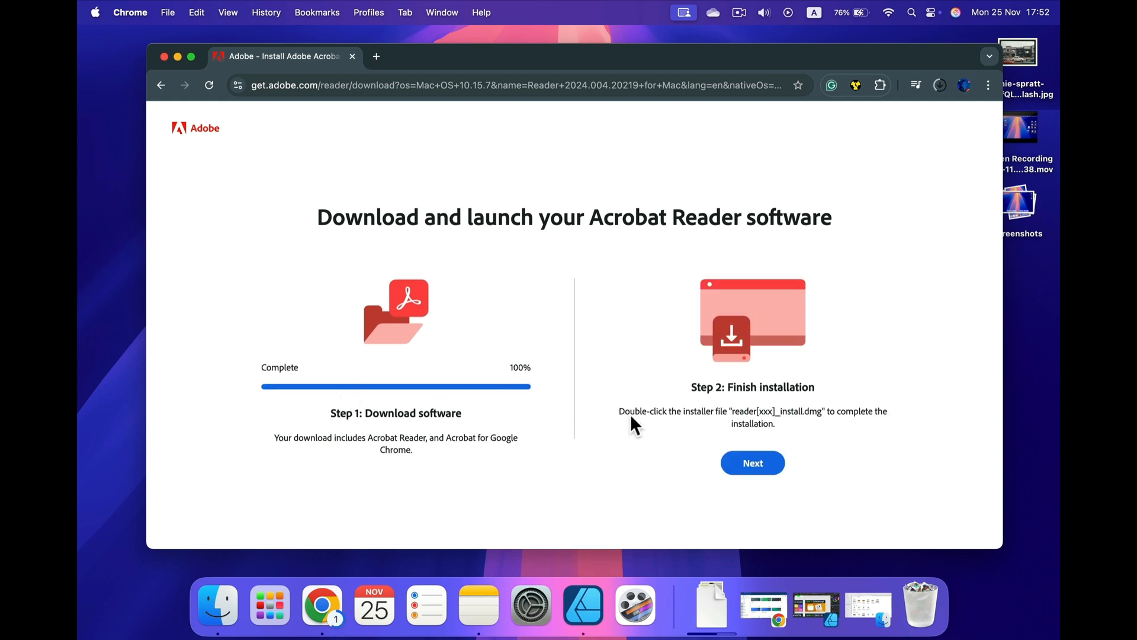
pyautogui.moveTo(752, 471)
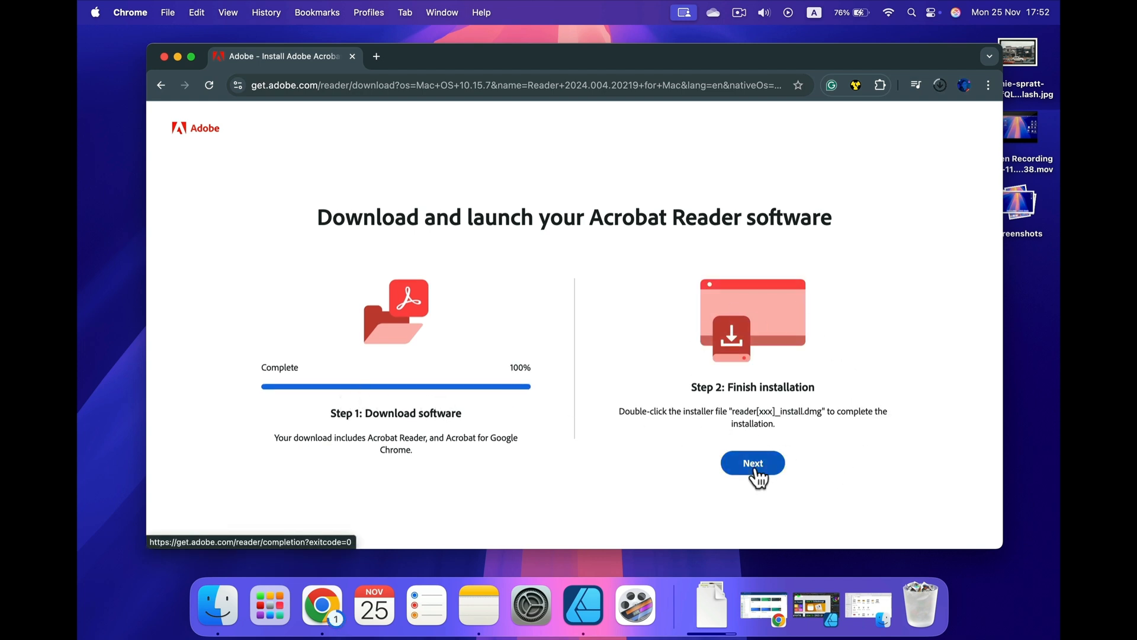
pyautogui.moveTo(931, 122)
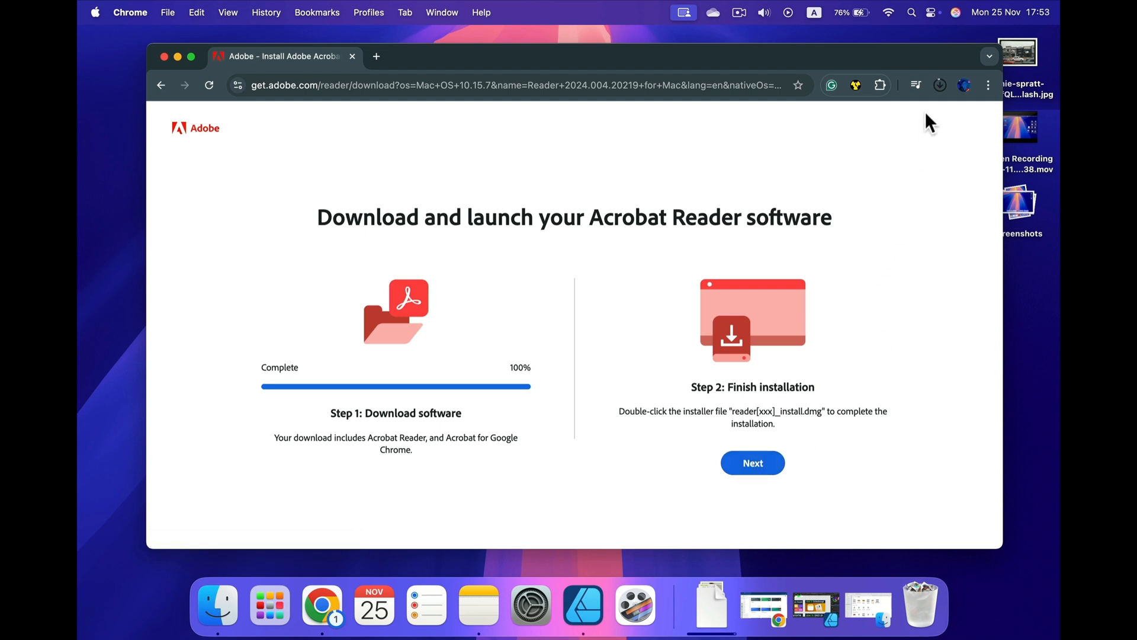
# Step: Mount the downloaded AcroRdr .dmg from Chrome's downloads list
pyautogui.click(939, 85)
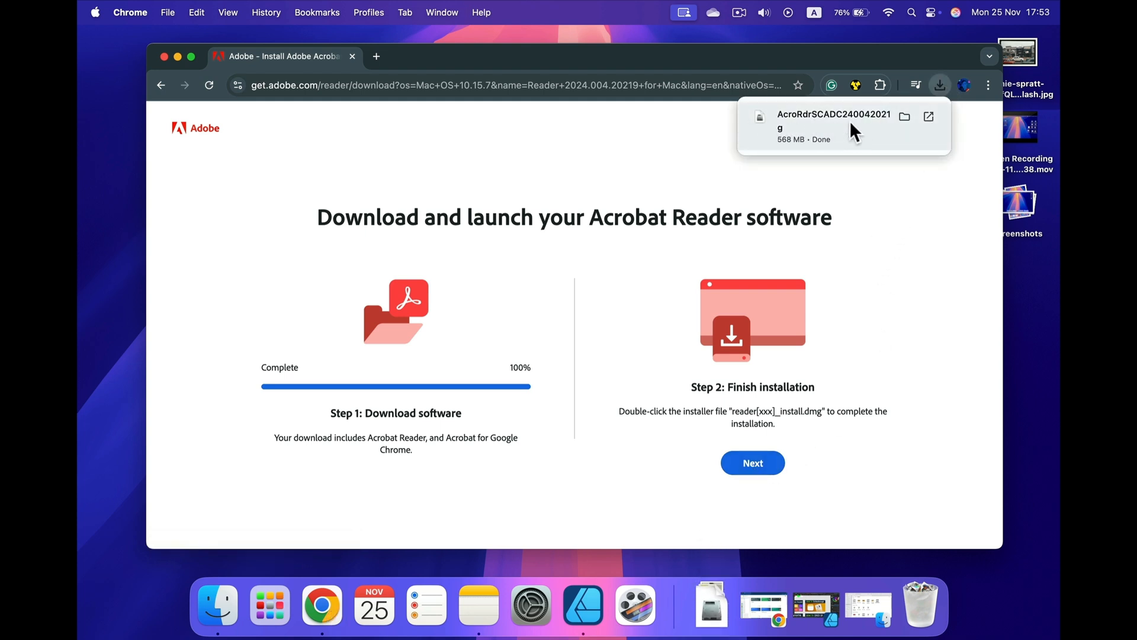
pyautogui.moveTo(845, 137)
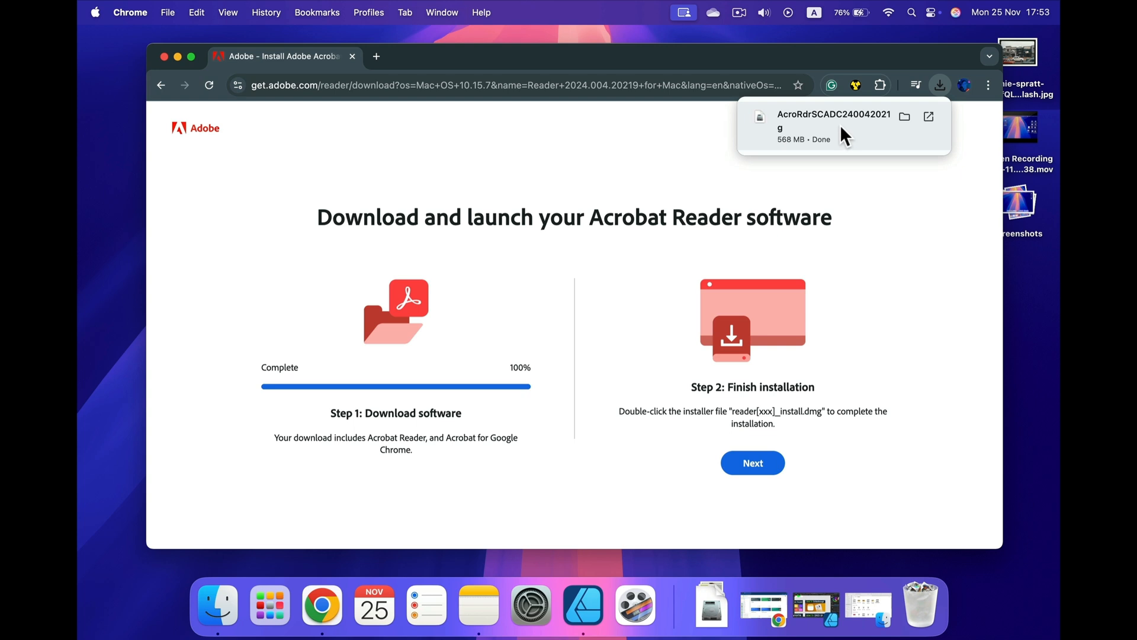
pyautogui.moveTo(216, 603)
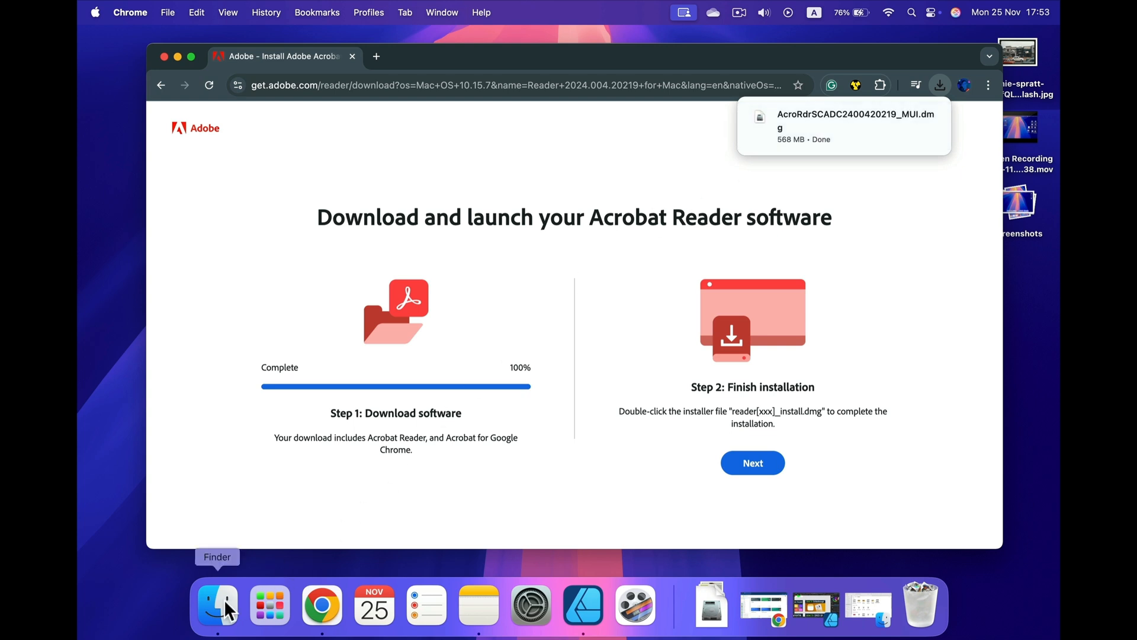
pyautogui.moveTo(712, 609)
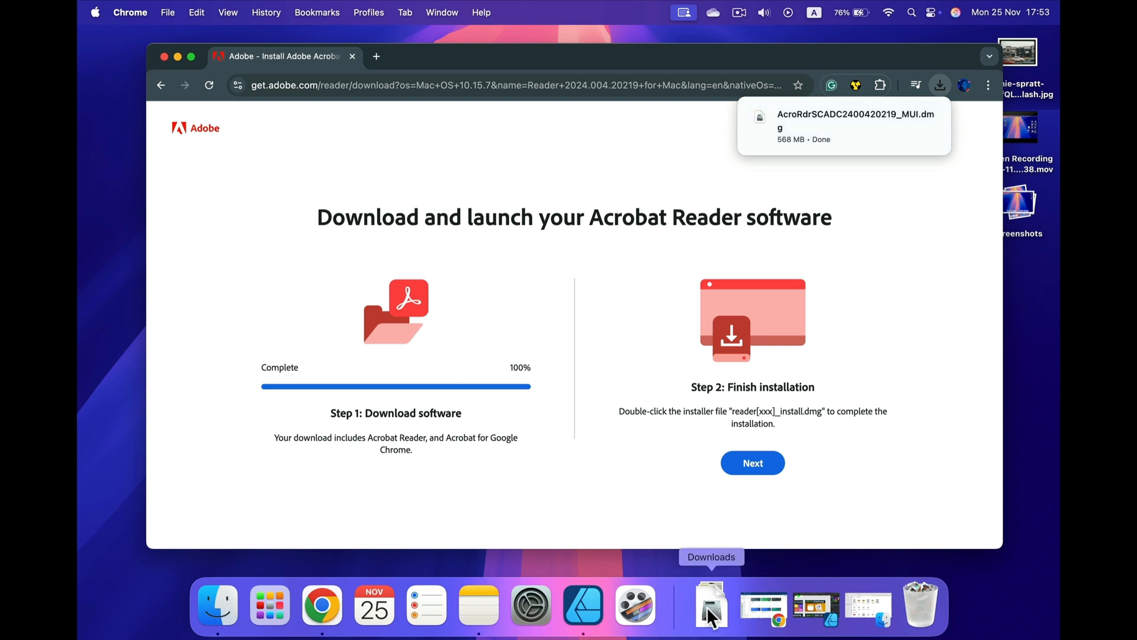
pyautogui.moveTo(827, 127)
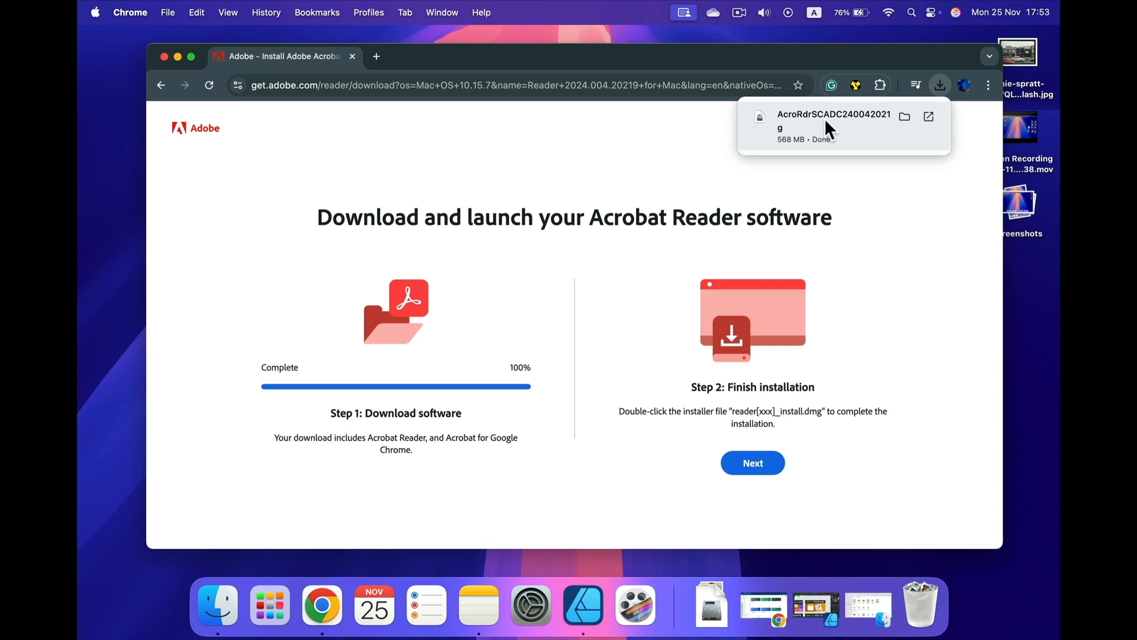
pyautogui.moveTo(817, 184)
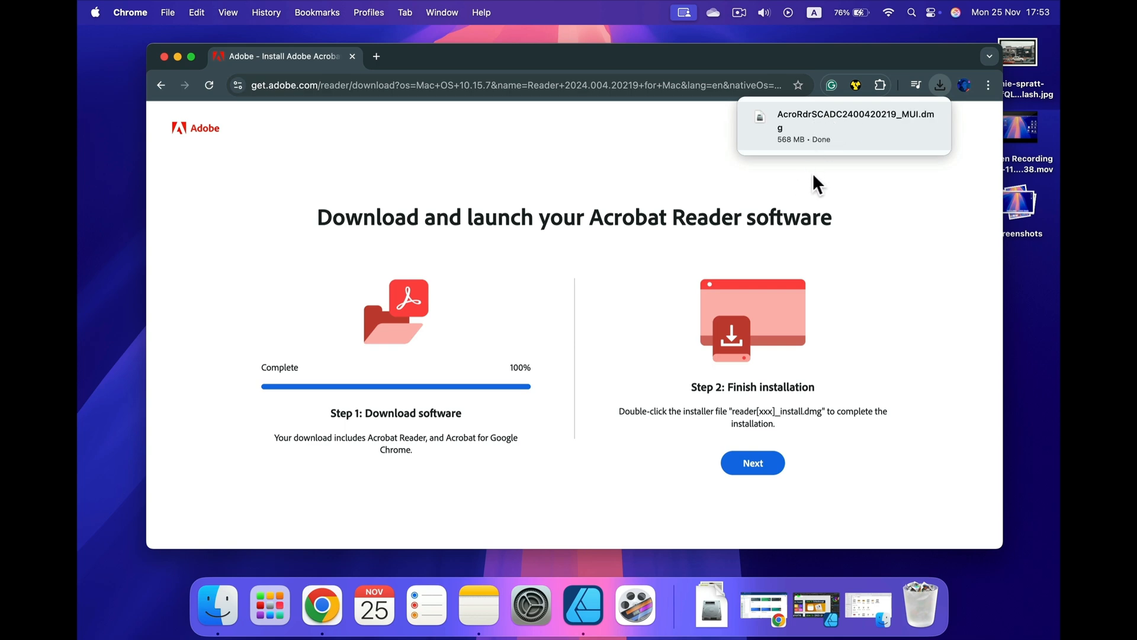
pyautogui.doubleClick(855, 121)
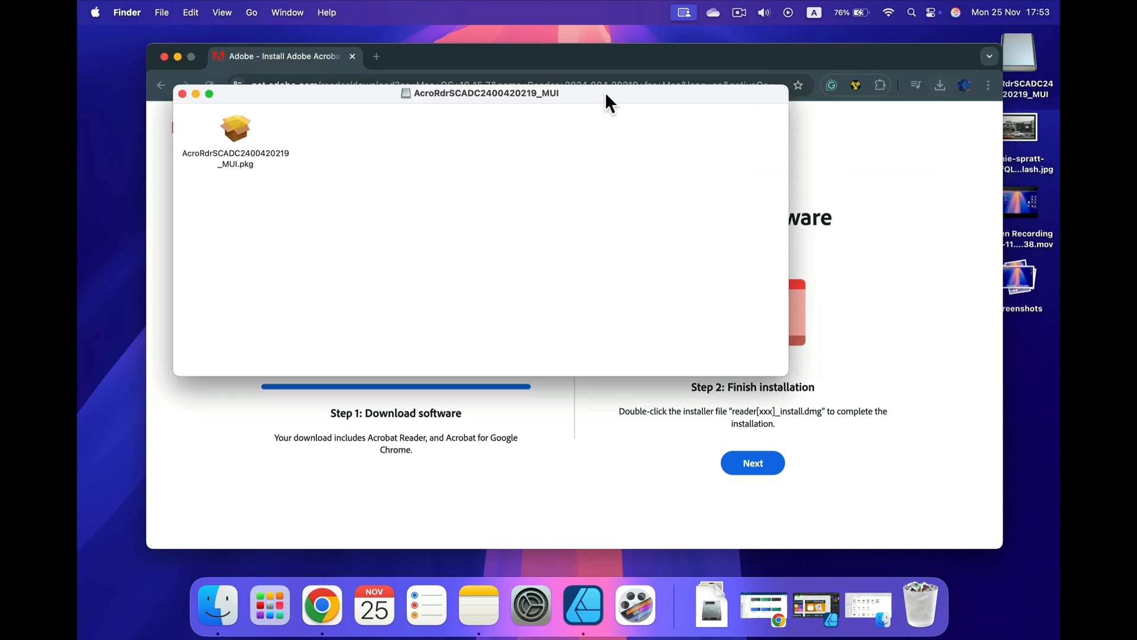
# Step: Run the Acrobat Reader installer package with a standard install for all users
pyautogui.moveTo(481, 92); pyautogui.dragTo(615, 149)
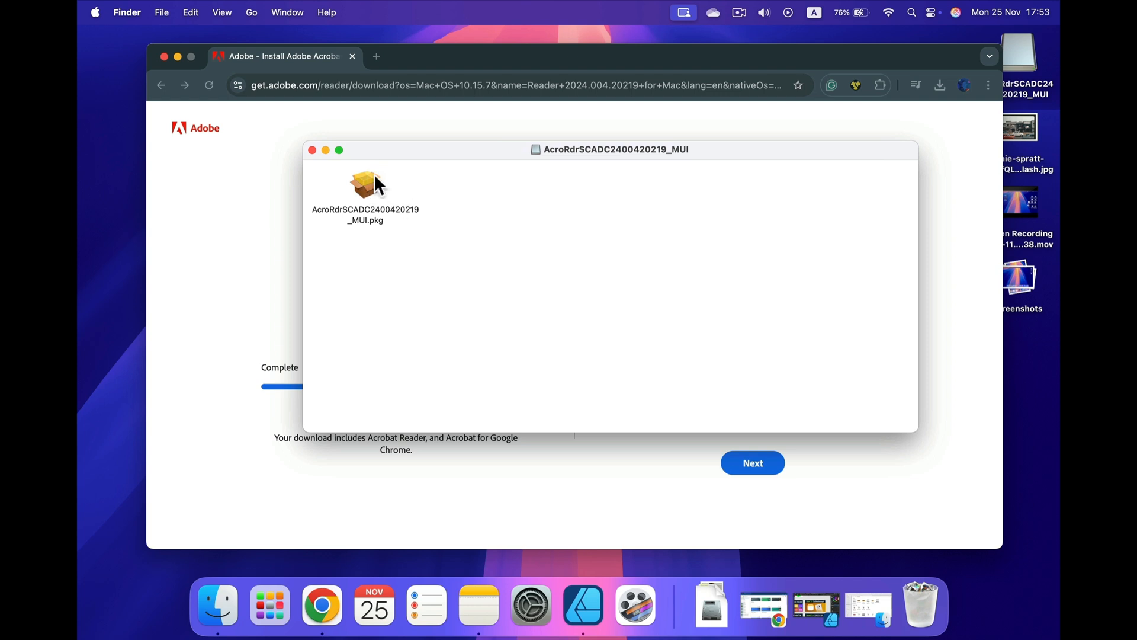
pyautogui.click(366, 184)
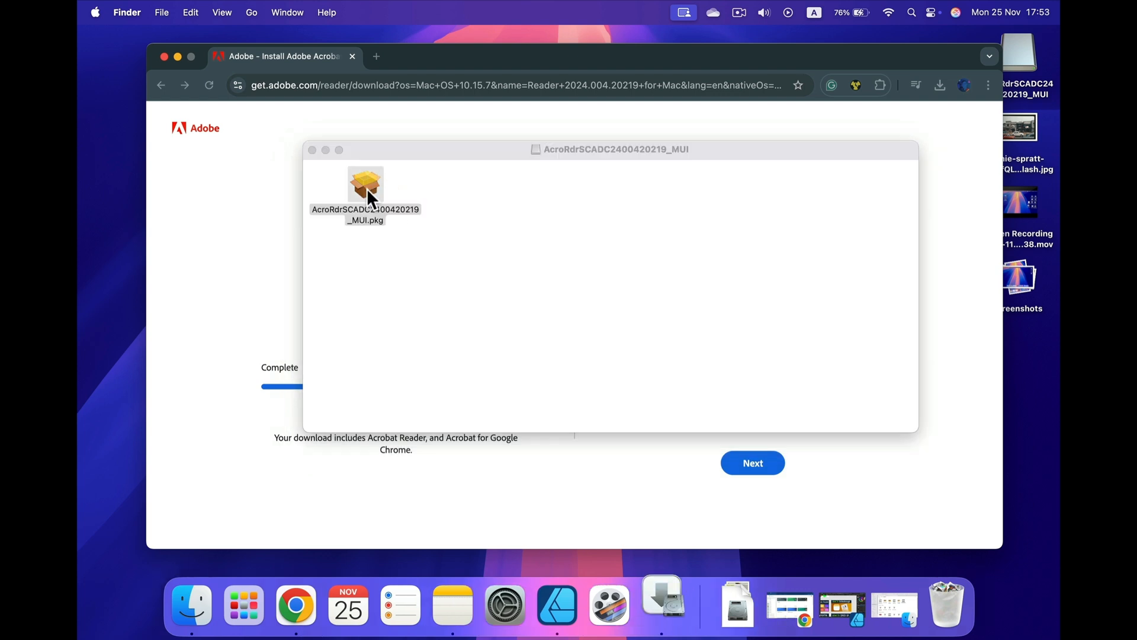
pyautogui.doubleClick(364, 183)
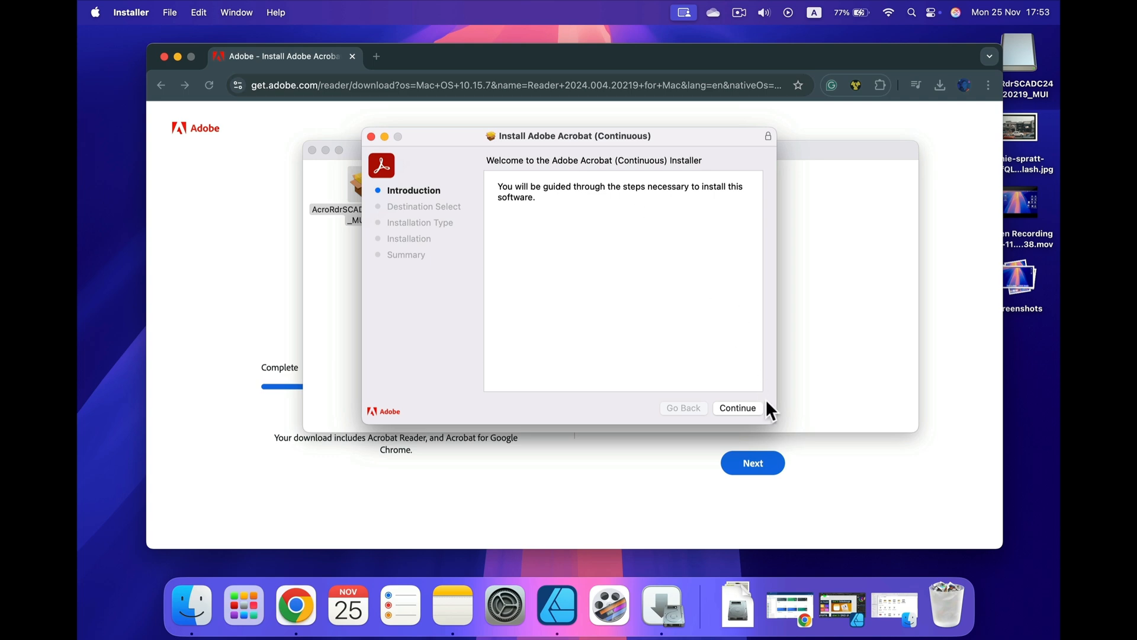
pyautogui.click(737, 408)
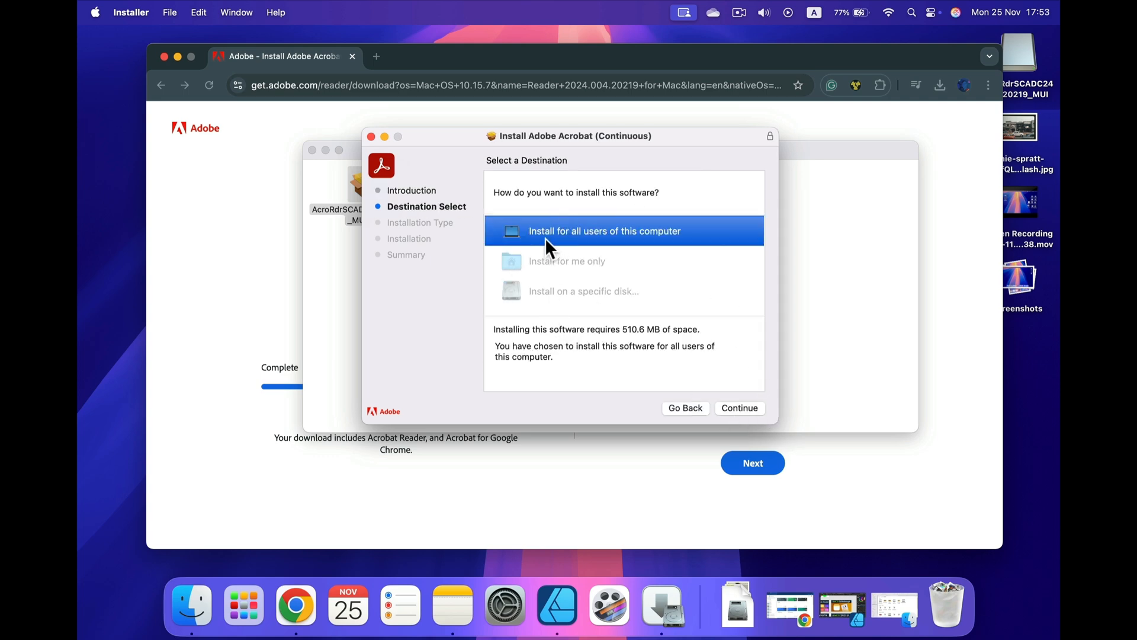
pyautogui.moveTo(658, 239)
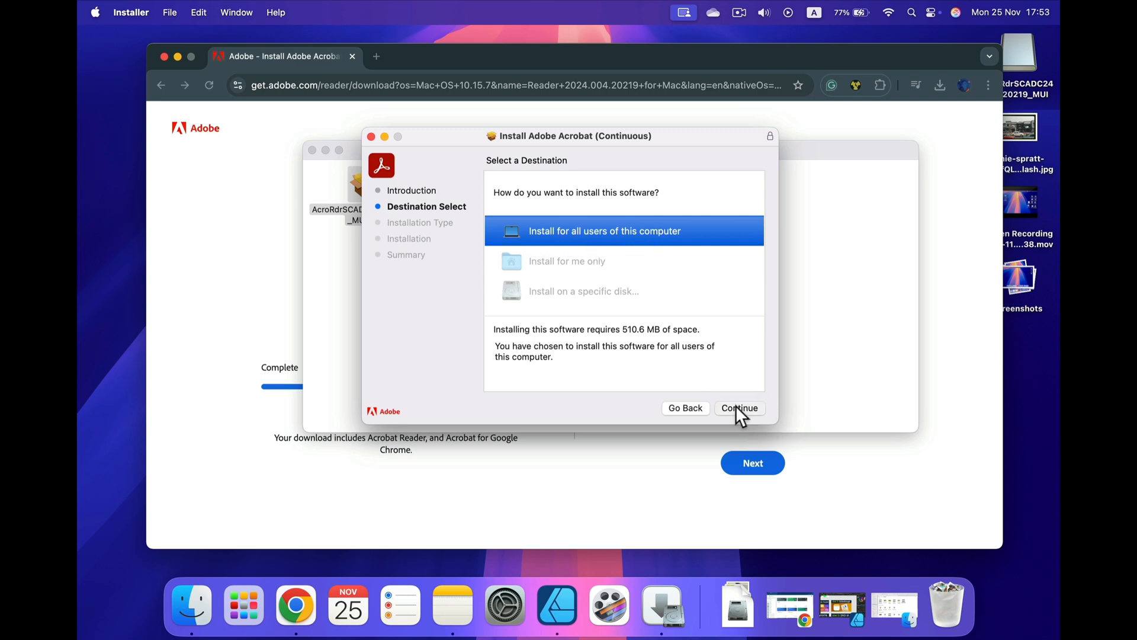
pyautogui.click(739, 407)
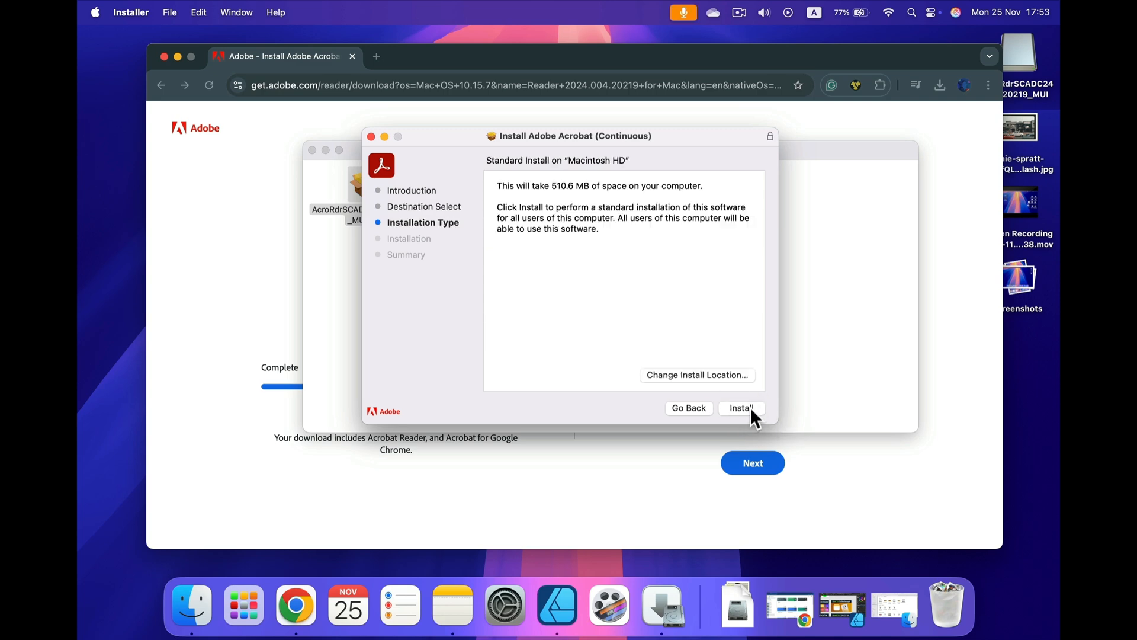
pyautogui.moveTo(568, 177)
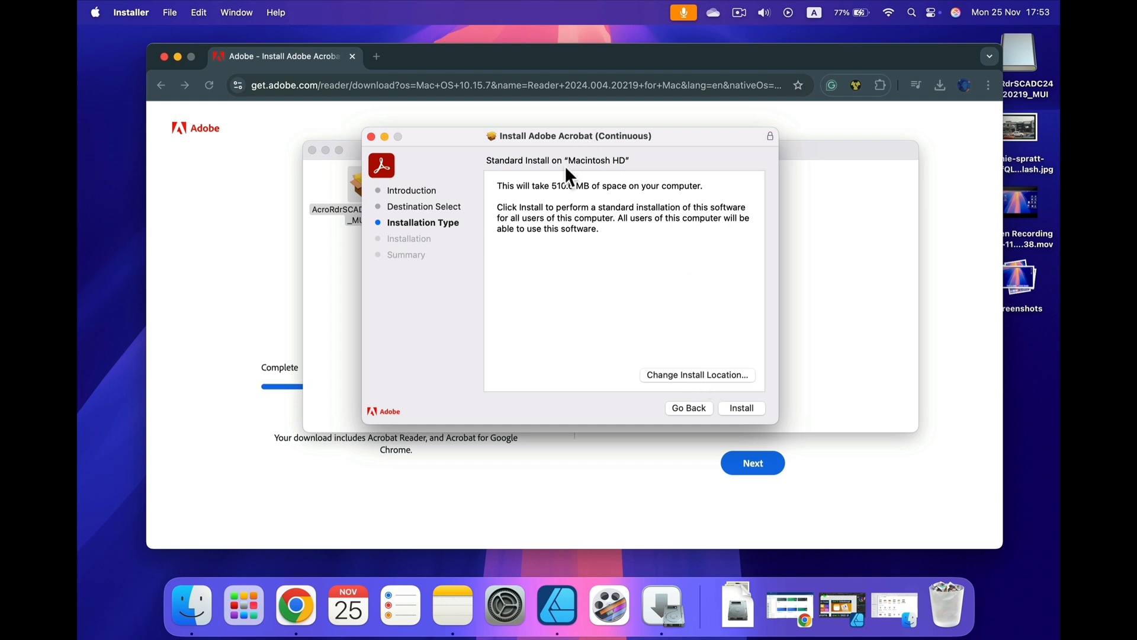
pyautogui.click(741, 408)
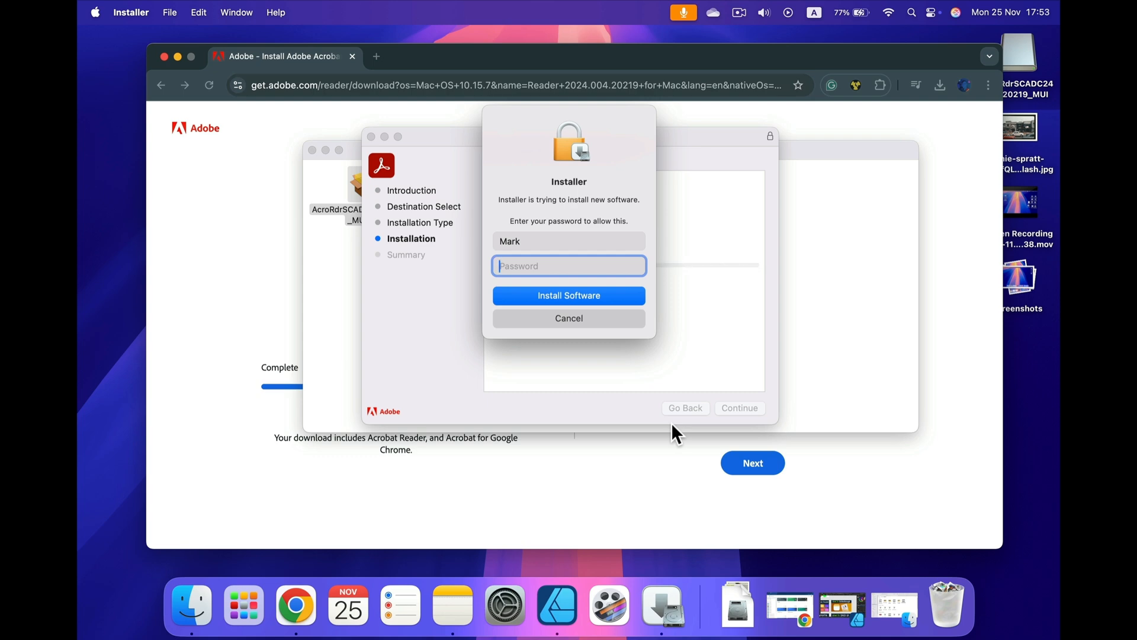
pyautogui.click(568, 295)
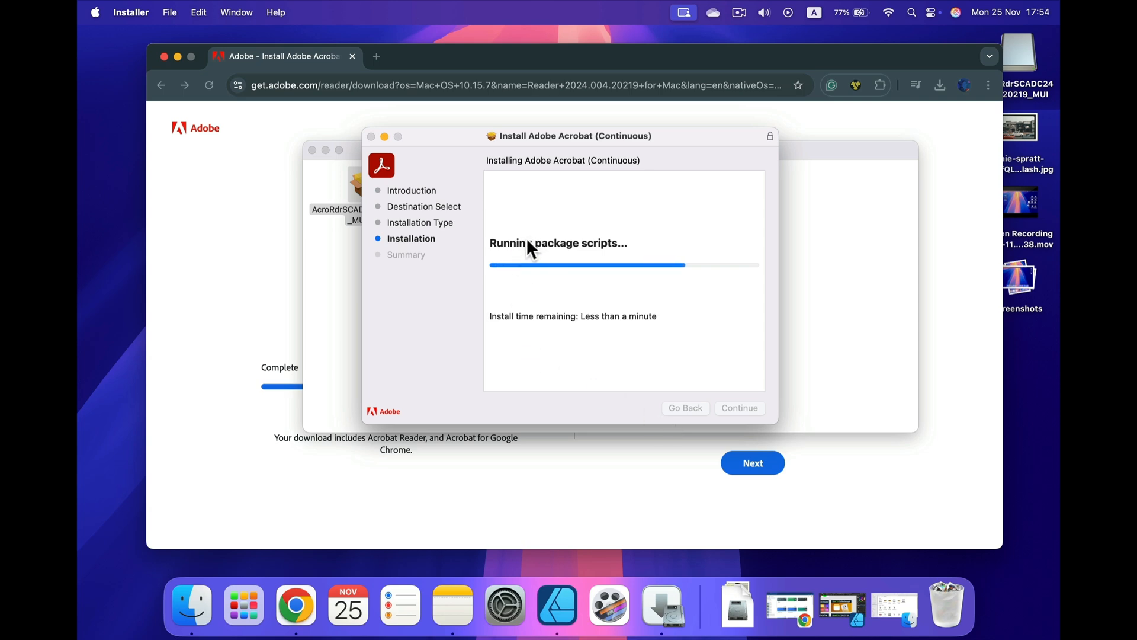
pyautogui.moveTo(588, 260)
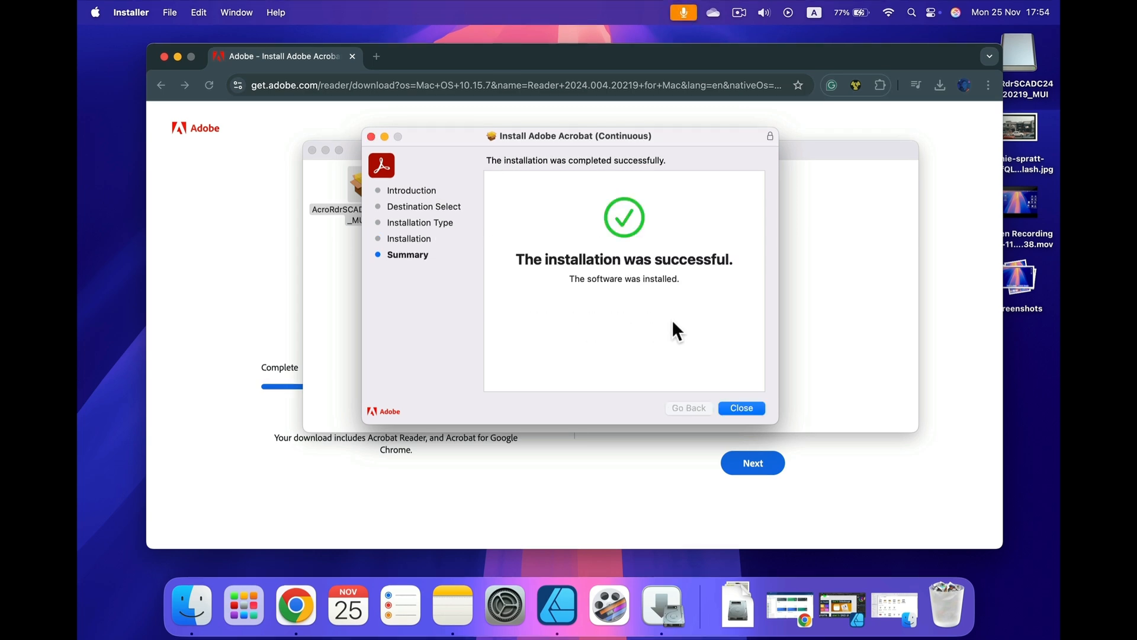
pyautogui.moveTo(624, 233)
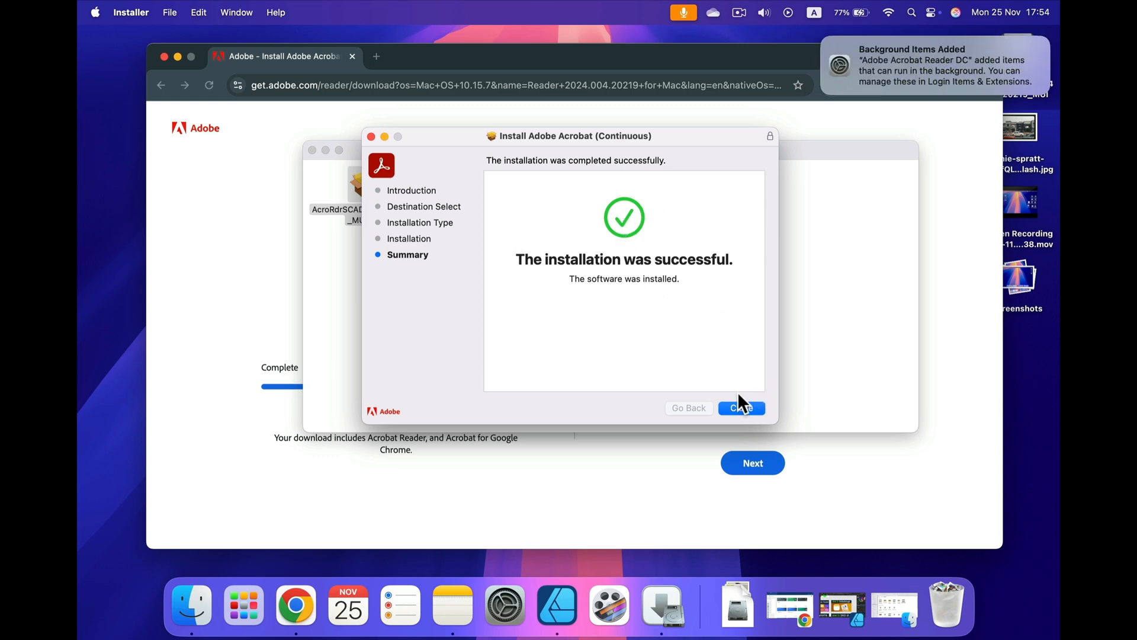
# Step: Close the finished installer and move the installer package to the Trash
pyautogui.click(741, 407)
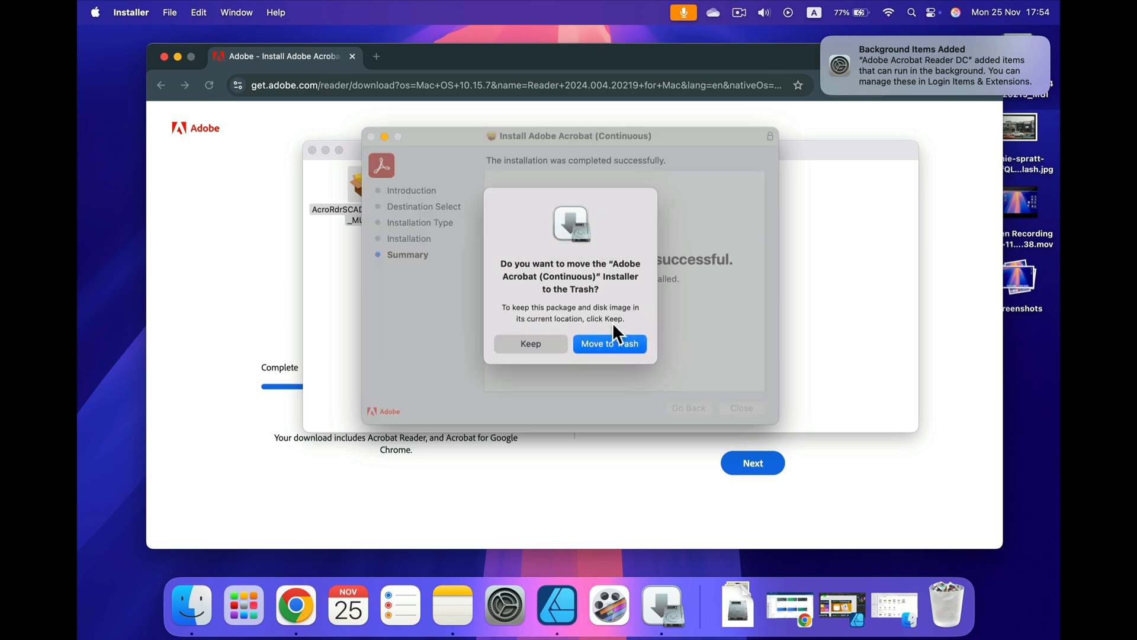
pyautogui.click(608, 343)
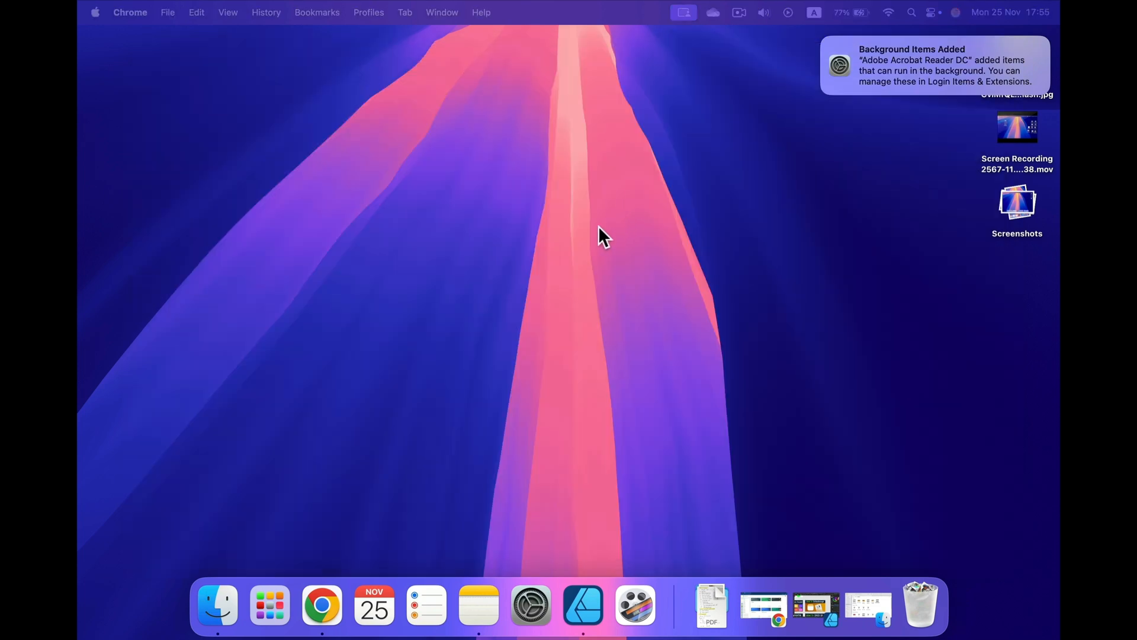
pyautogui.moveTo(268, 605)
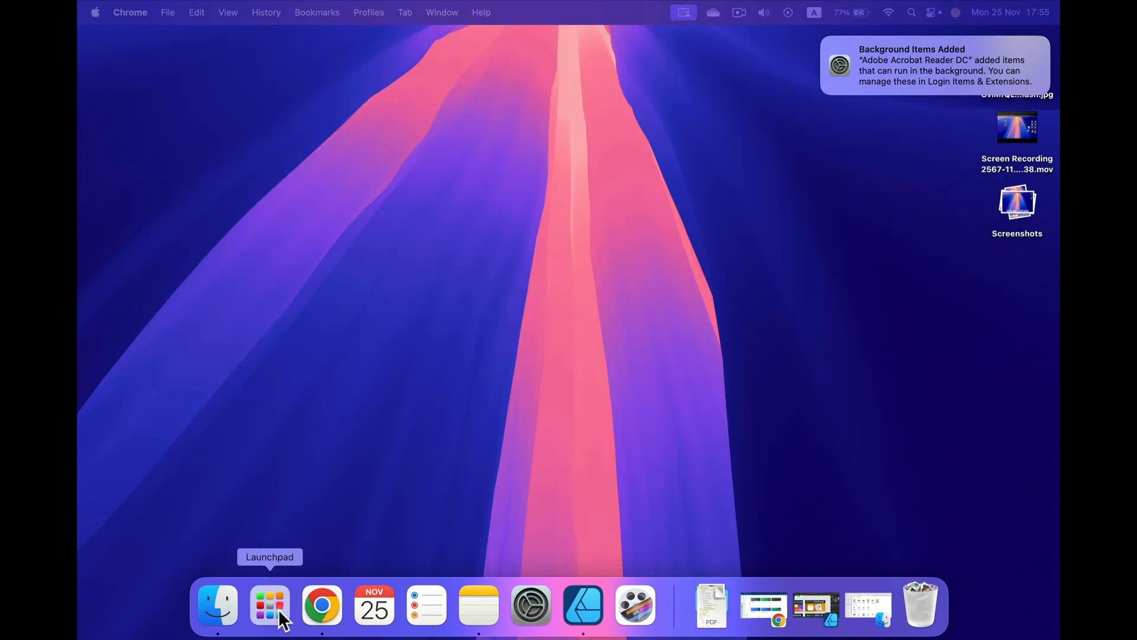
# Step: Launch Adobe Acrobat from Launchpad
pyautogui.click(269, 605)
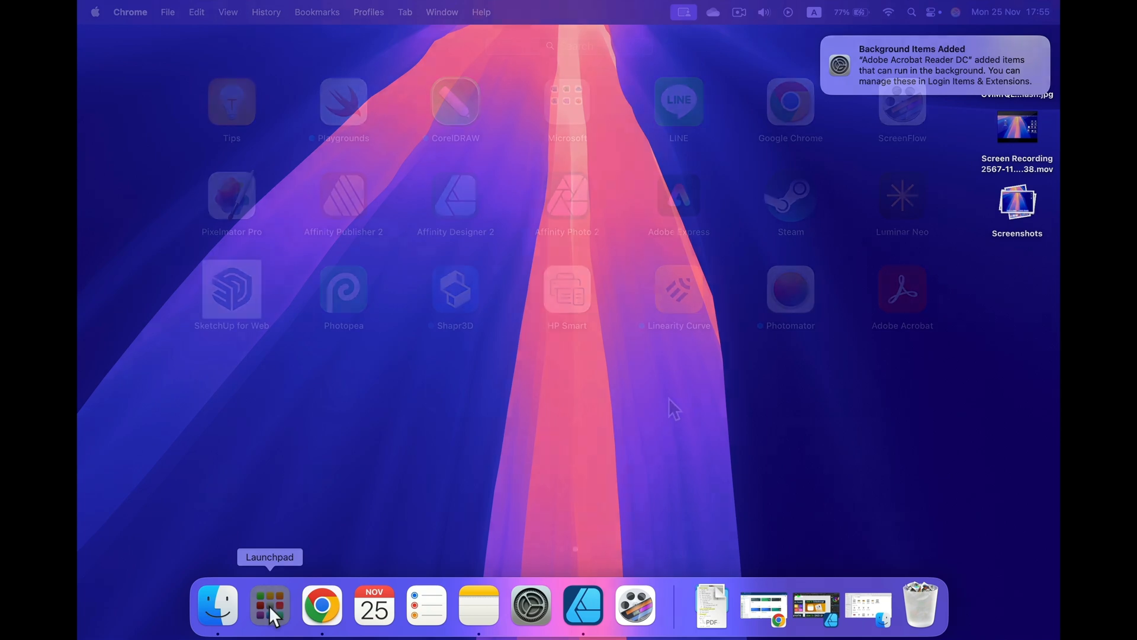
pyautogui.click(269, 604)
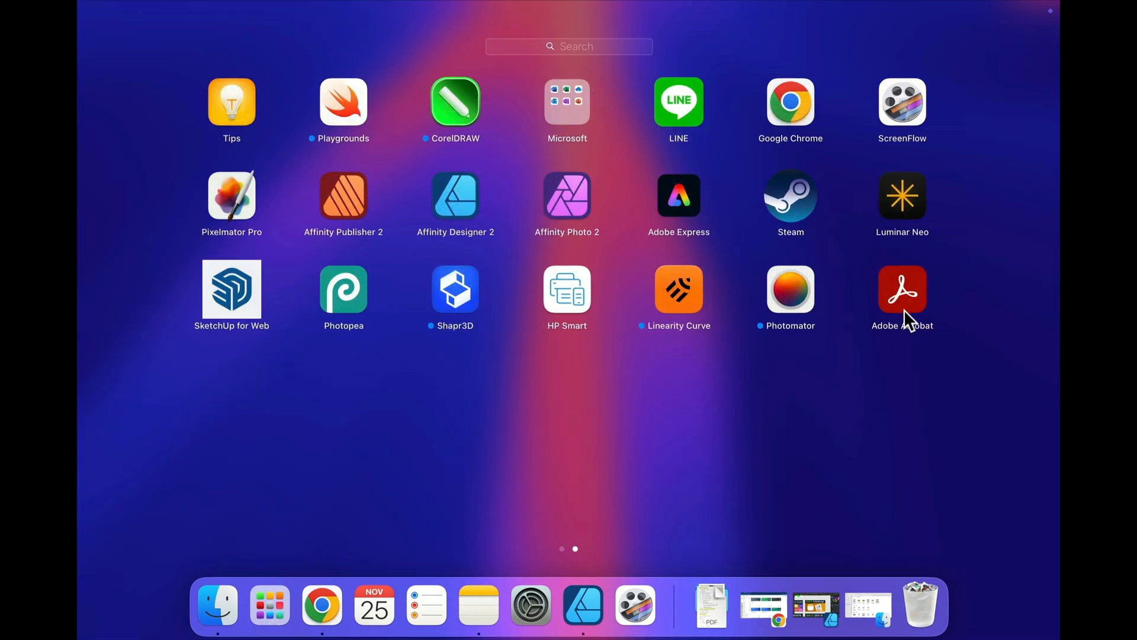
pyautogui.moveTo(881, 341)
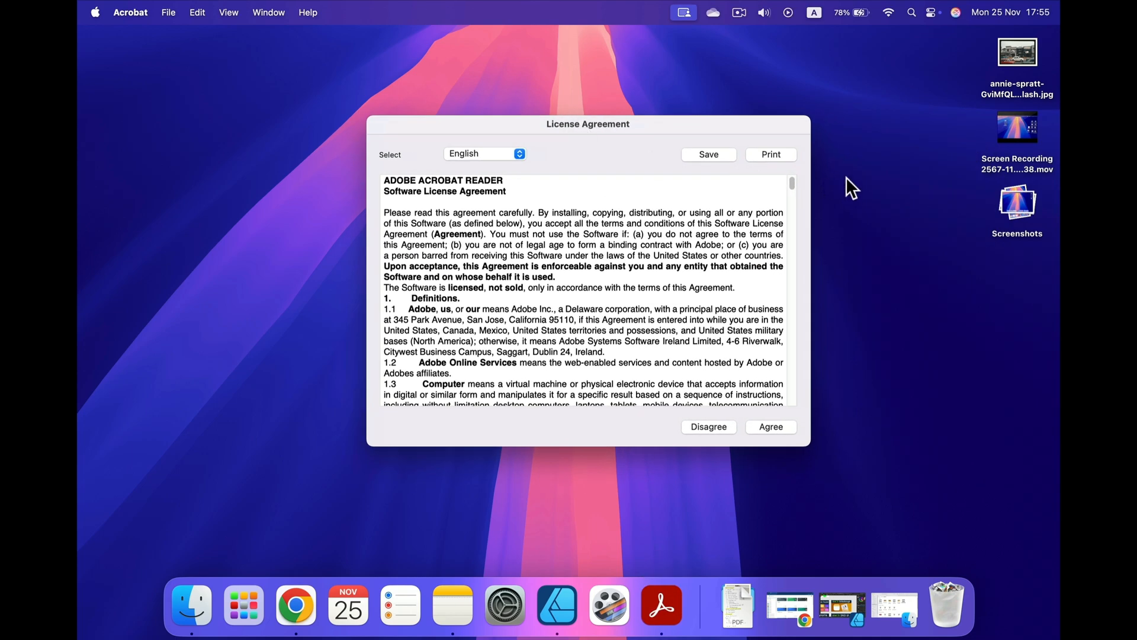
pyautogui.moveTo(634, 140)
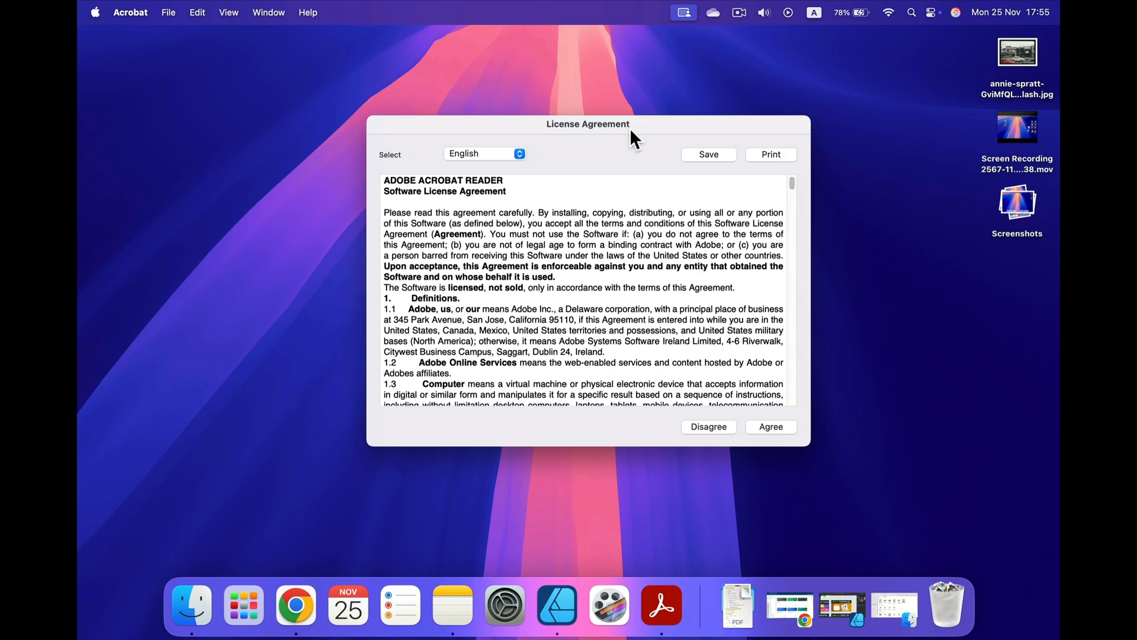
pyautogui.moveTo(796, 184)
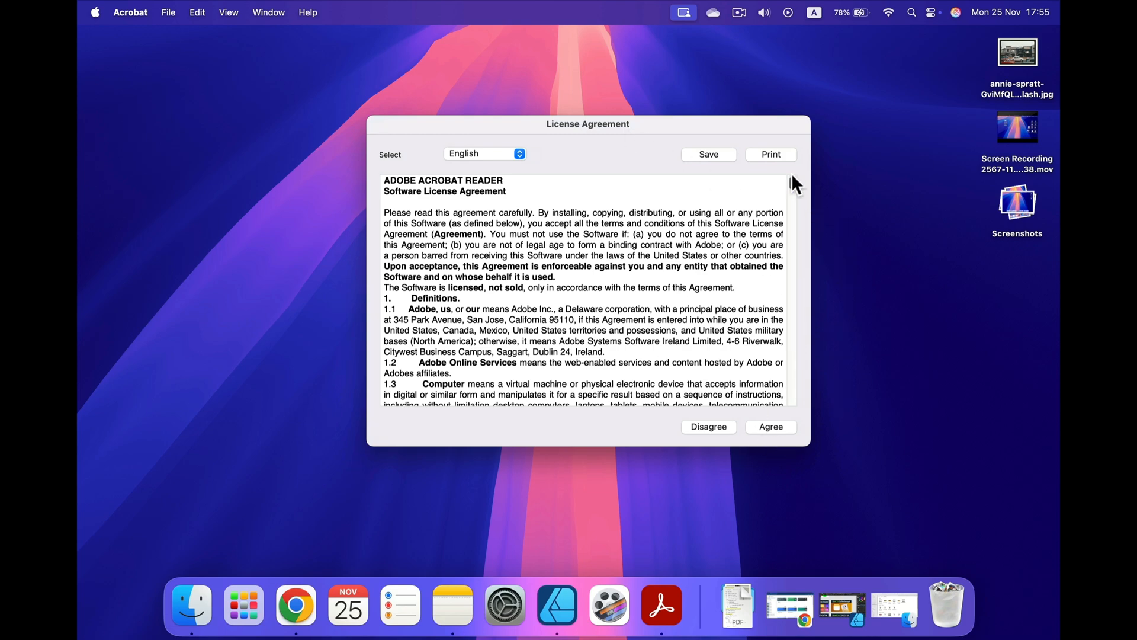
# Step: Agree to the Acrobat license, continue past the data notice and close the welcome tour
pyautogui.scroll(-3)
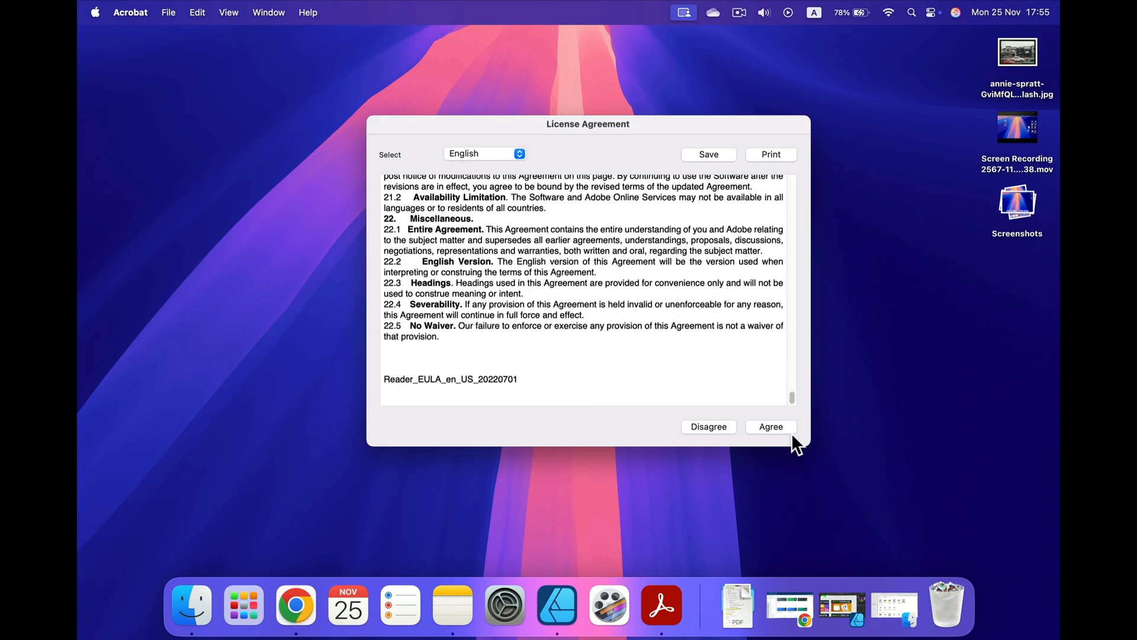
pyautogui.click(770, 427)
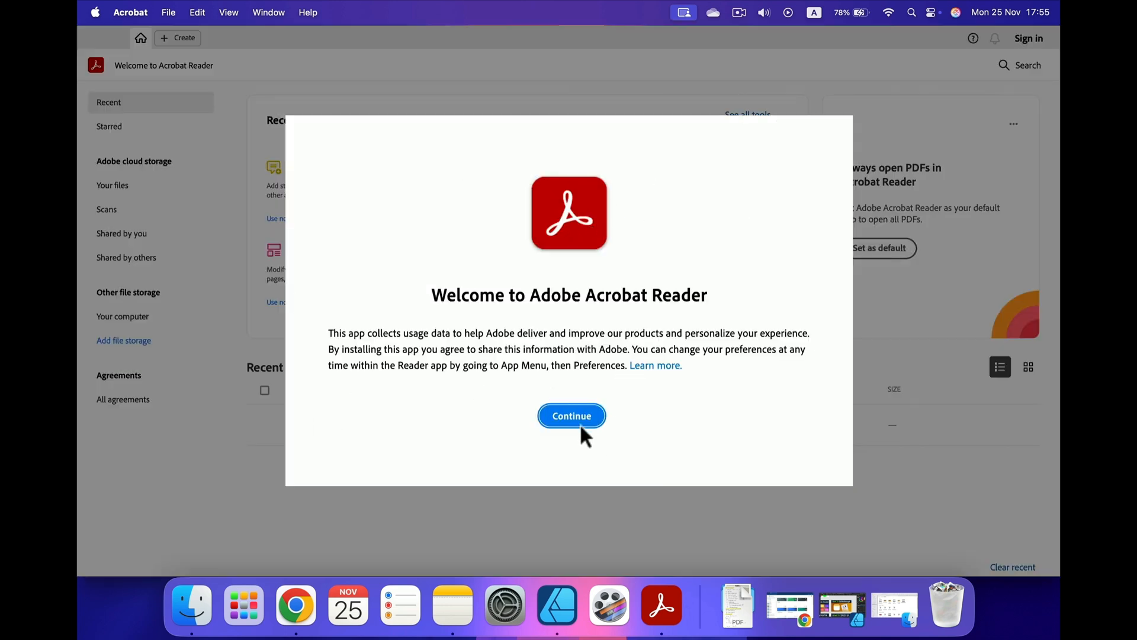
pyautogui.click(571, 416)
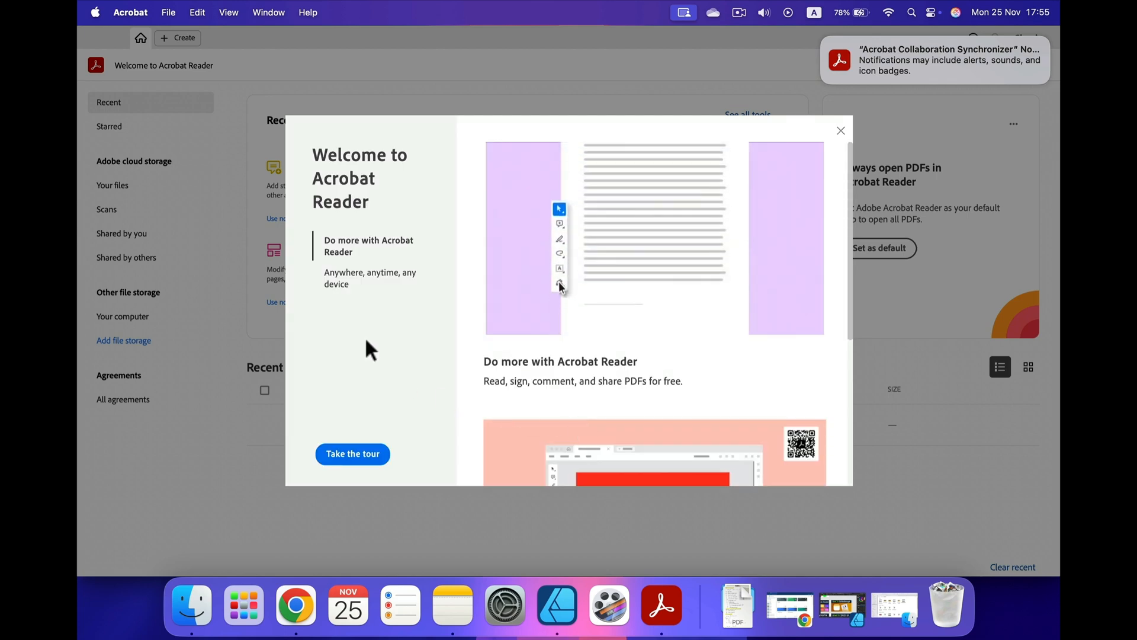
pyautogui.click(841, 130)
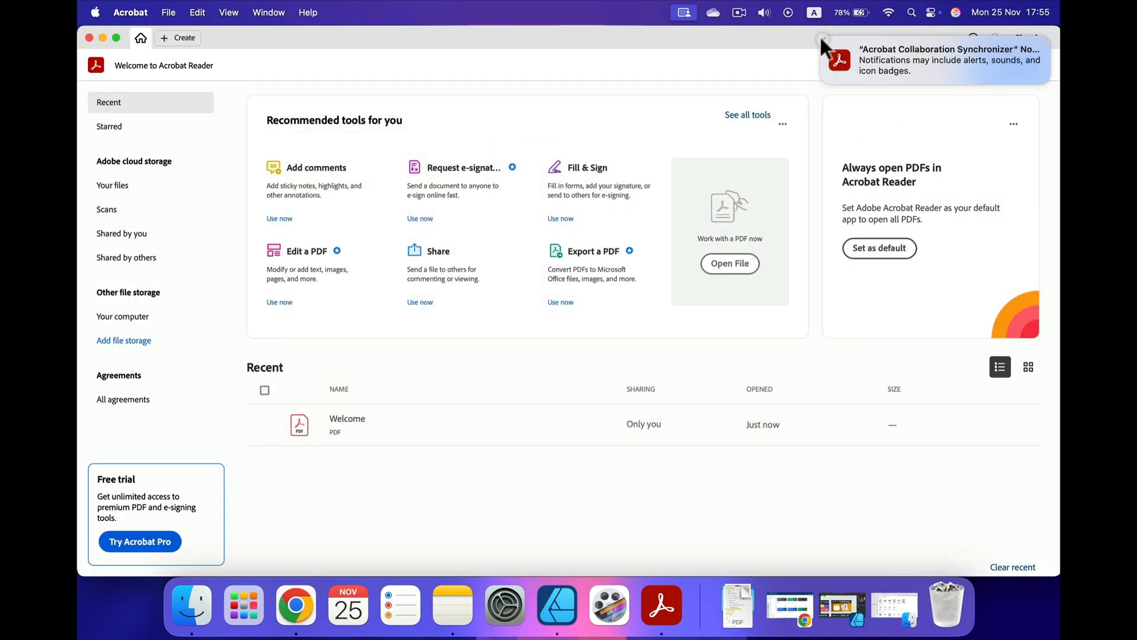
# Step: Decline making Acrobat the default PDF app and open the Welcome PDF from Recent
pyautogui.click(879, 248)
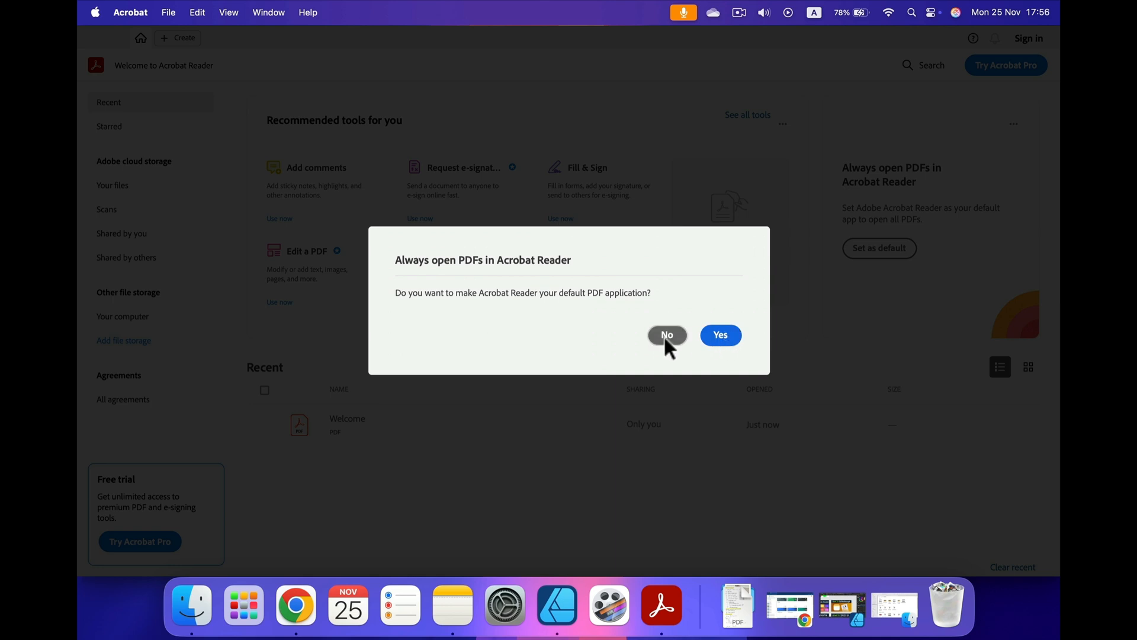
pyautogui.click(665, 334)
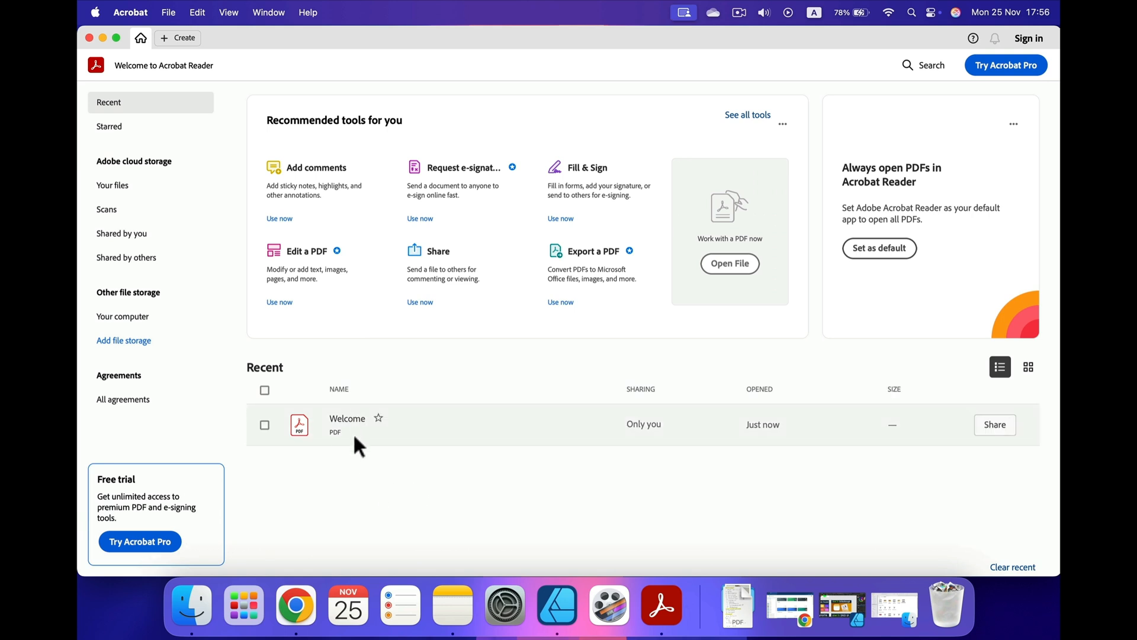
pyautogui.moveTo(347, 432)
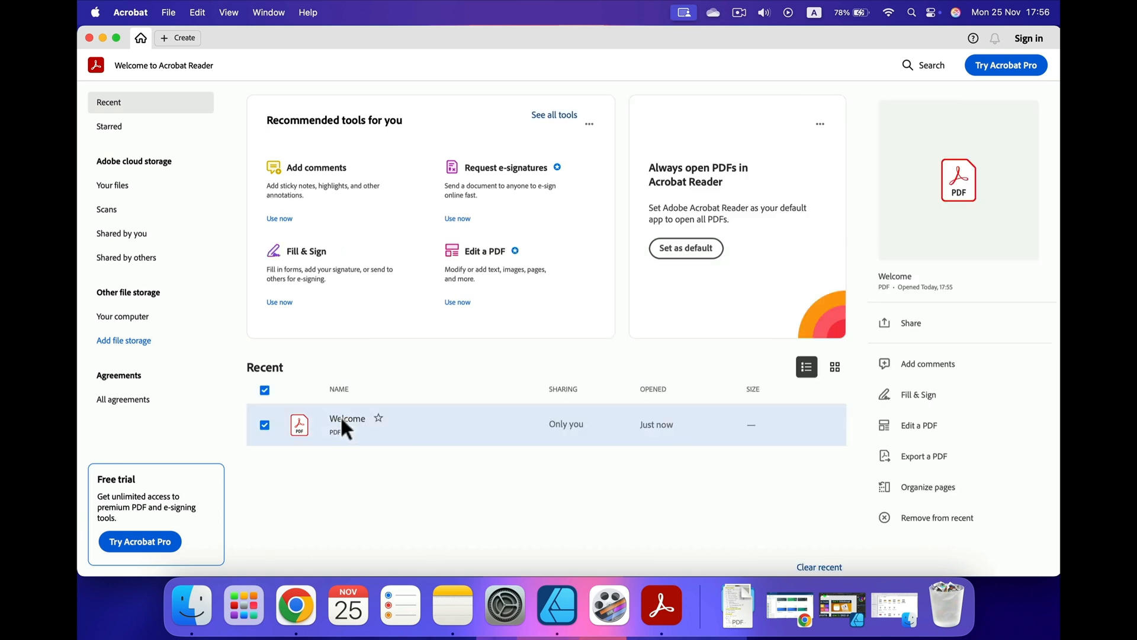
pyautogui.doubleClick(347, 424)
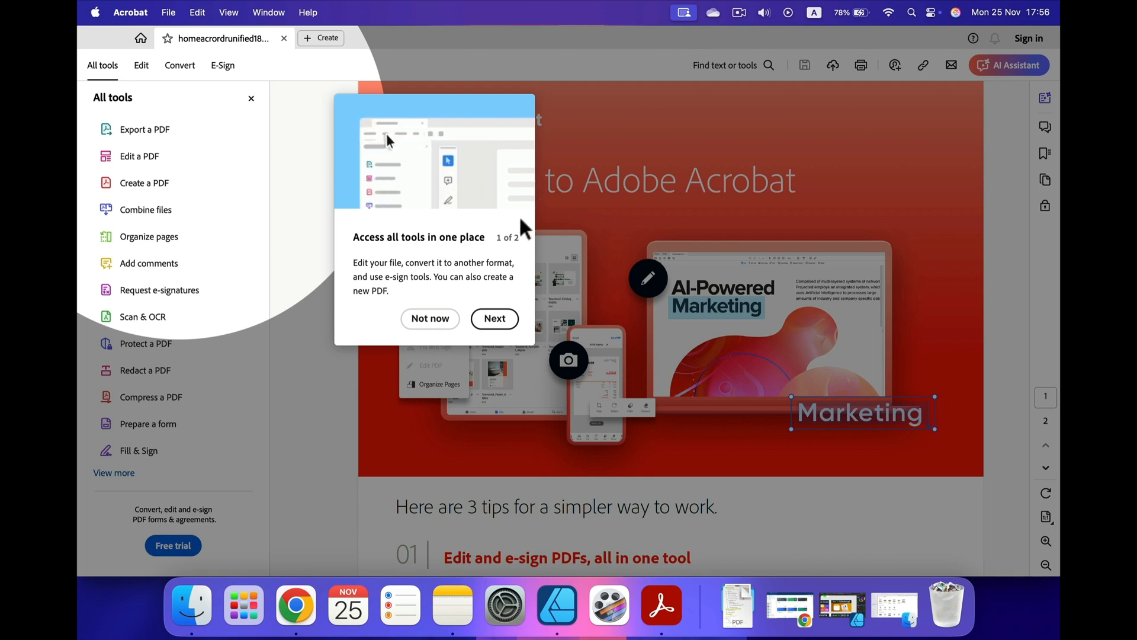
pyautogui.click(429, 319)
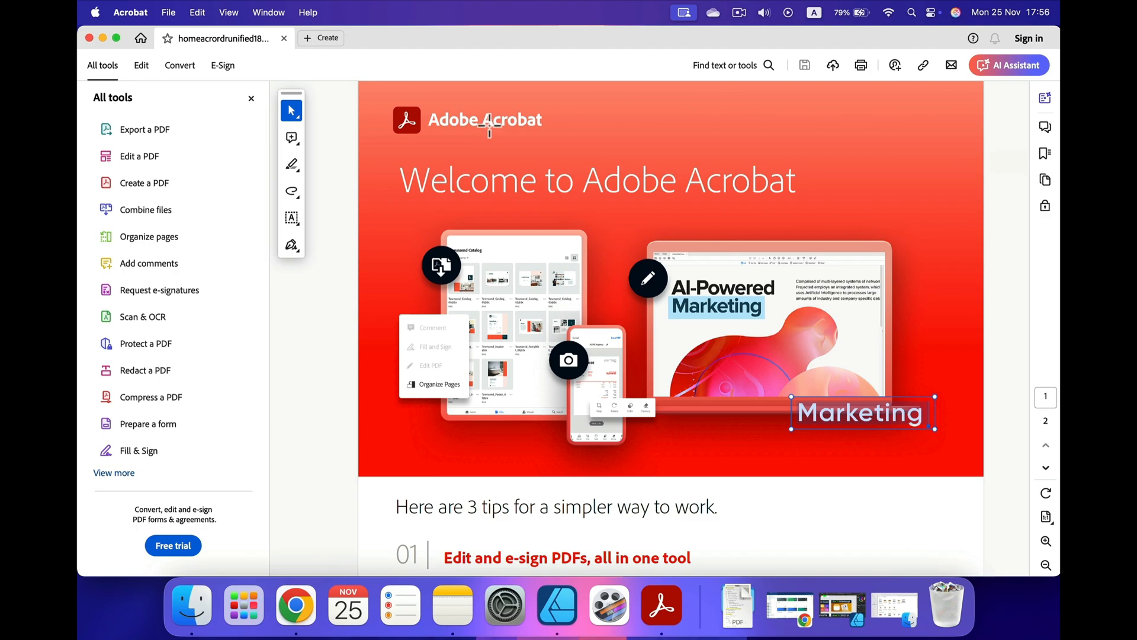
pyautogui.scroll(-3)
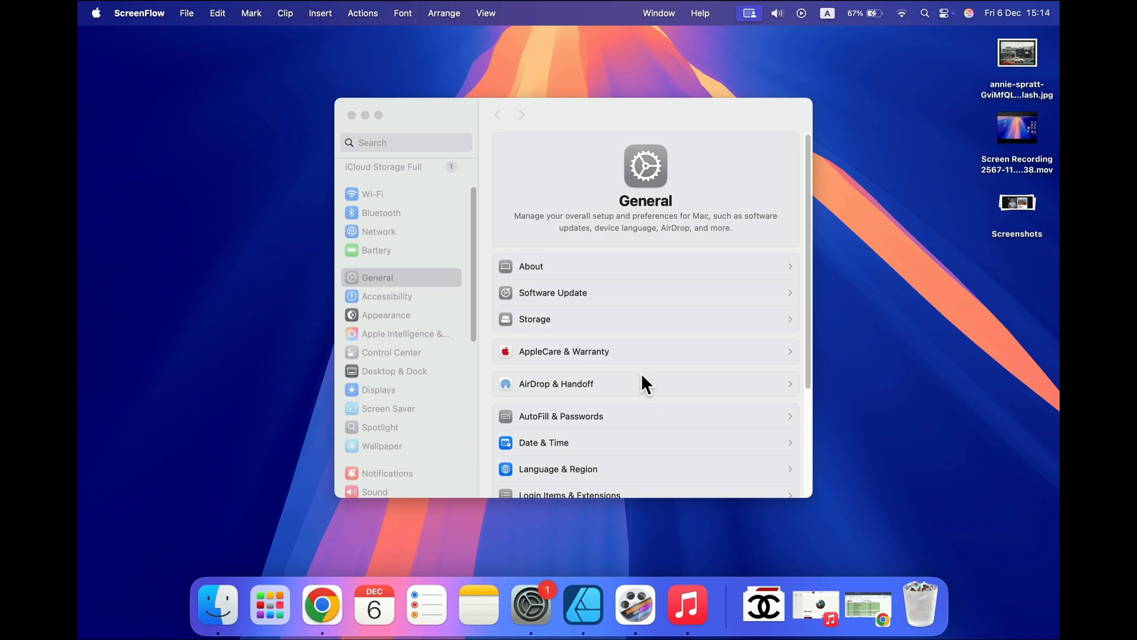
pyautogui.moveTo(667, 383)
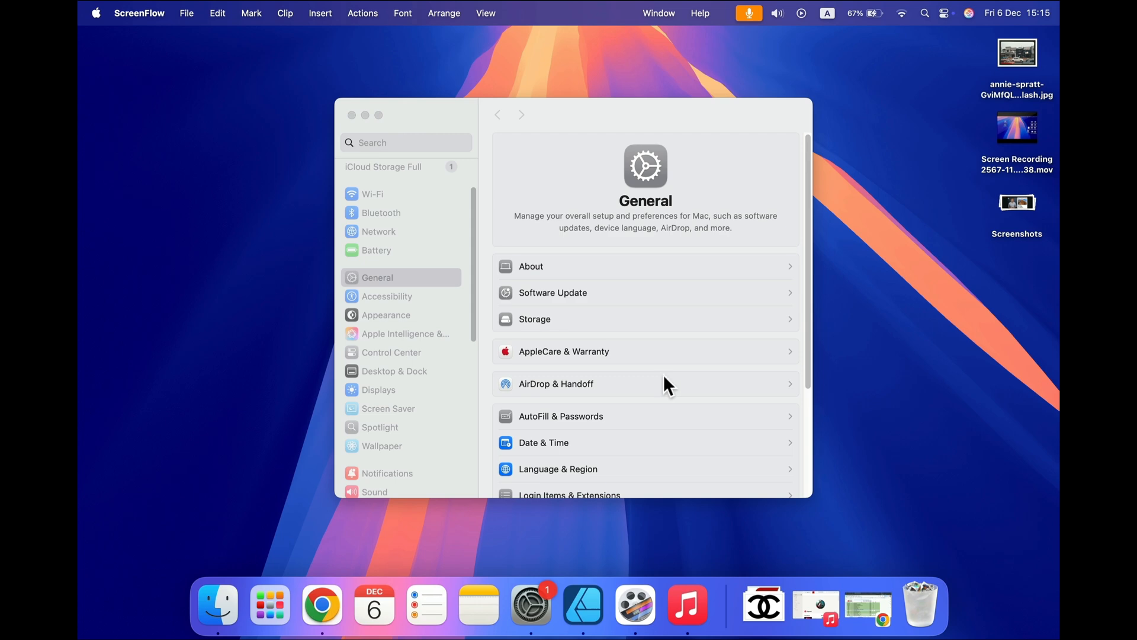
pyautogui.moveTo(570, 490)
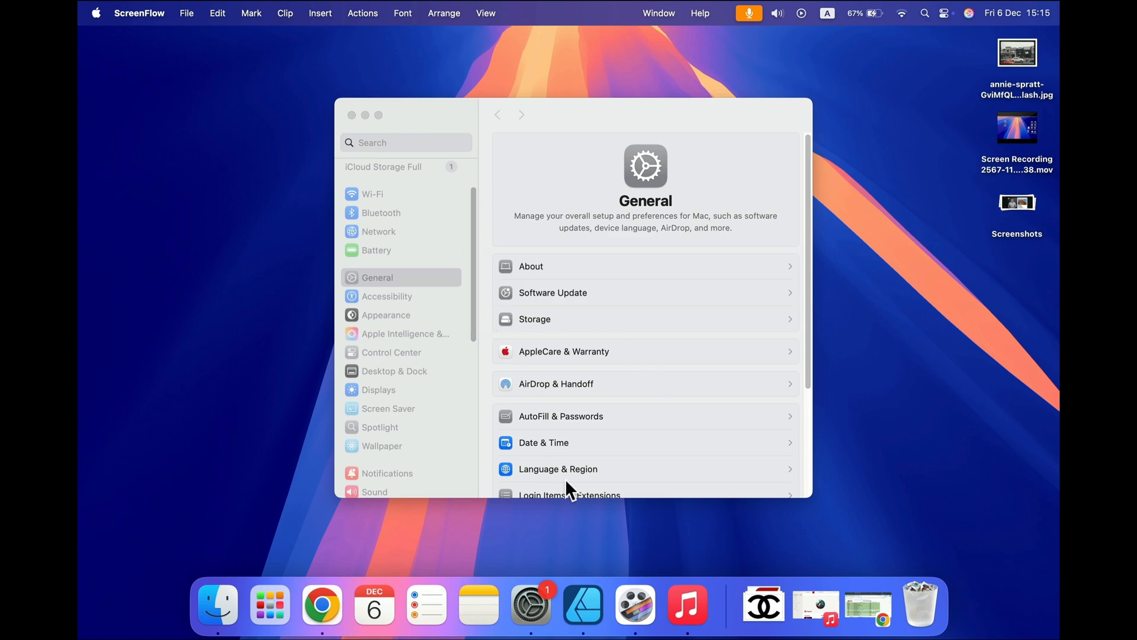
pyautogui.moveTo(530, 605)
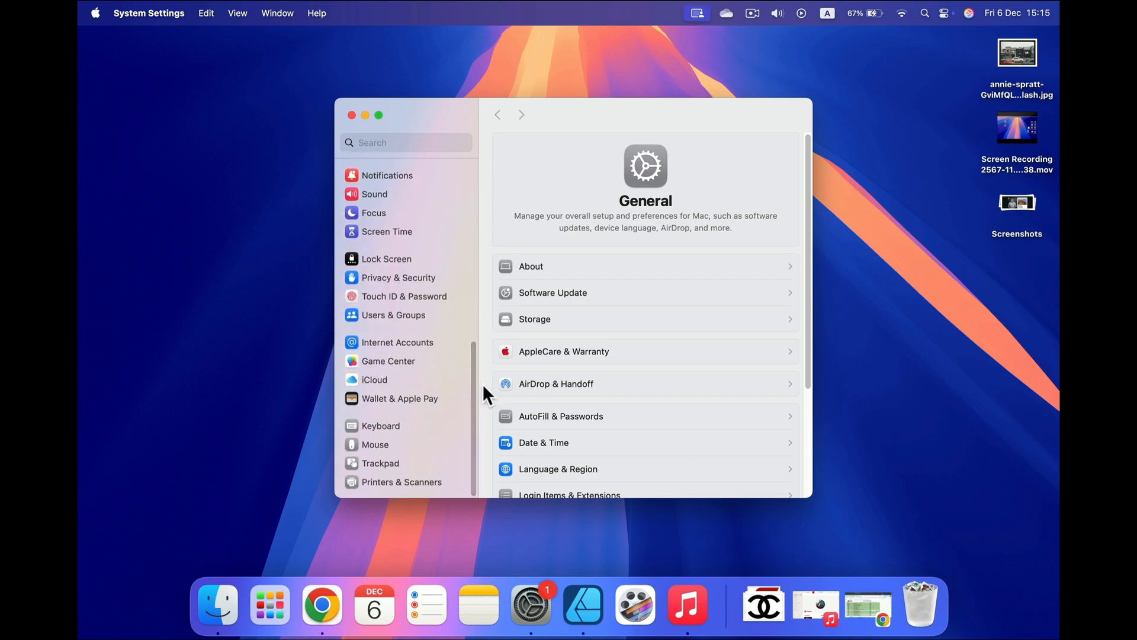
pyautogui.moveTo(383, 454)
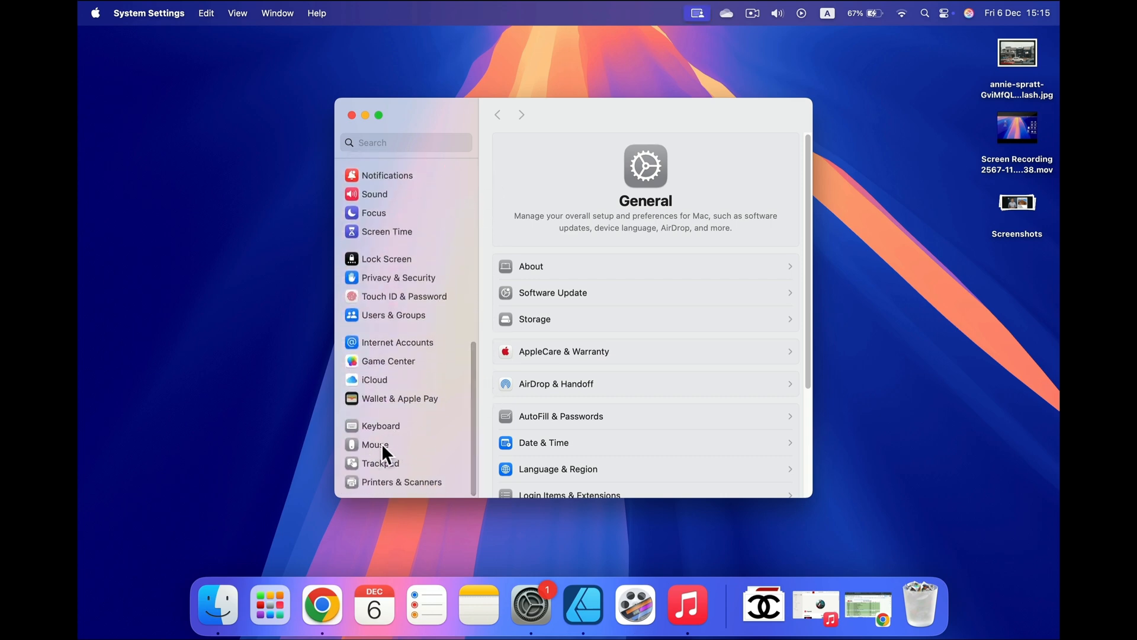
pyautogui.moveTo(439, 455)
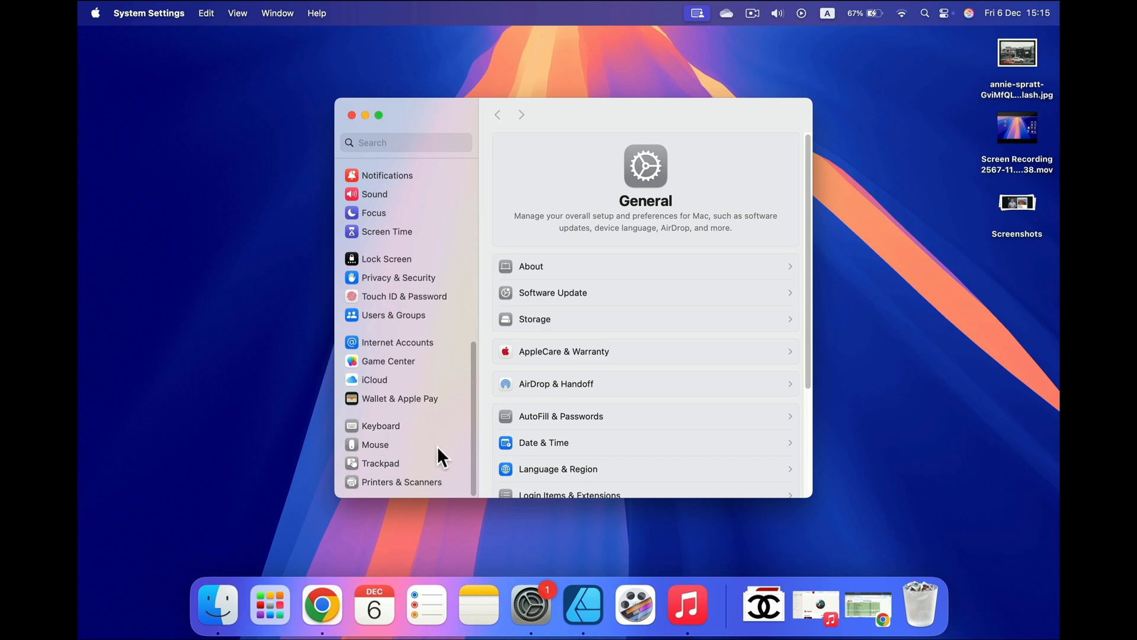
# Step: Show the Mouse pane in System Settings with natural scrolling and secondary click options
pyautogui.click(373, 444)
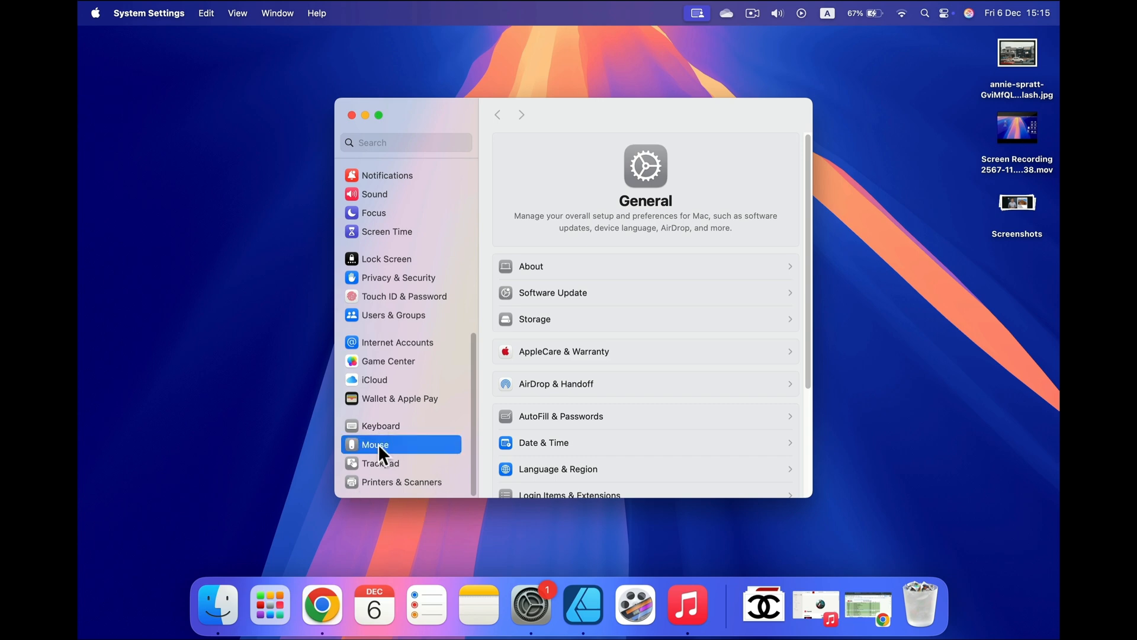
pyautogui.click(376, 444)
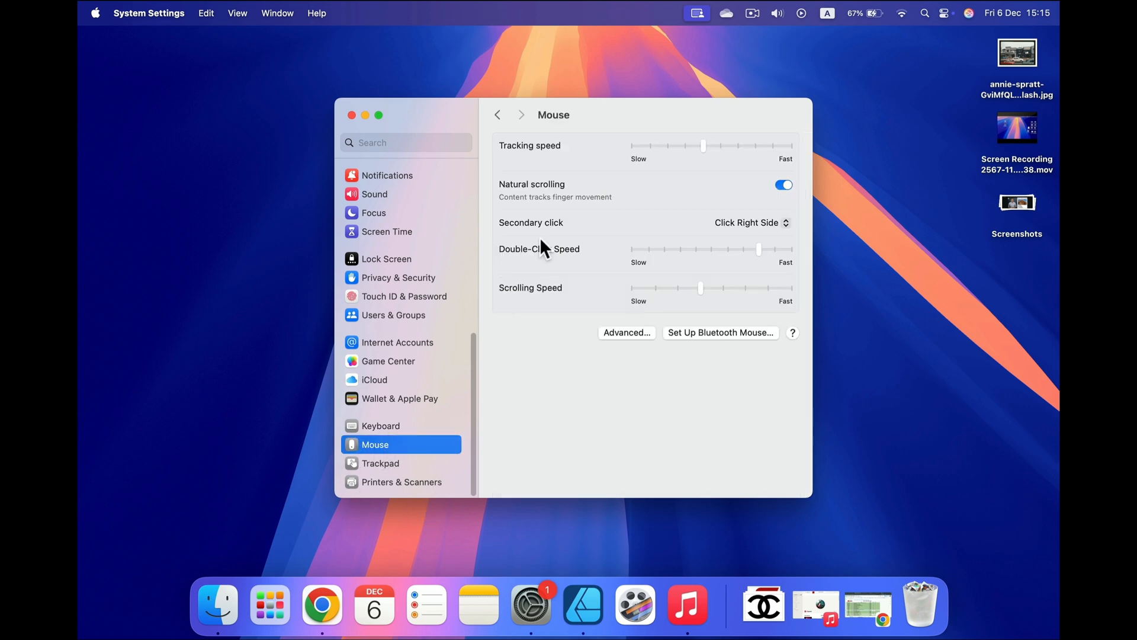
pyautogui.moveTo(667, 269)
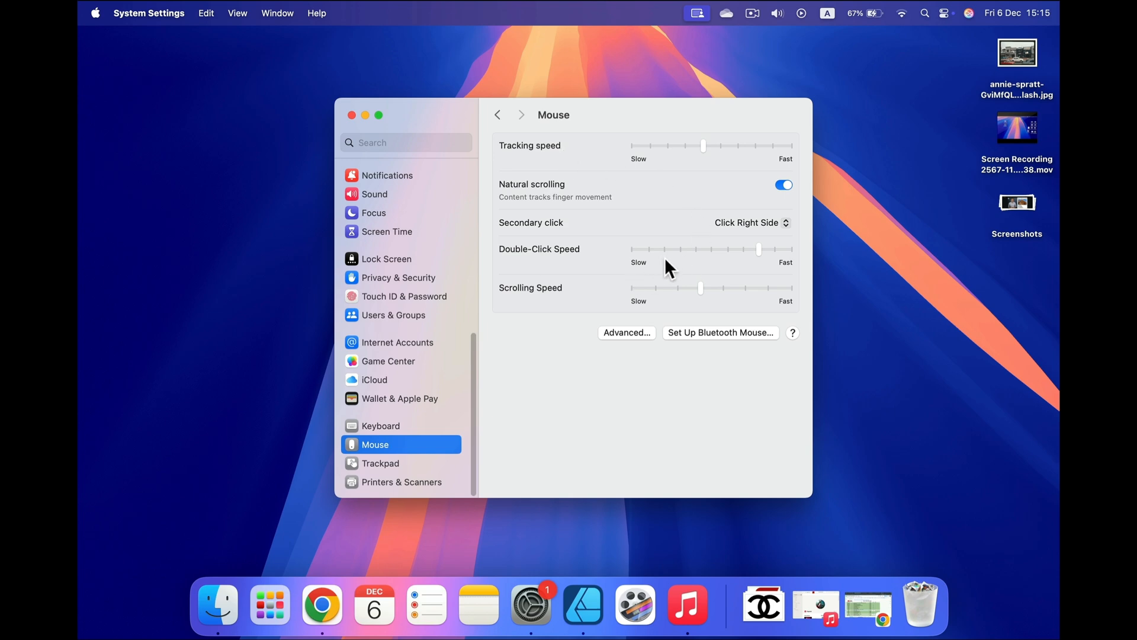
pyautogui.moveTo(649, 116)
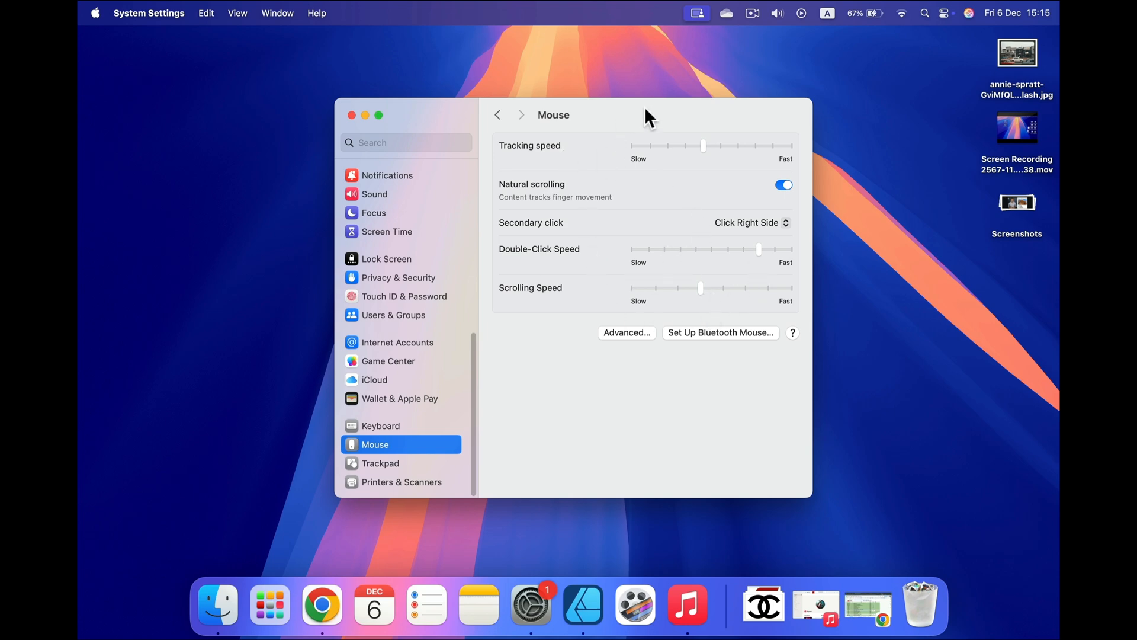
pyautogui.moveTo(658, 325)
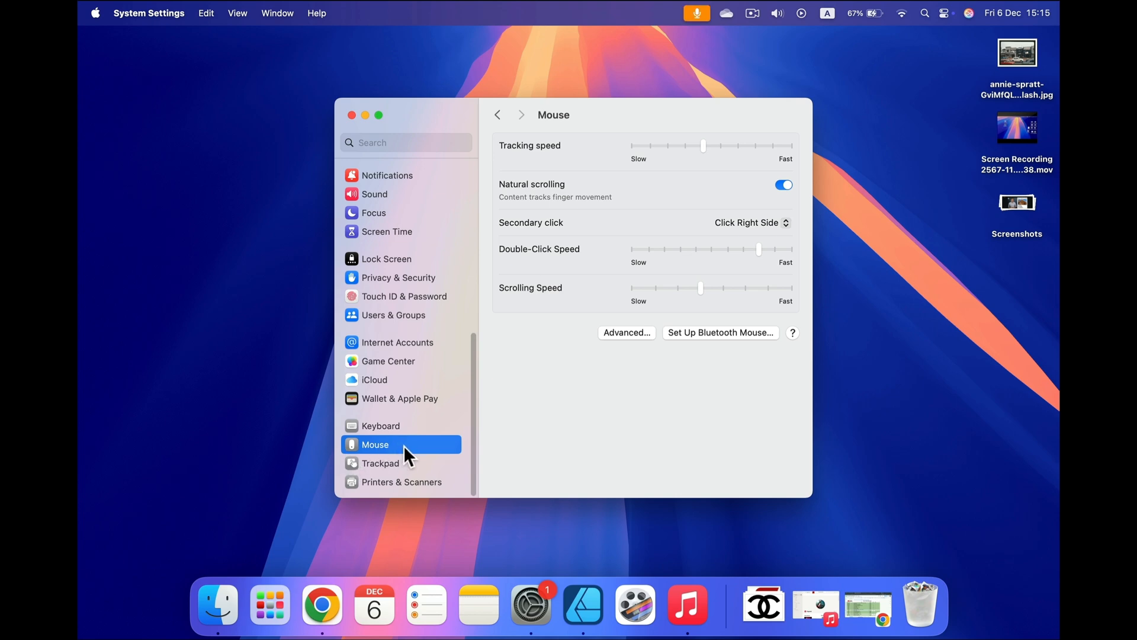
pyautogui.moveTo(375, 431)
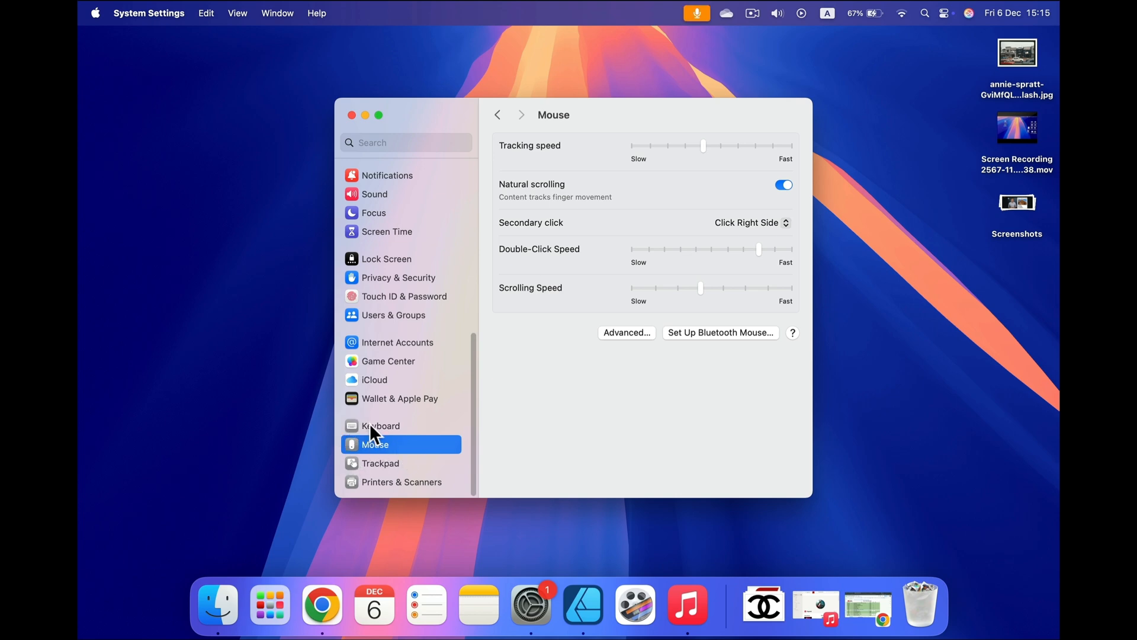
pyautogui.moveTo(392, 450)
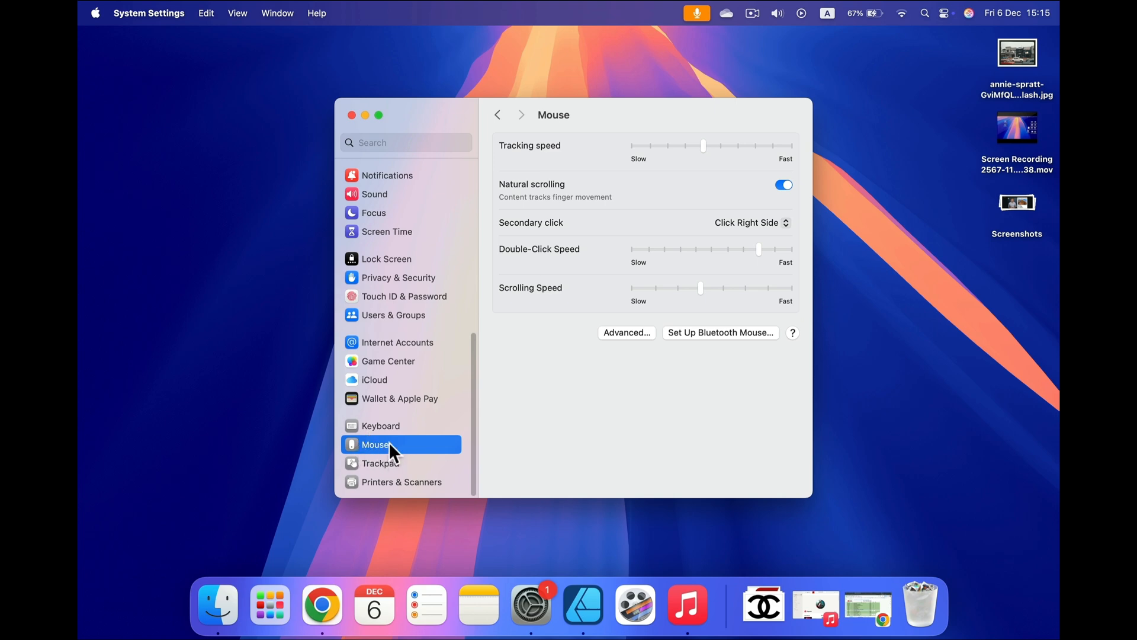
pyautogui.moveTo(389, 454)
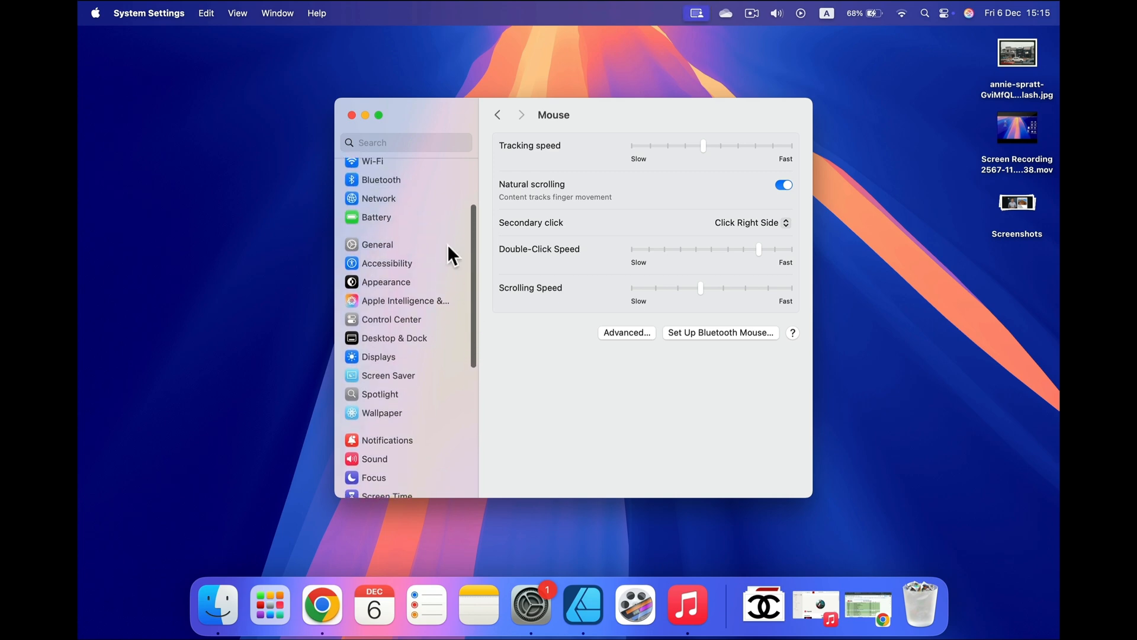
pyautogui.click(380, 179)
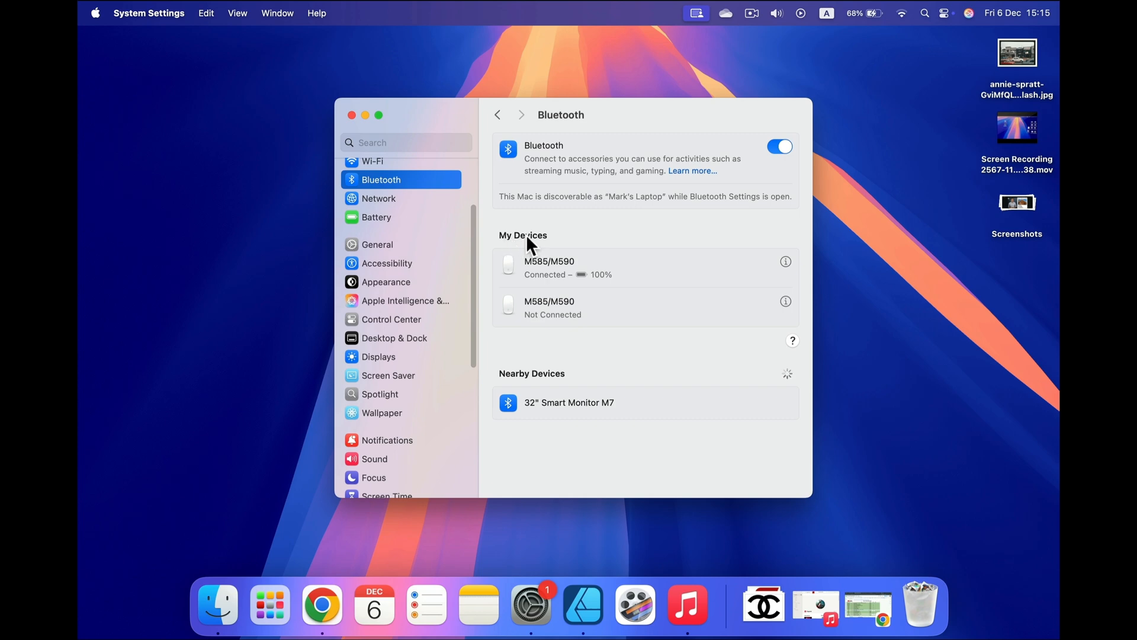
pyautogui.moveTo(823, 243)
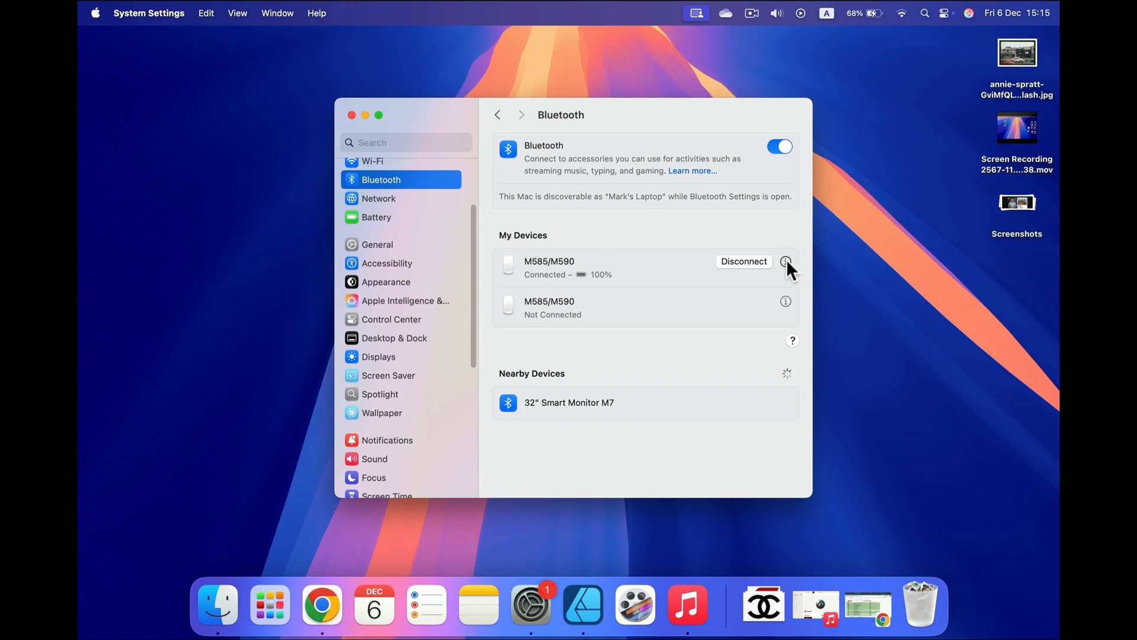
pyautogui.click(785, 261)
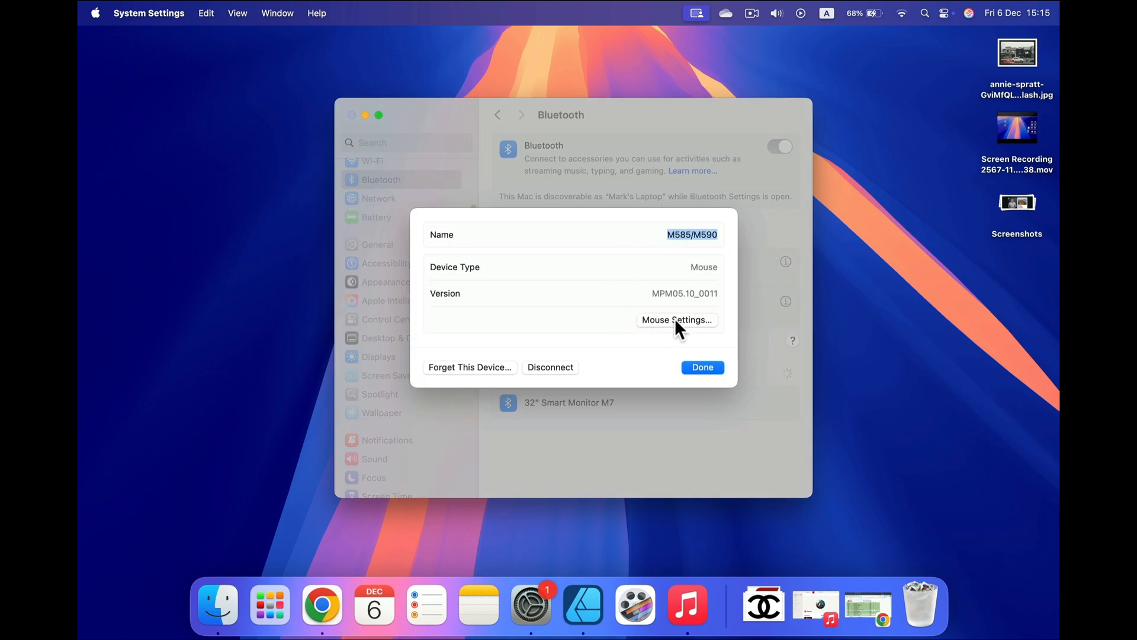
pyautogui.click(677, 320)
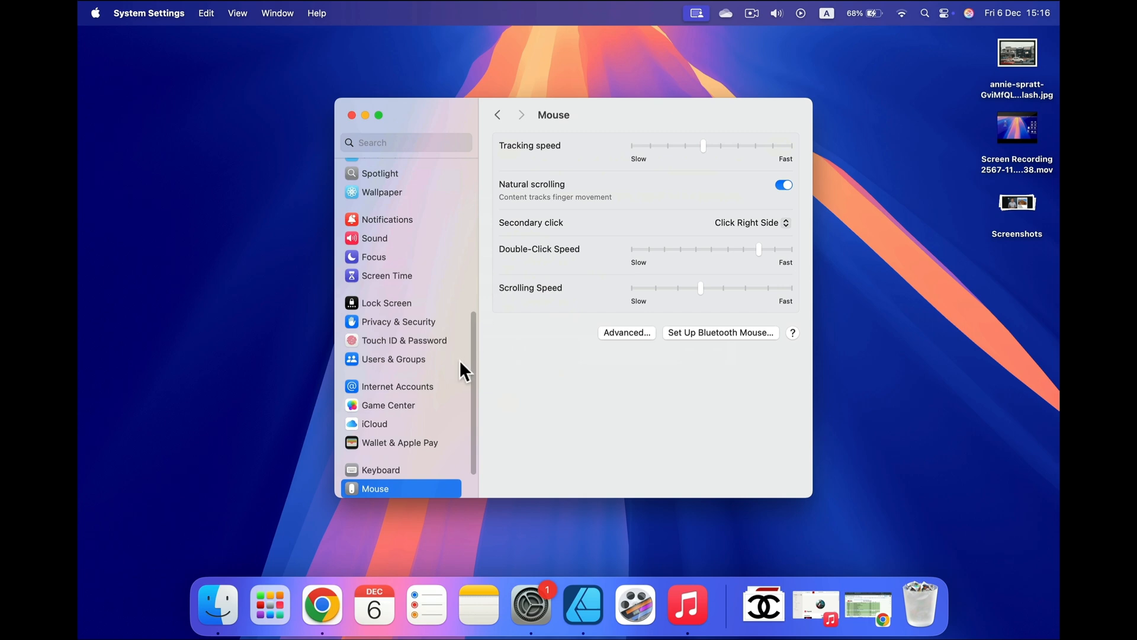
pyautogui.moveTo(438, 427)
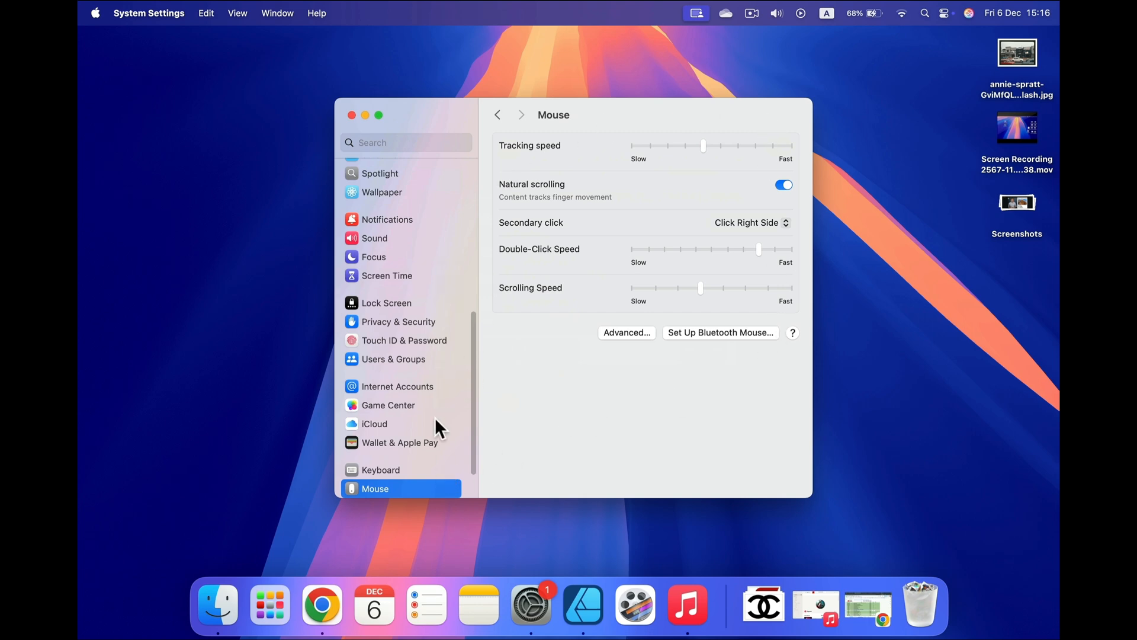
pyautogui.moveTo(668, 402)
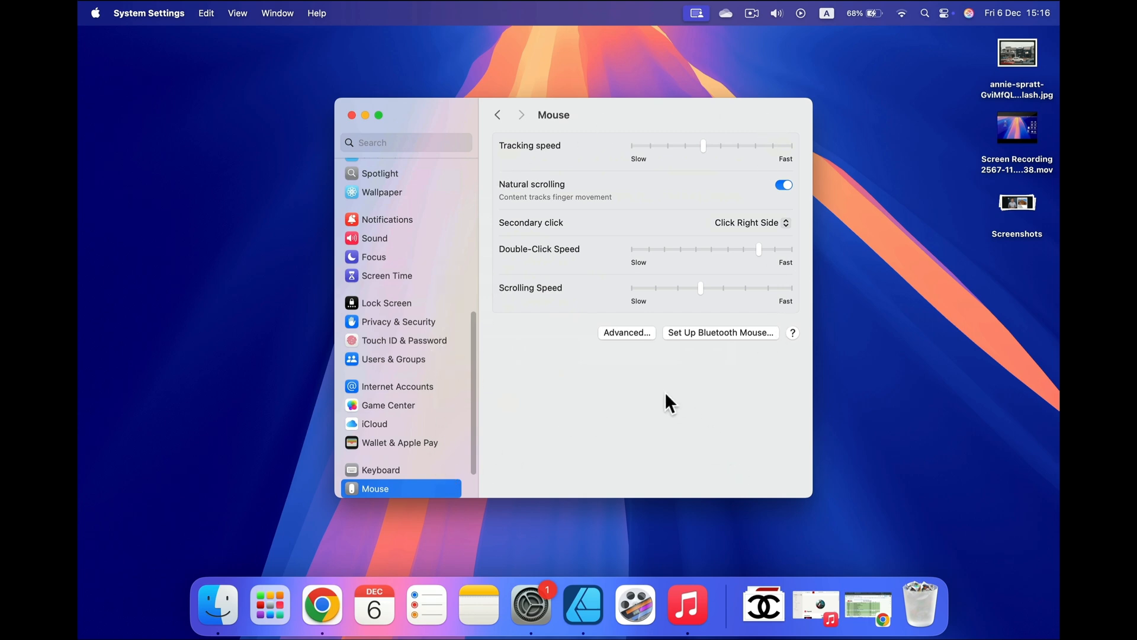
pyautogui.moveTo(527, 178)
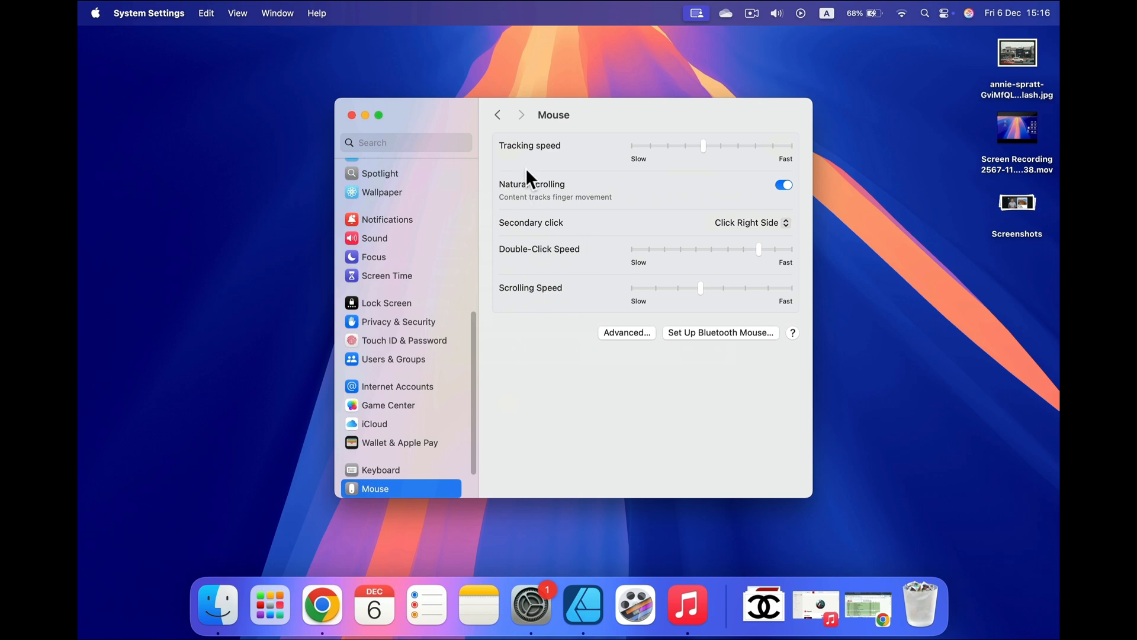
pyautogui.moveTo(636, 174)
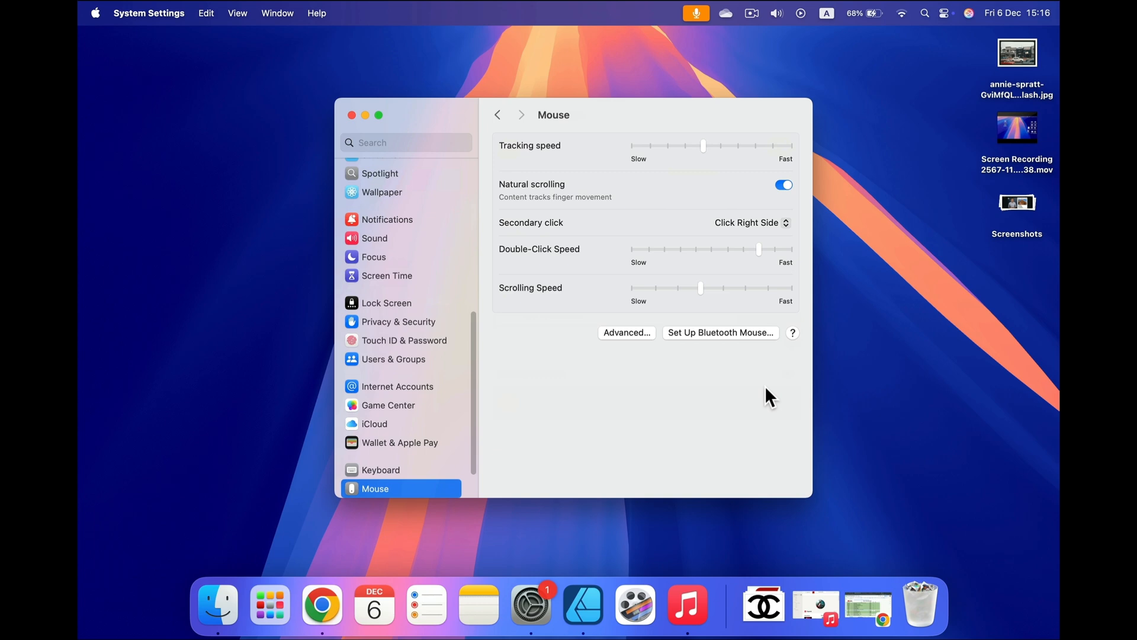
pyautogui.moveTo(444, 497)
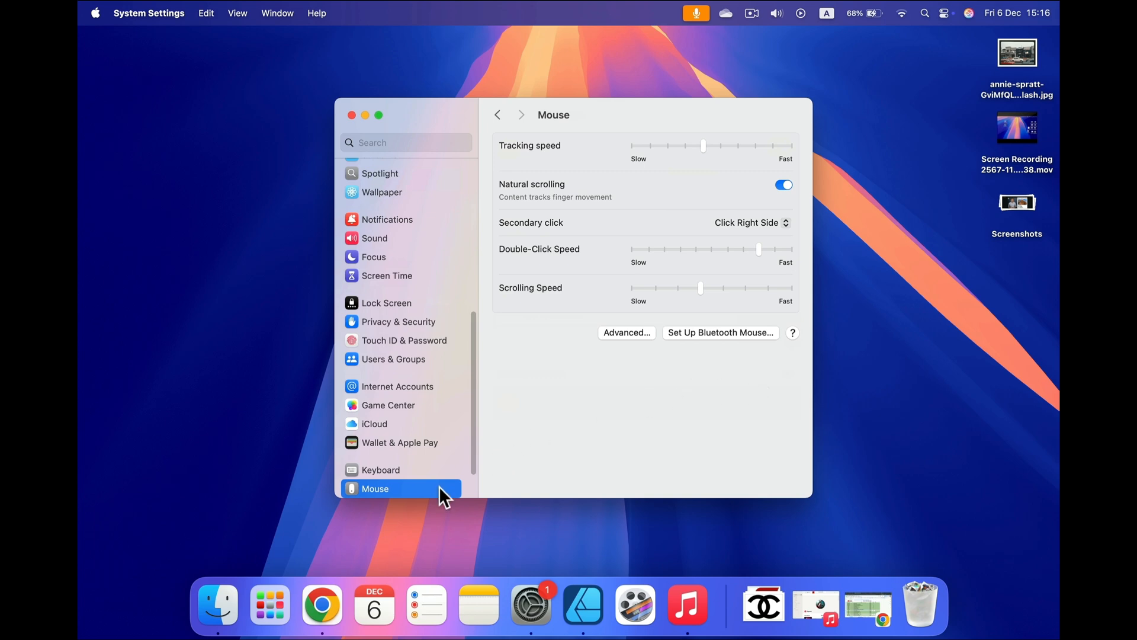
pyautogui.moveTo(485, 459)
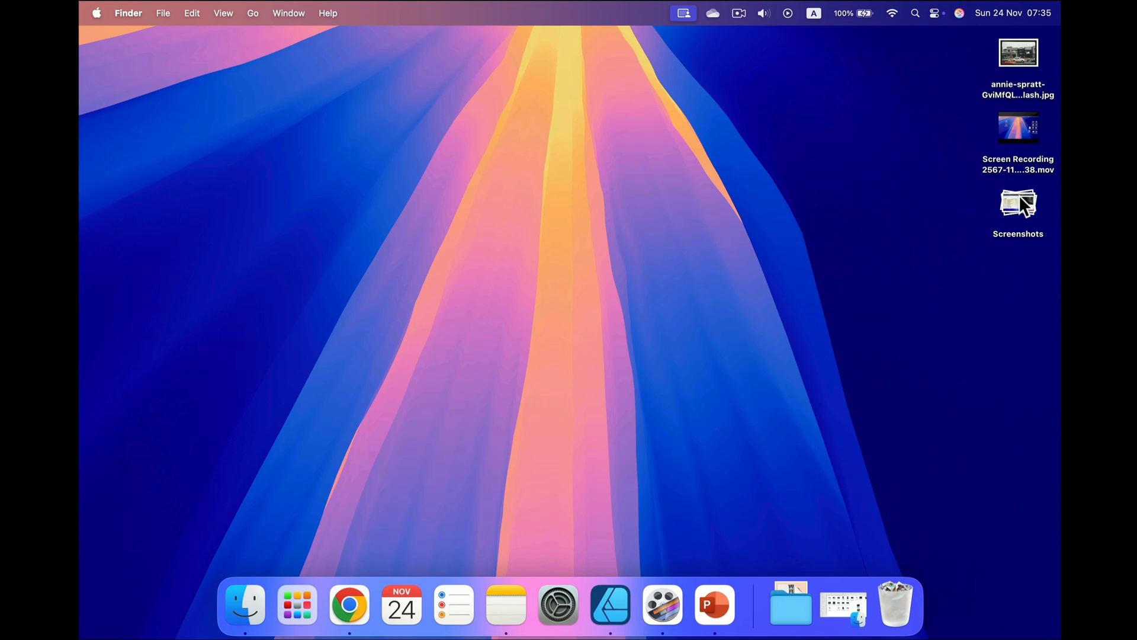
# Step: Expand the Screenshots stack on the desktop
pyautogui.doubleClick(1017, 203)
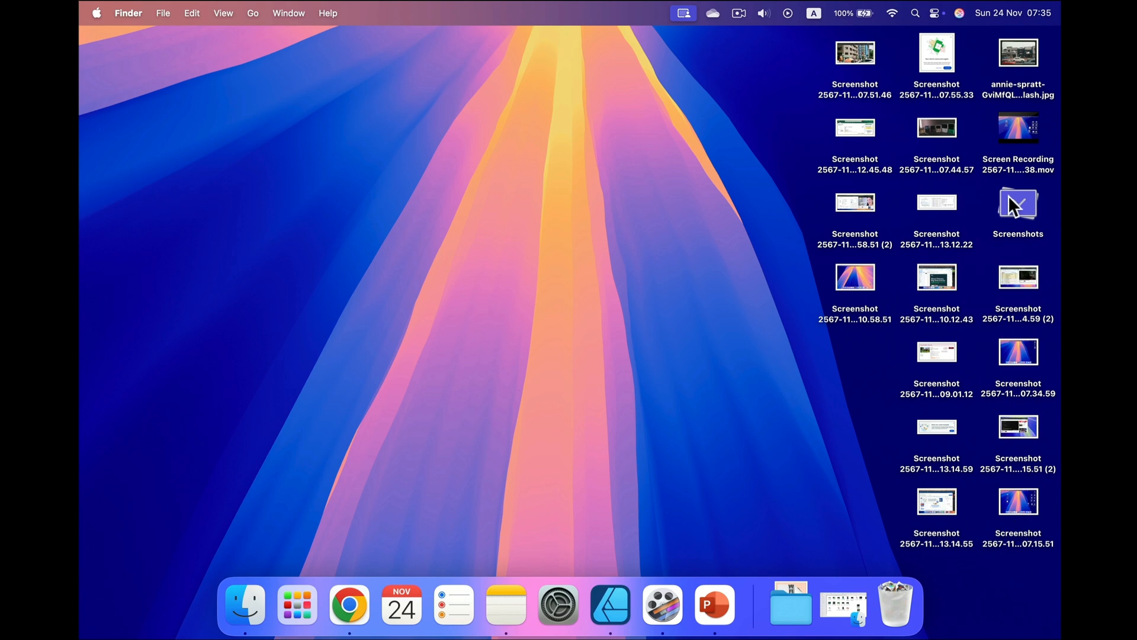
pyautogui.moveTo(1018, 211)
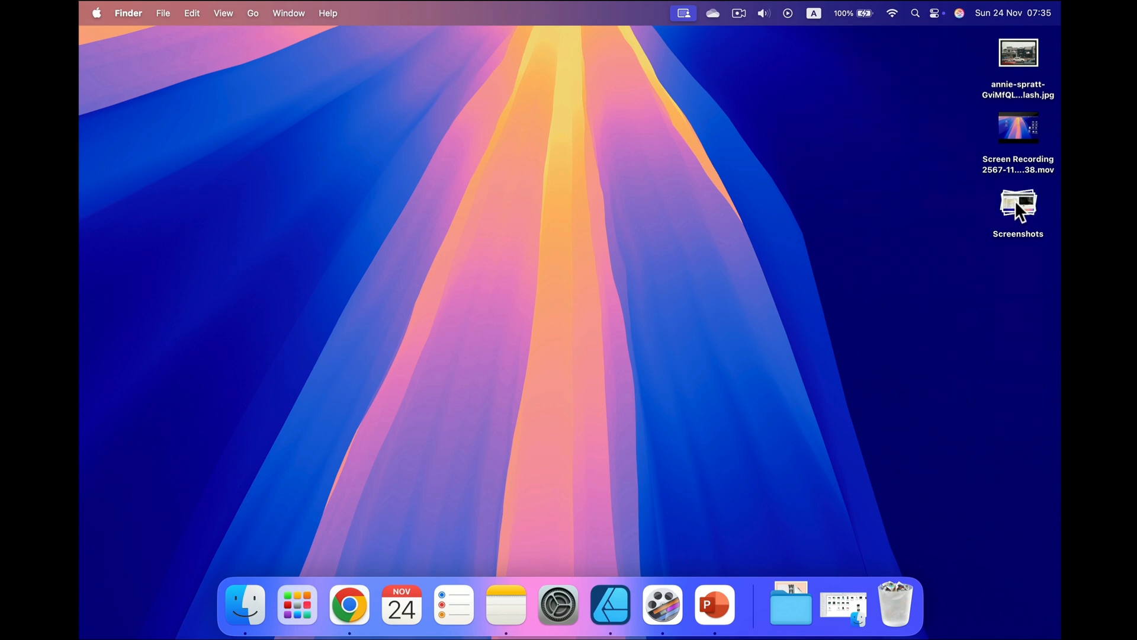
pyautogui.moveTo(911, 163)
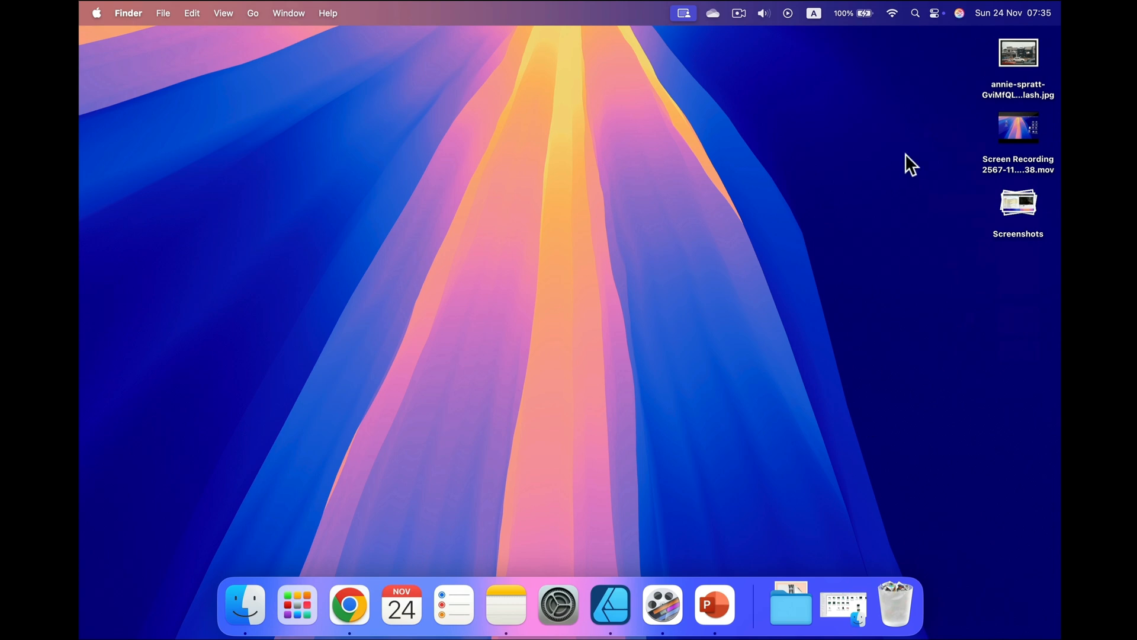
pyautogui.moveTo(901, 115)
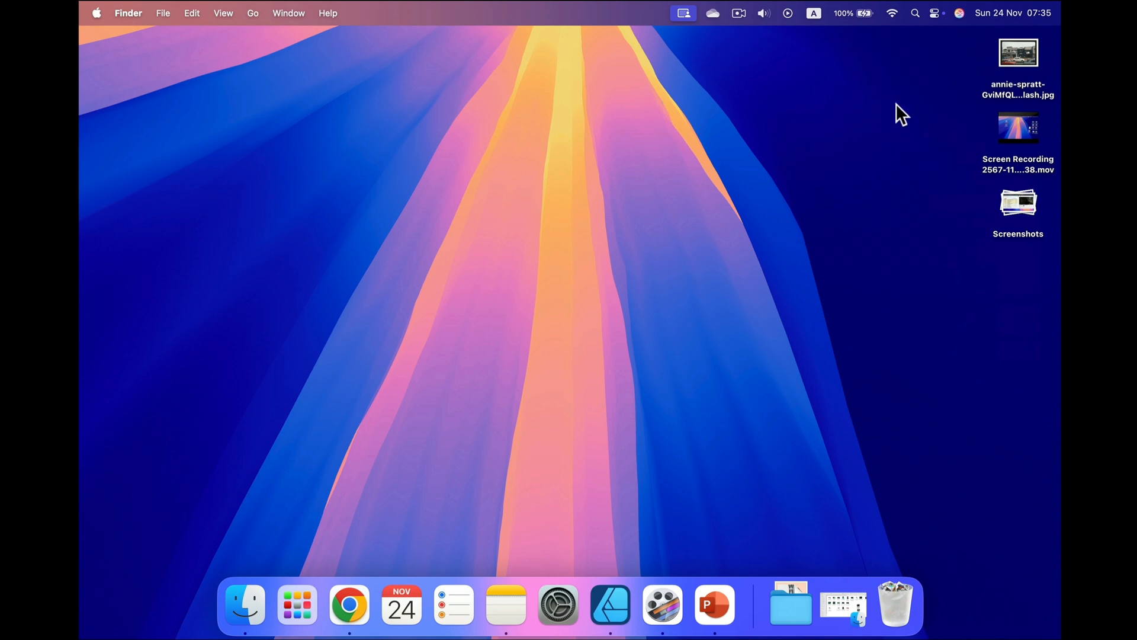
pyautogui.moveTo(945, 85)
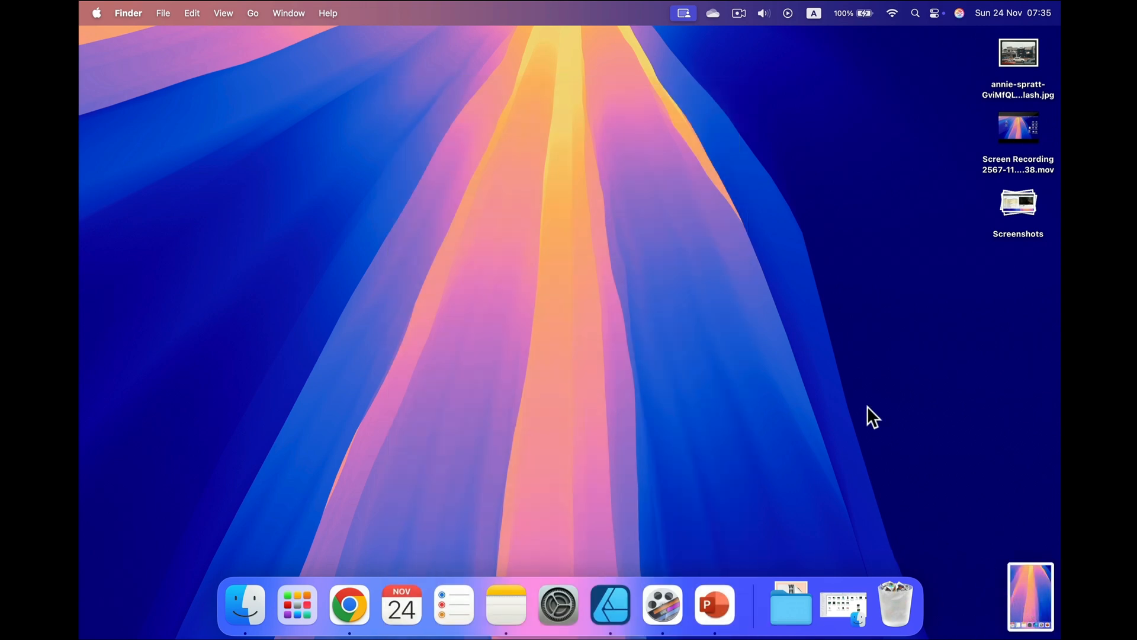
pyautogui.moveTo(808, 407)
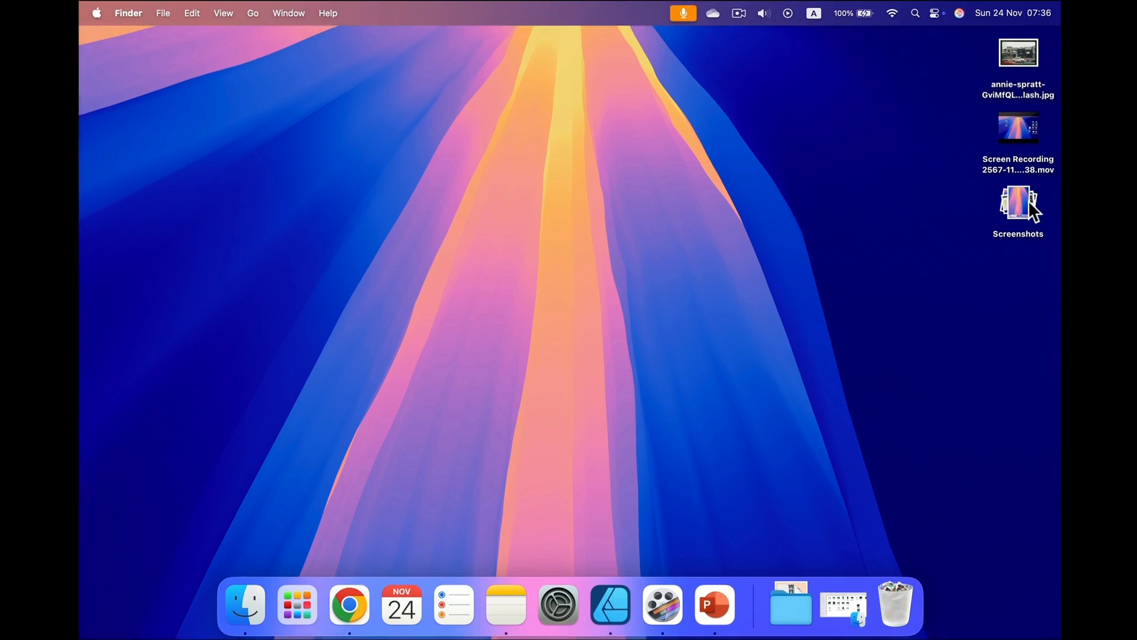
# Step: Capture the entire screen with Command-Shift-3, adding the image to the Screenshots stack
pyautogui.click(1016, 202)
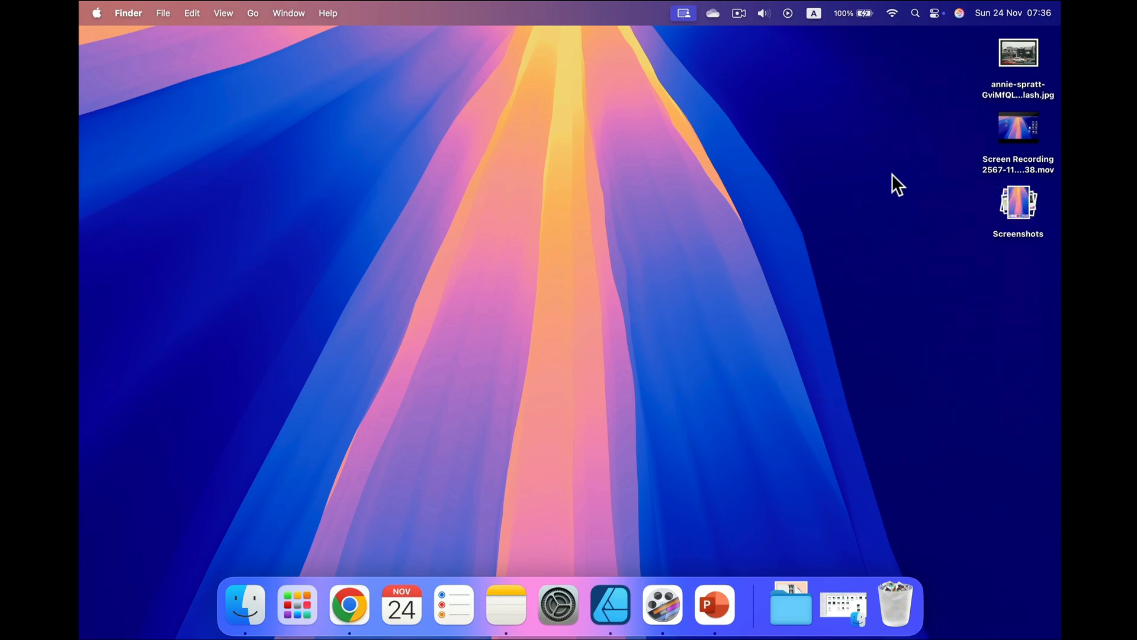
pyautogui.moveTo(827, 177)
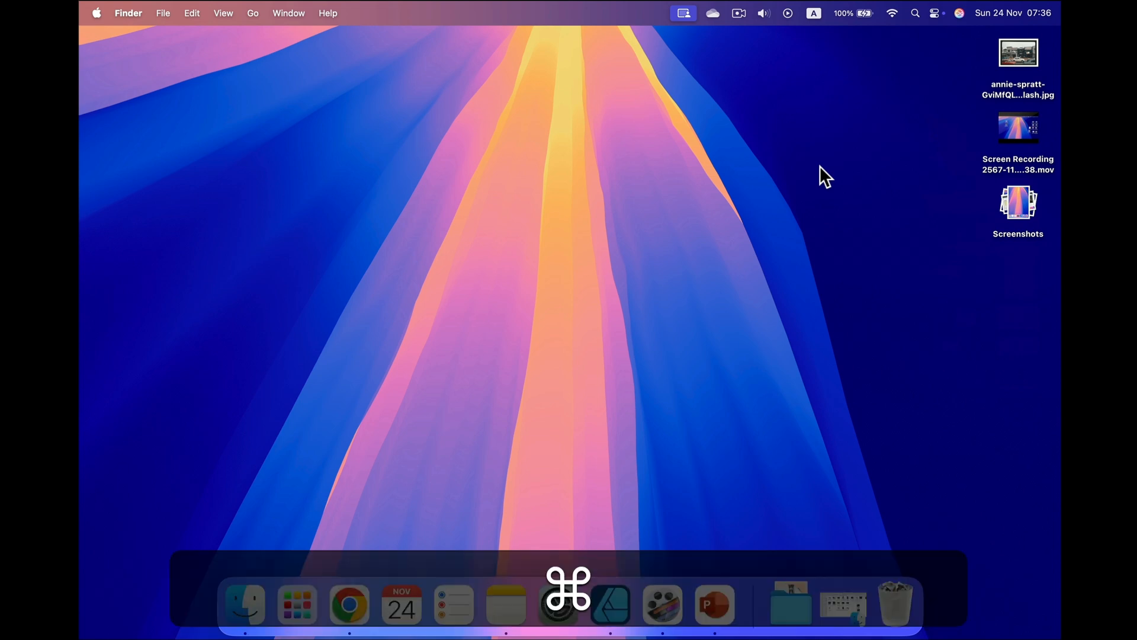
pyautogui.press('shift+cmd+5')
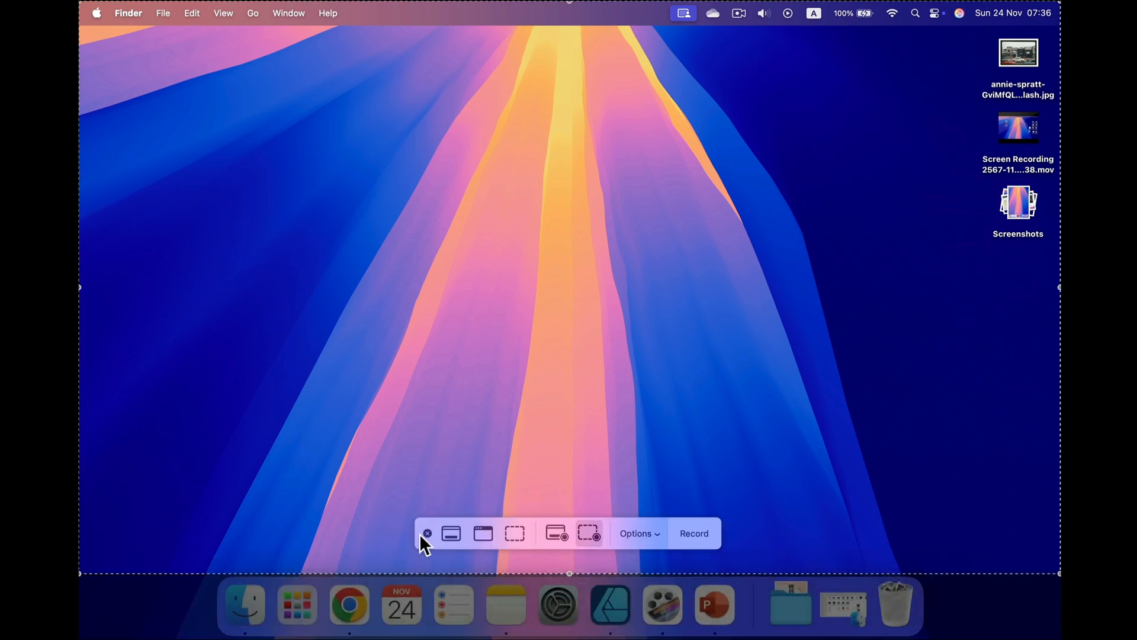
pyautogui.moveTo(450, 533)
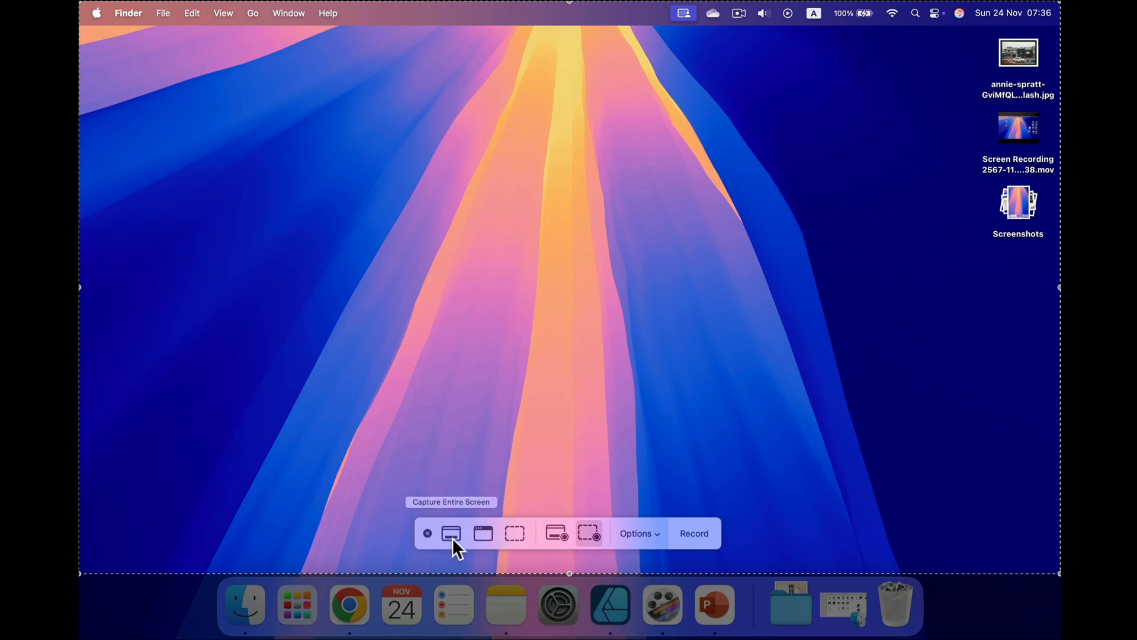
pyautogui.moveTo(482, 533)
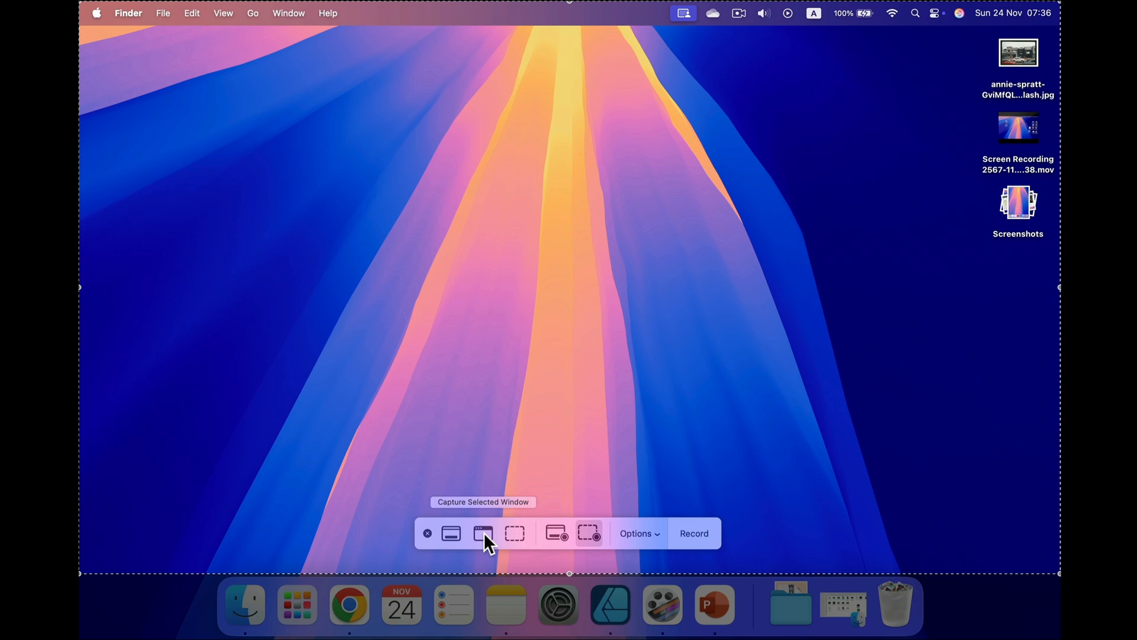
pyautogui.moveTo(516, 538)
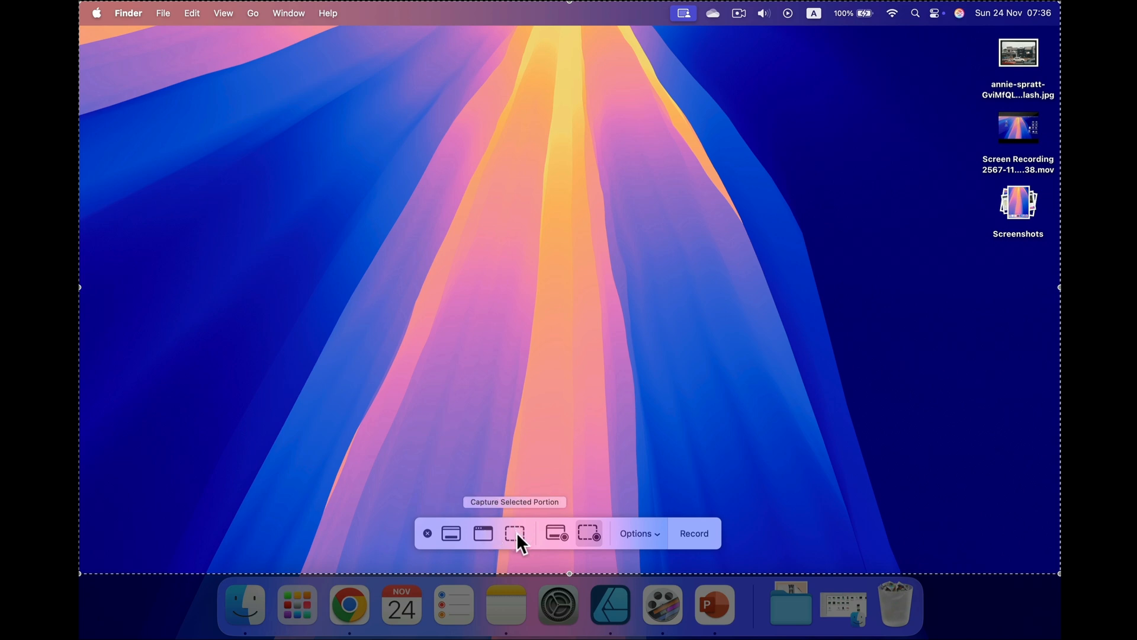
pyautogui.moveTo(554, 533)
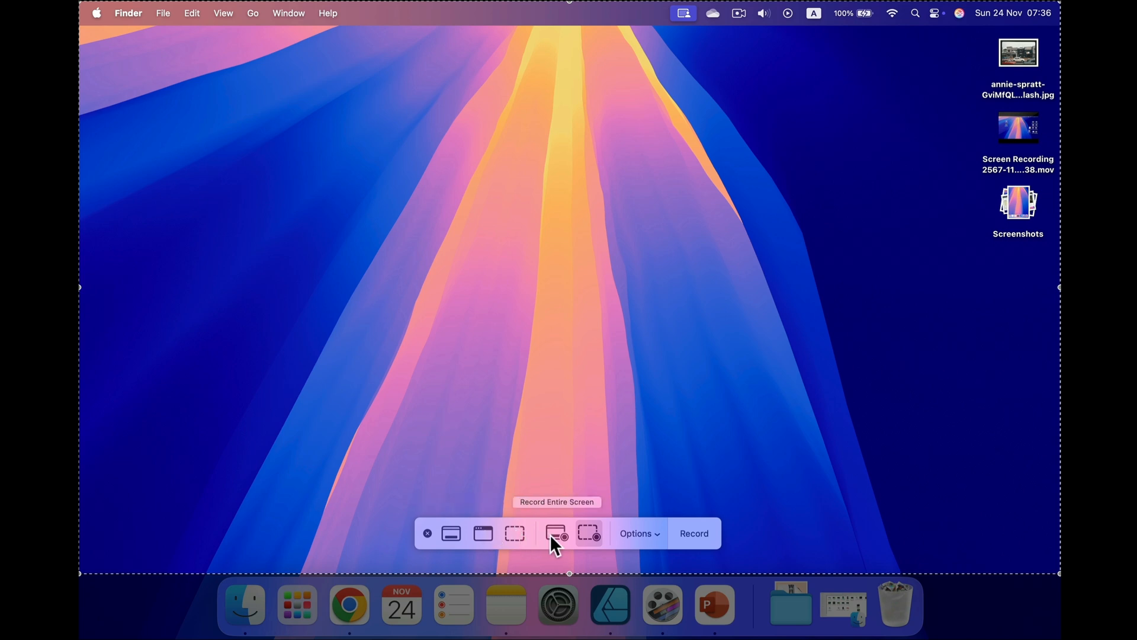
pyautogui.moveTo(588, 535)
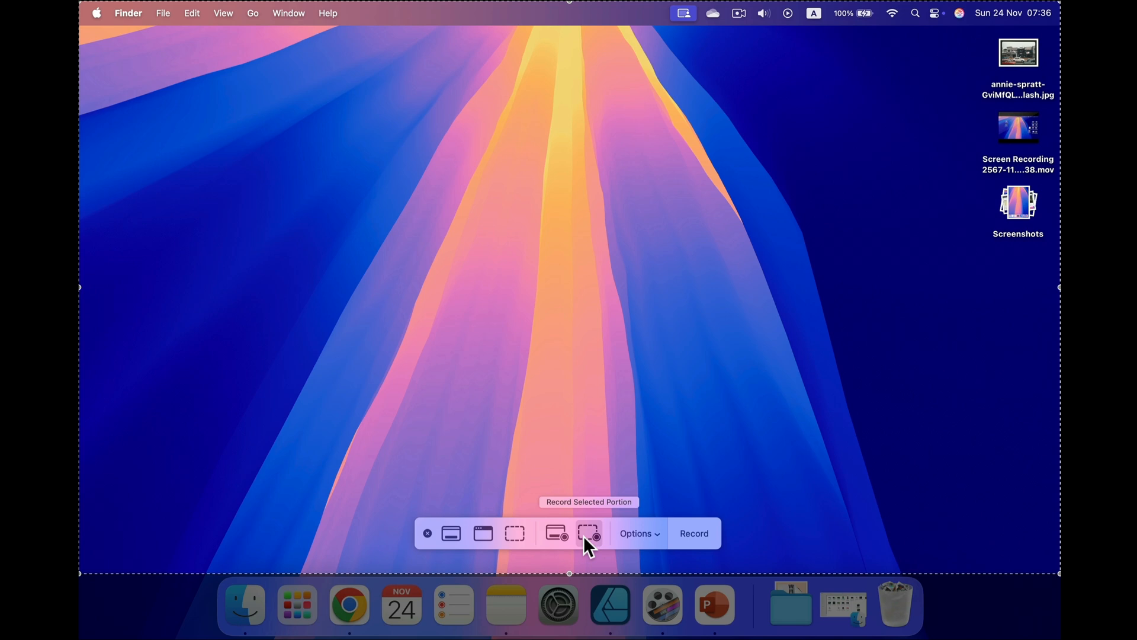
pyautogui.click(589, 533)
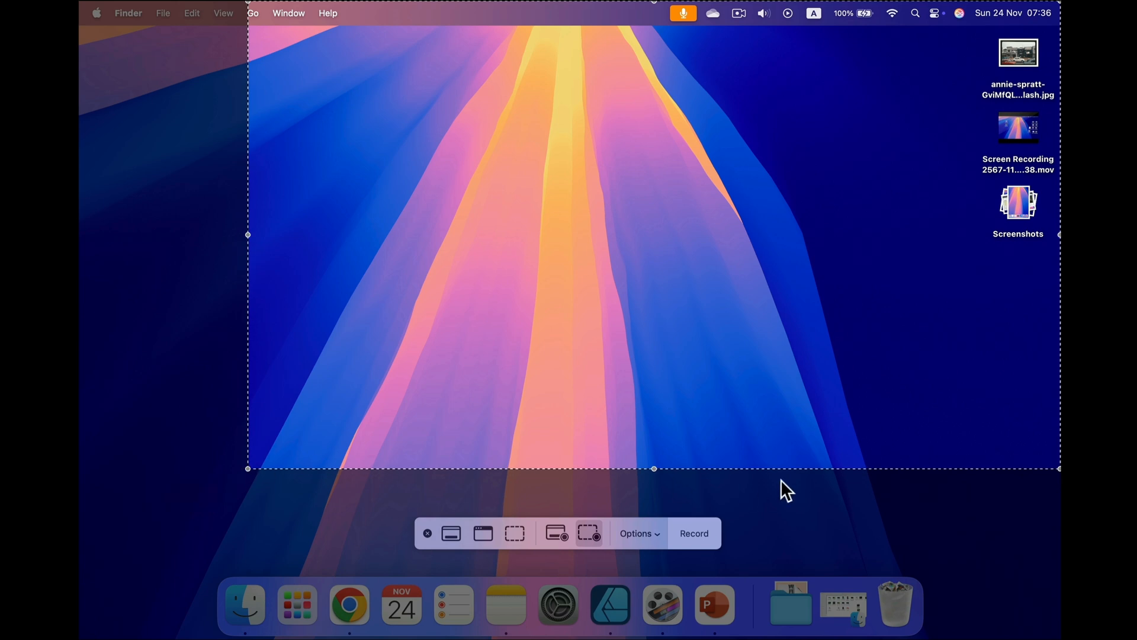
pyautogui.moveTo(515, 533)
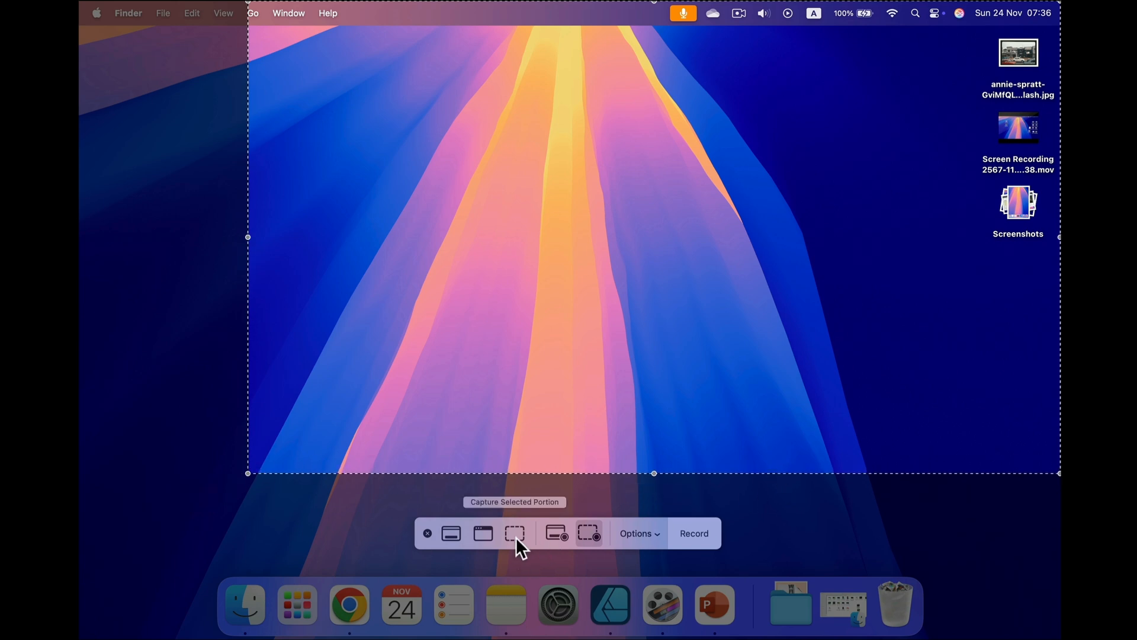
pyautogui.moveTo(519, 543)
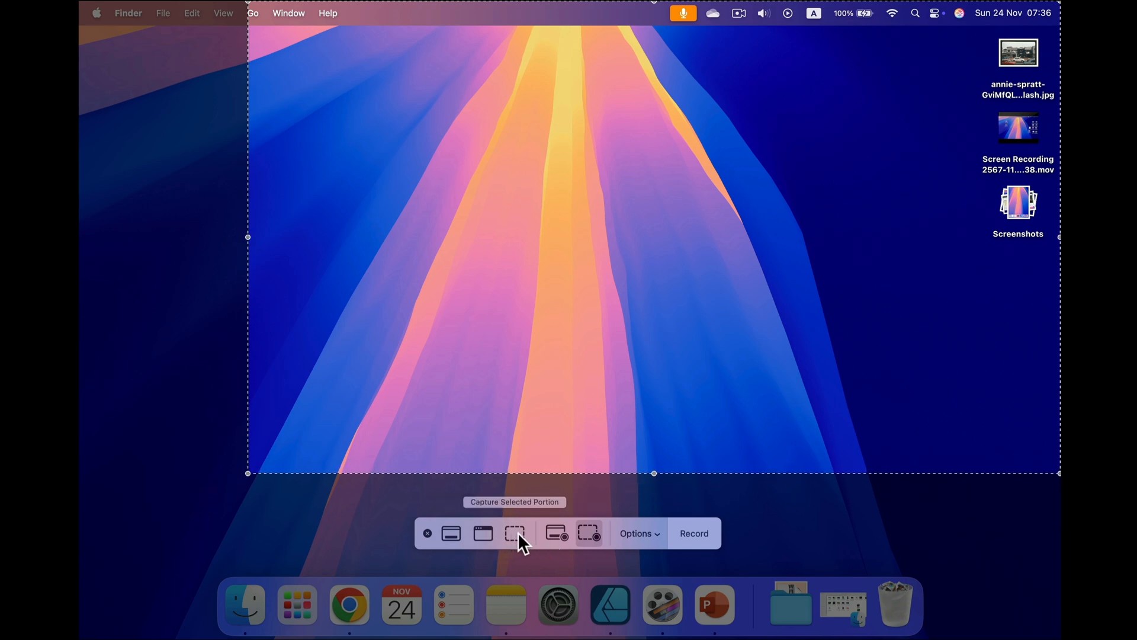
pyautogui.click(514, 533)
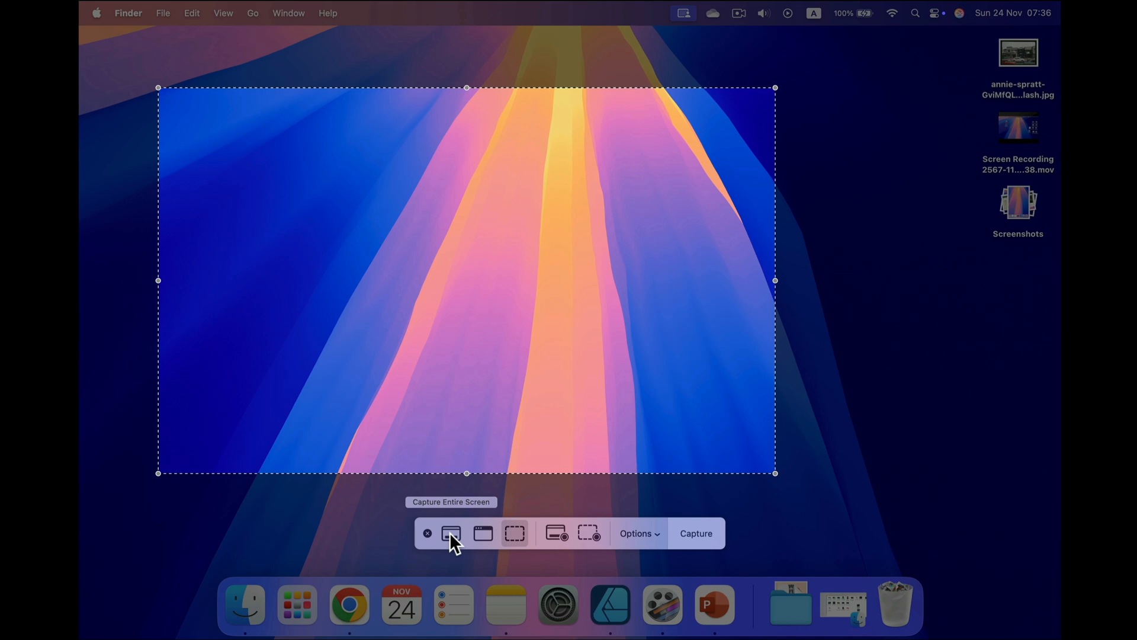
pyautogui.click(427, 533)
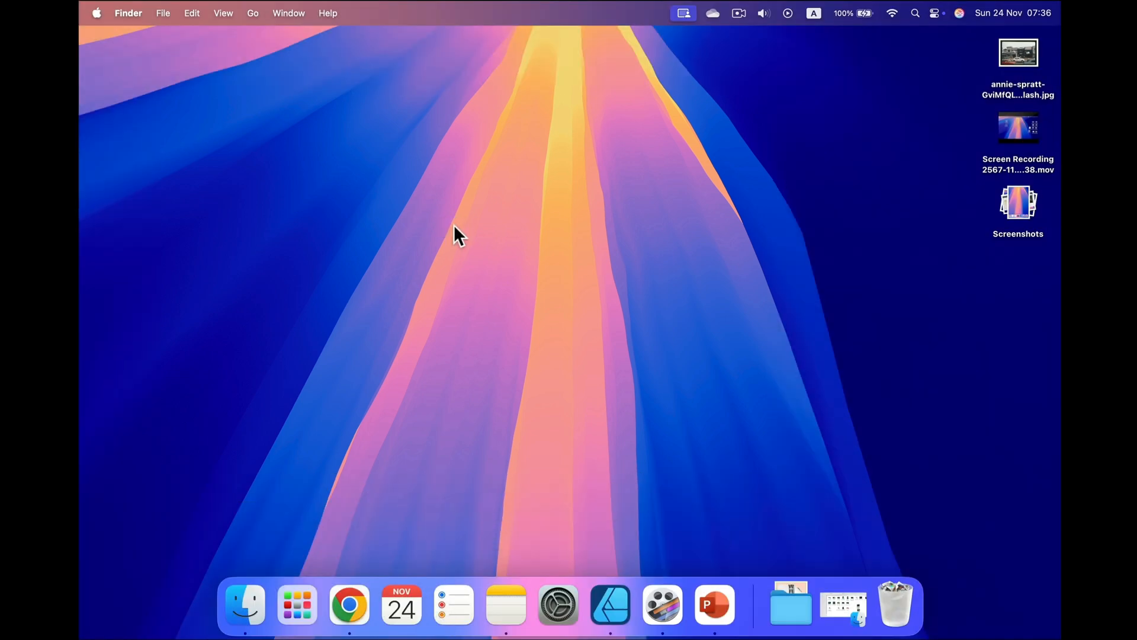